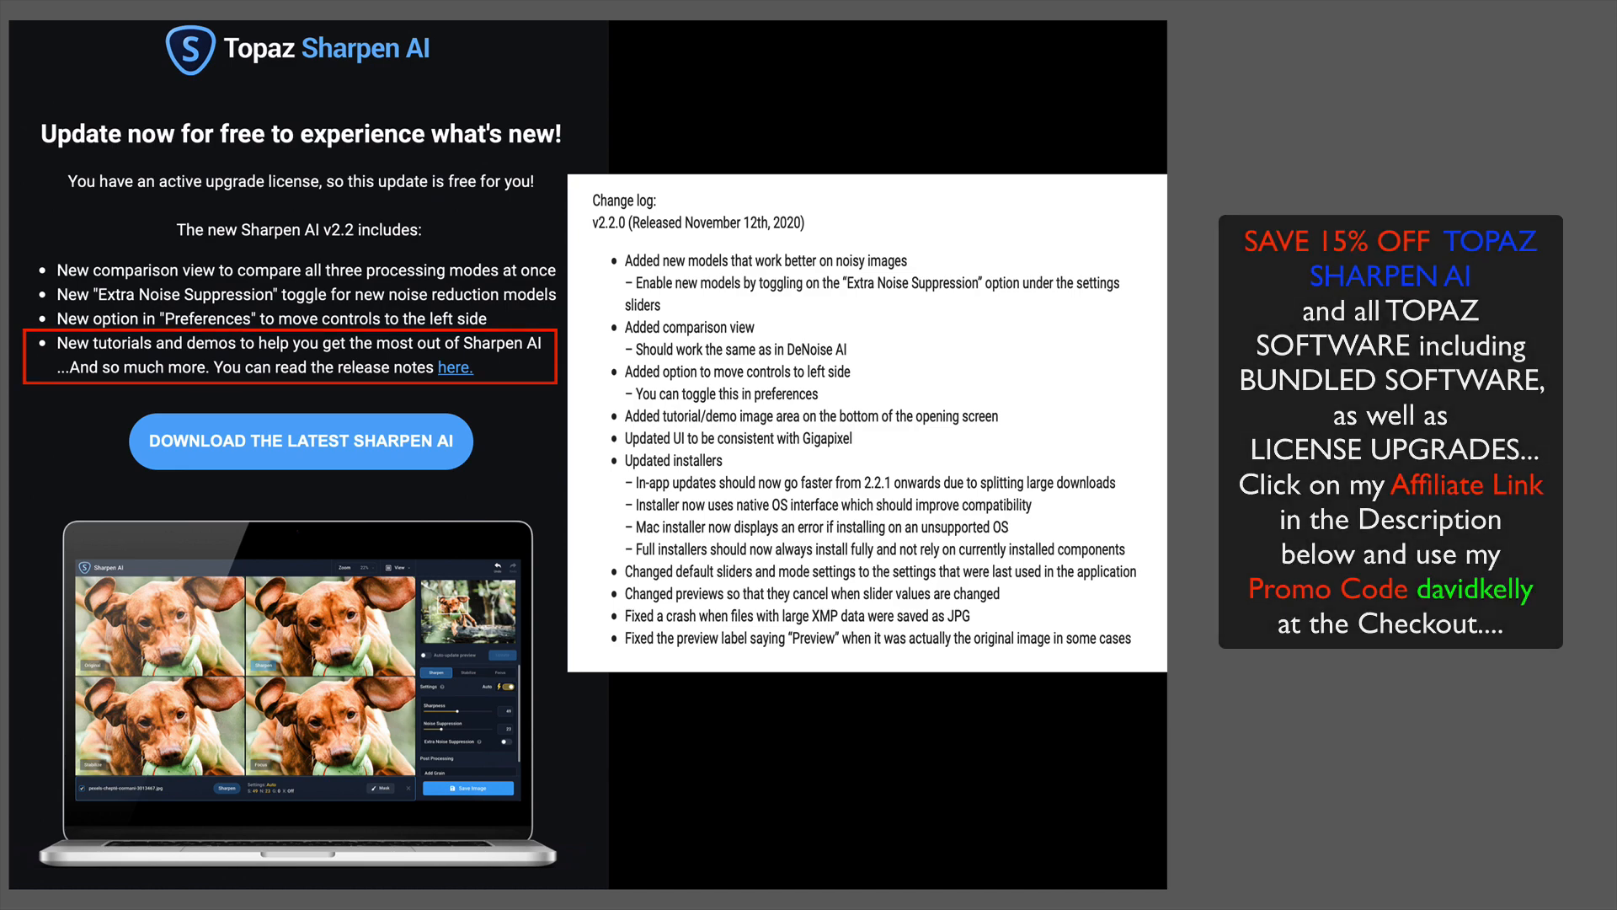
Scroll the Sharpen AI page past Stabilize and Focus to the $79.99 Sharpen section.
left_click(456, 367)
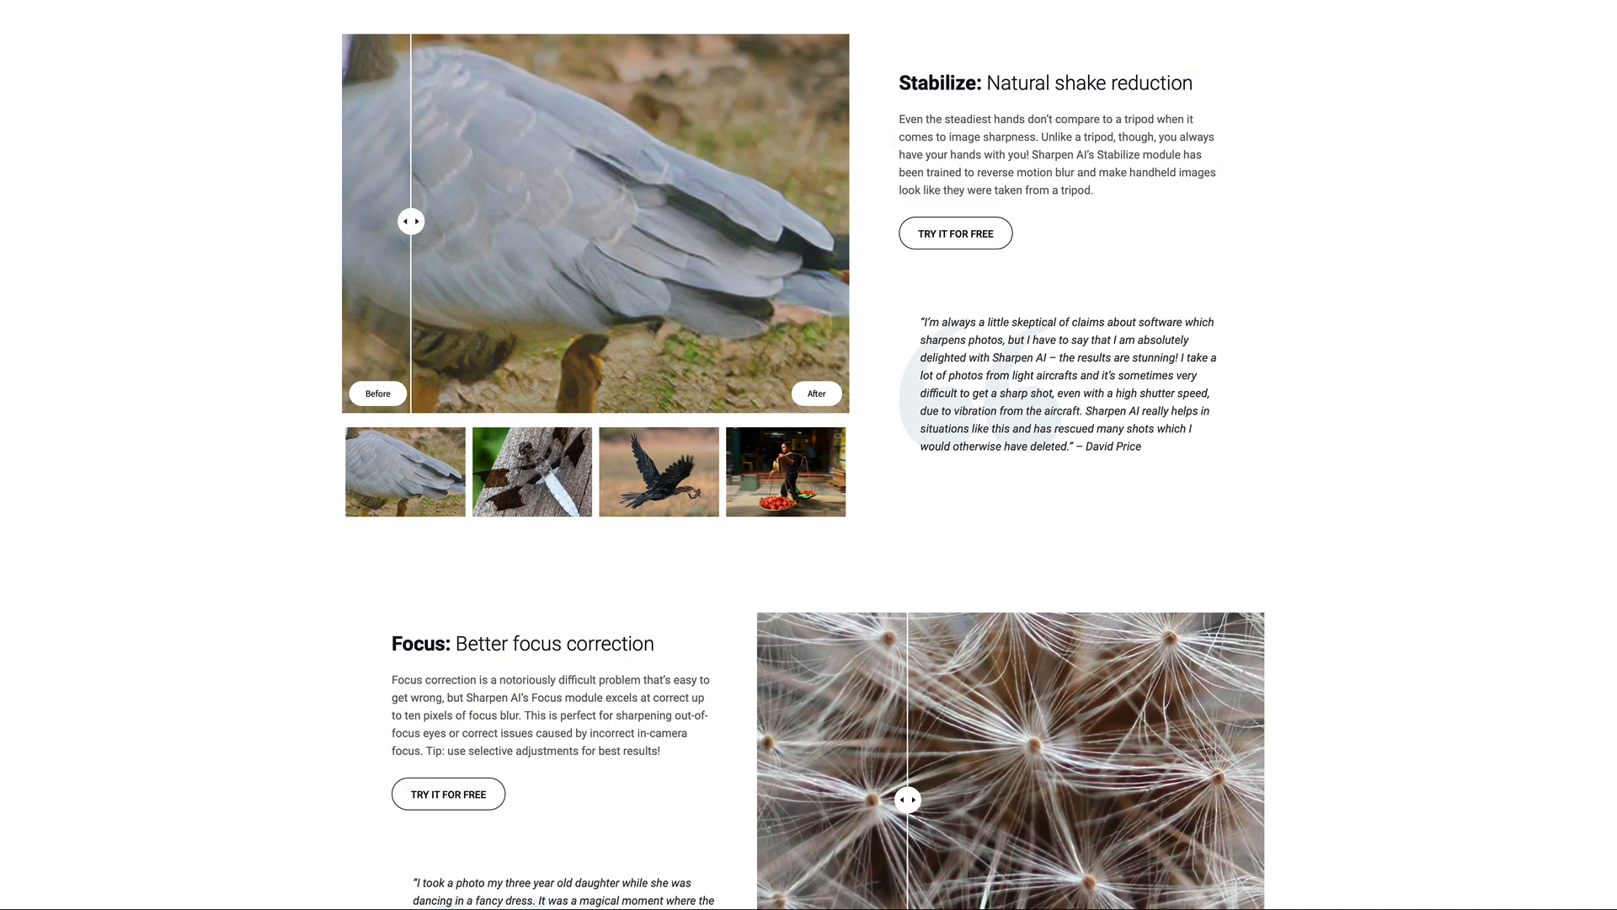
scroll("down", 3)
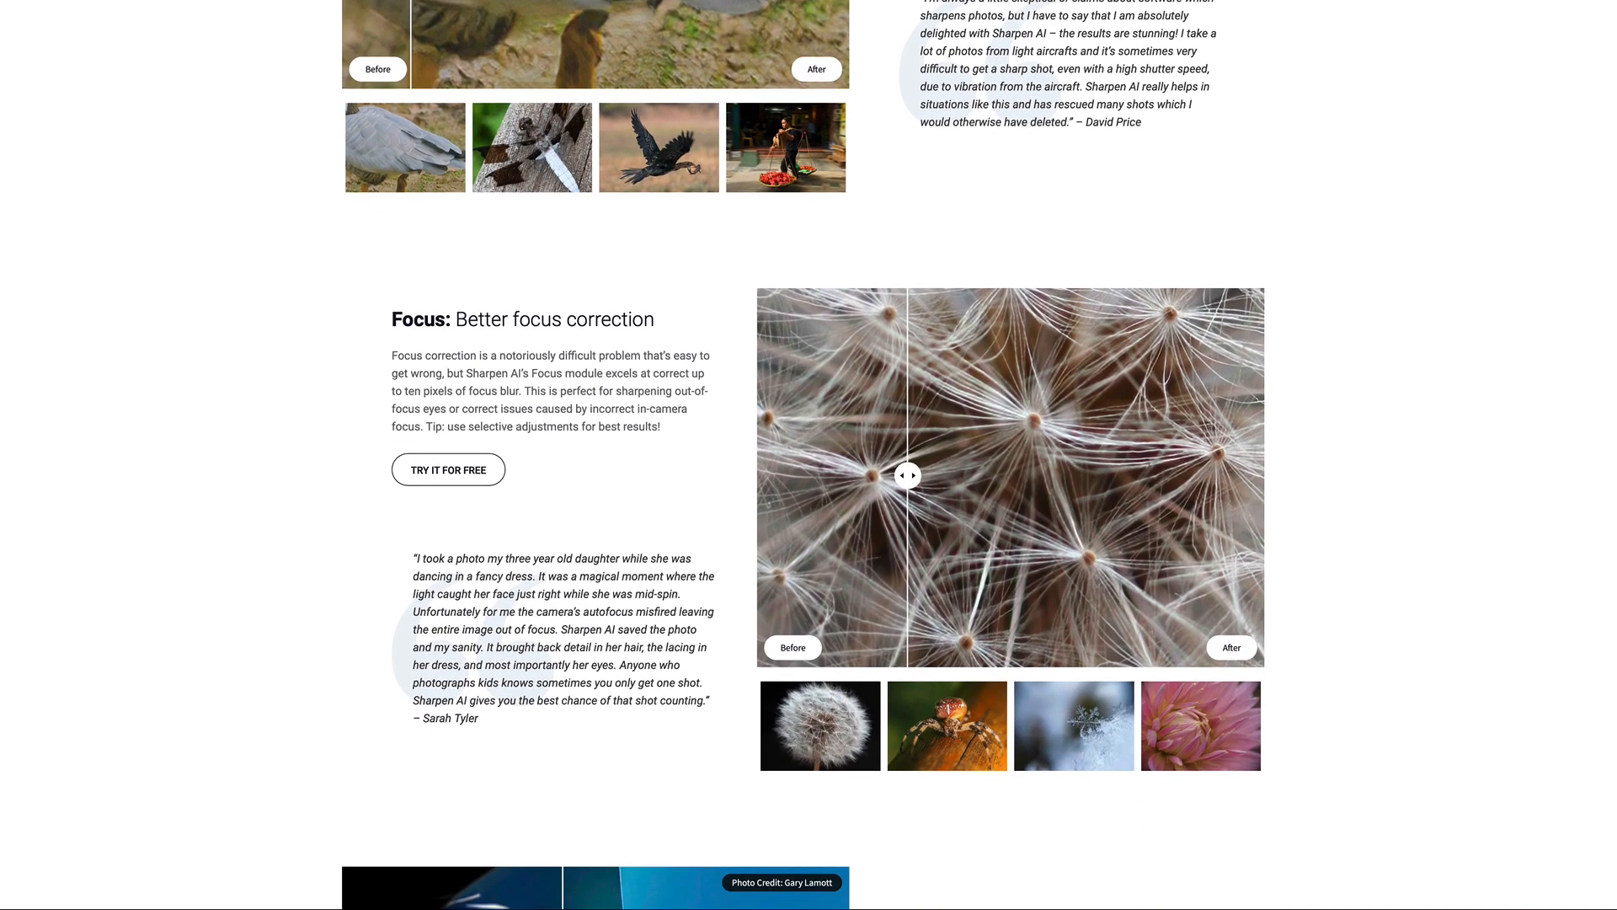
scroll("down", 3)
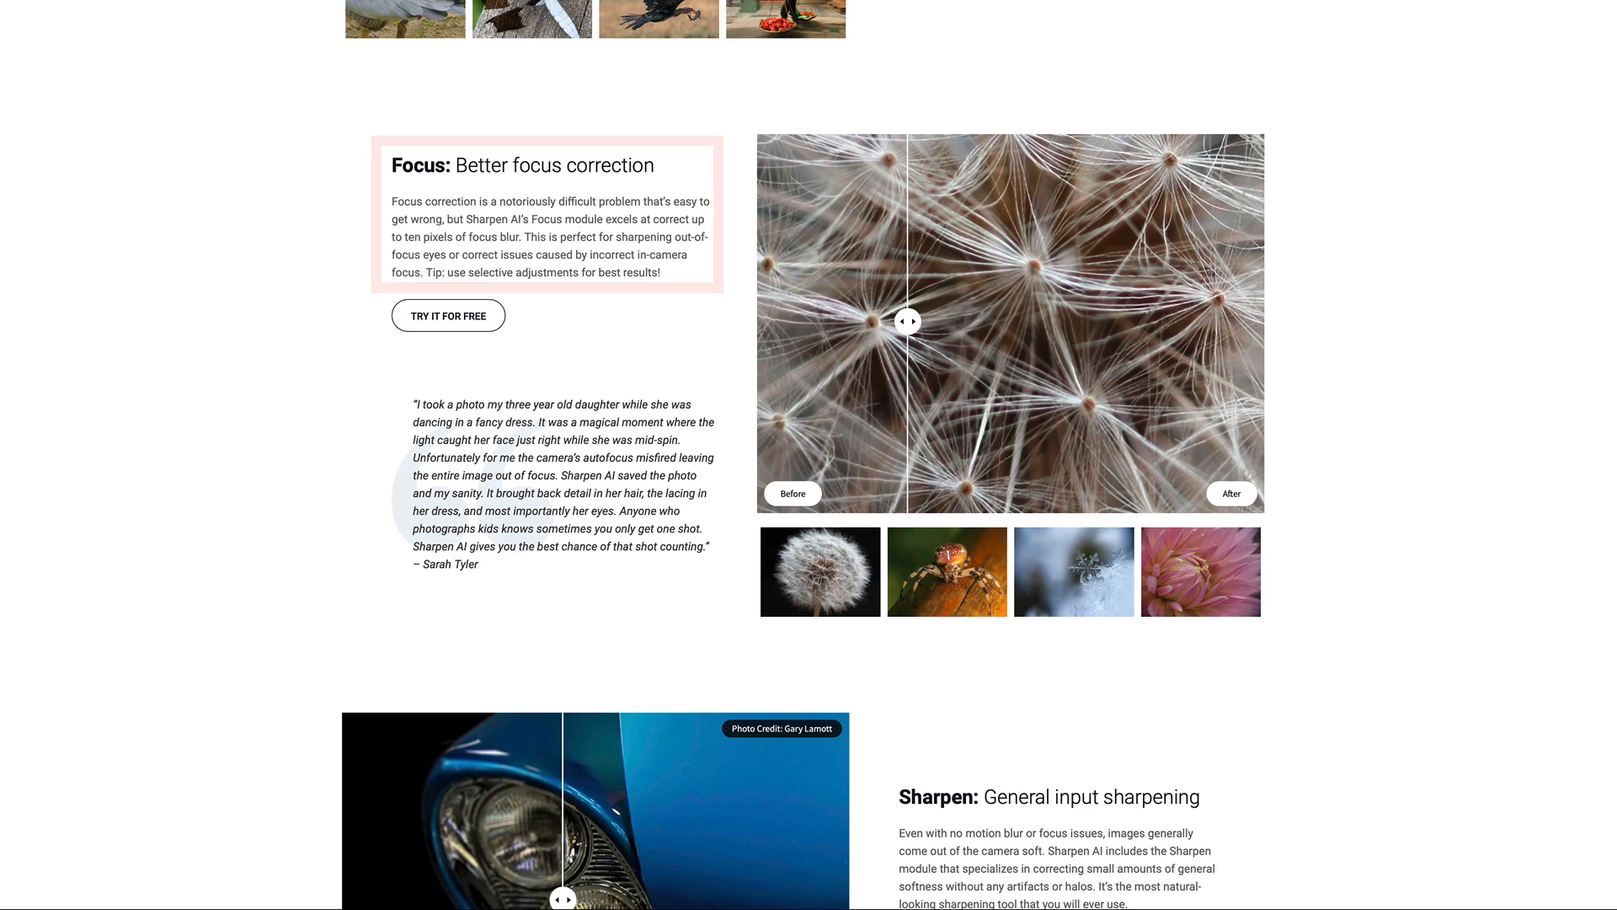
scroll("down", 3)
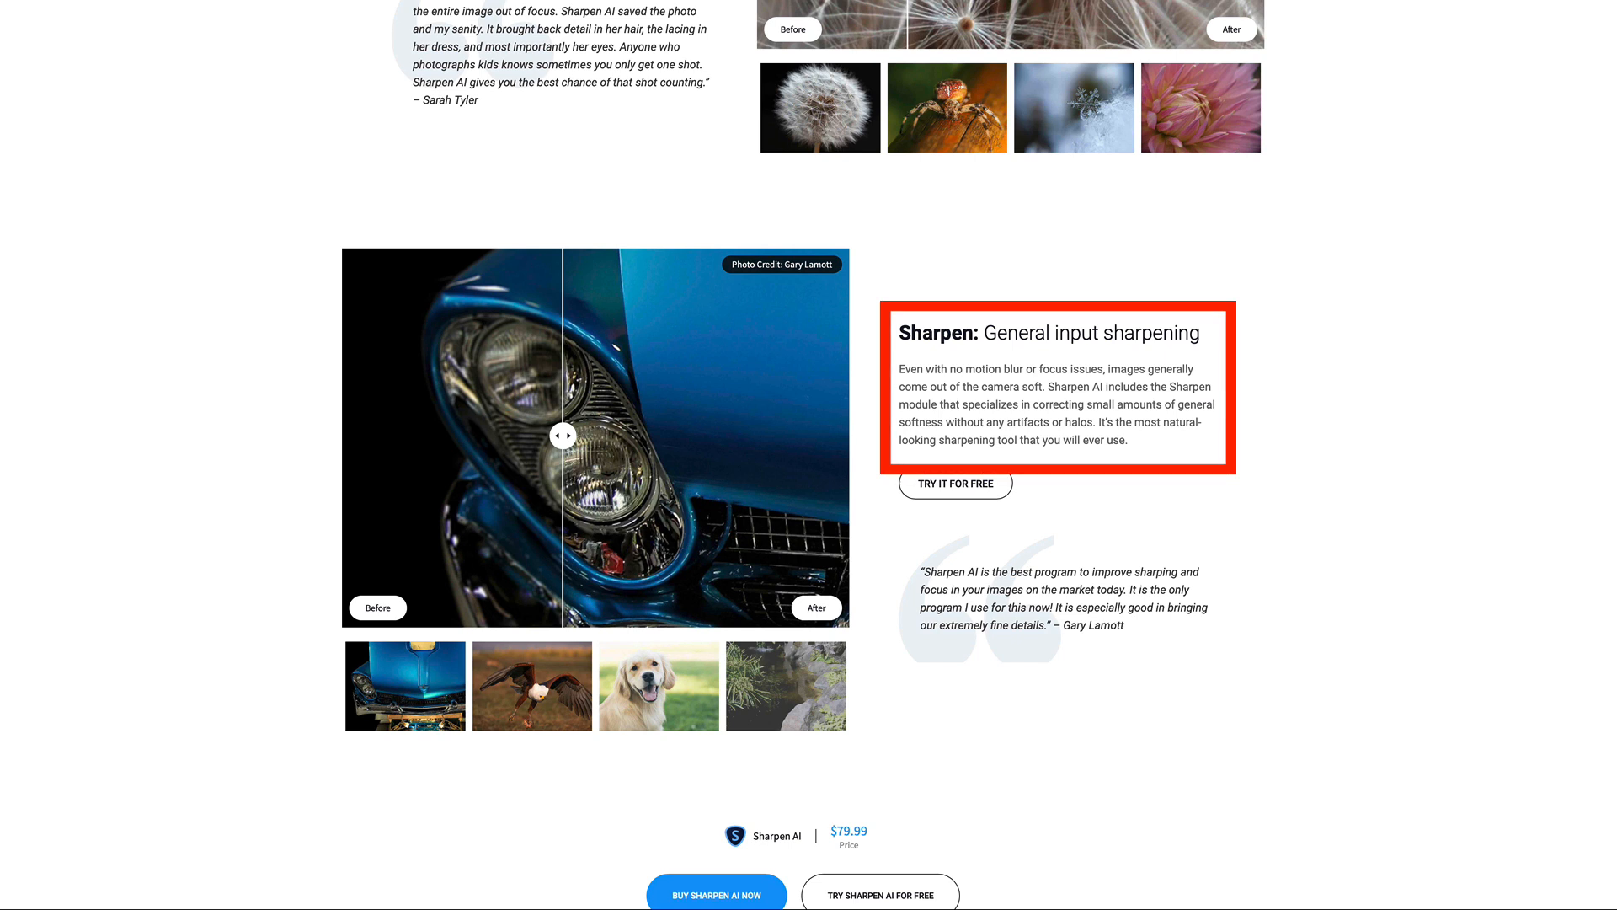
scroll("up", 3)
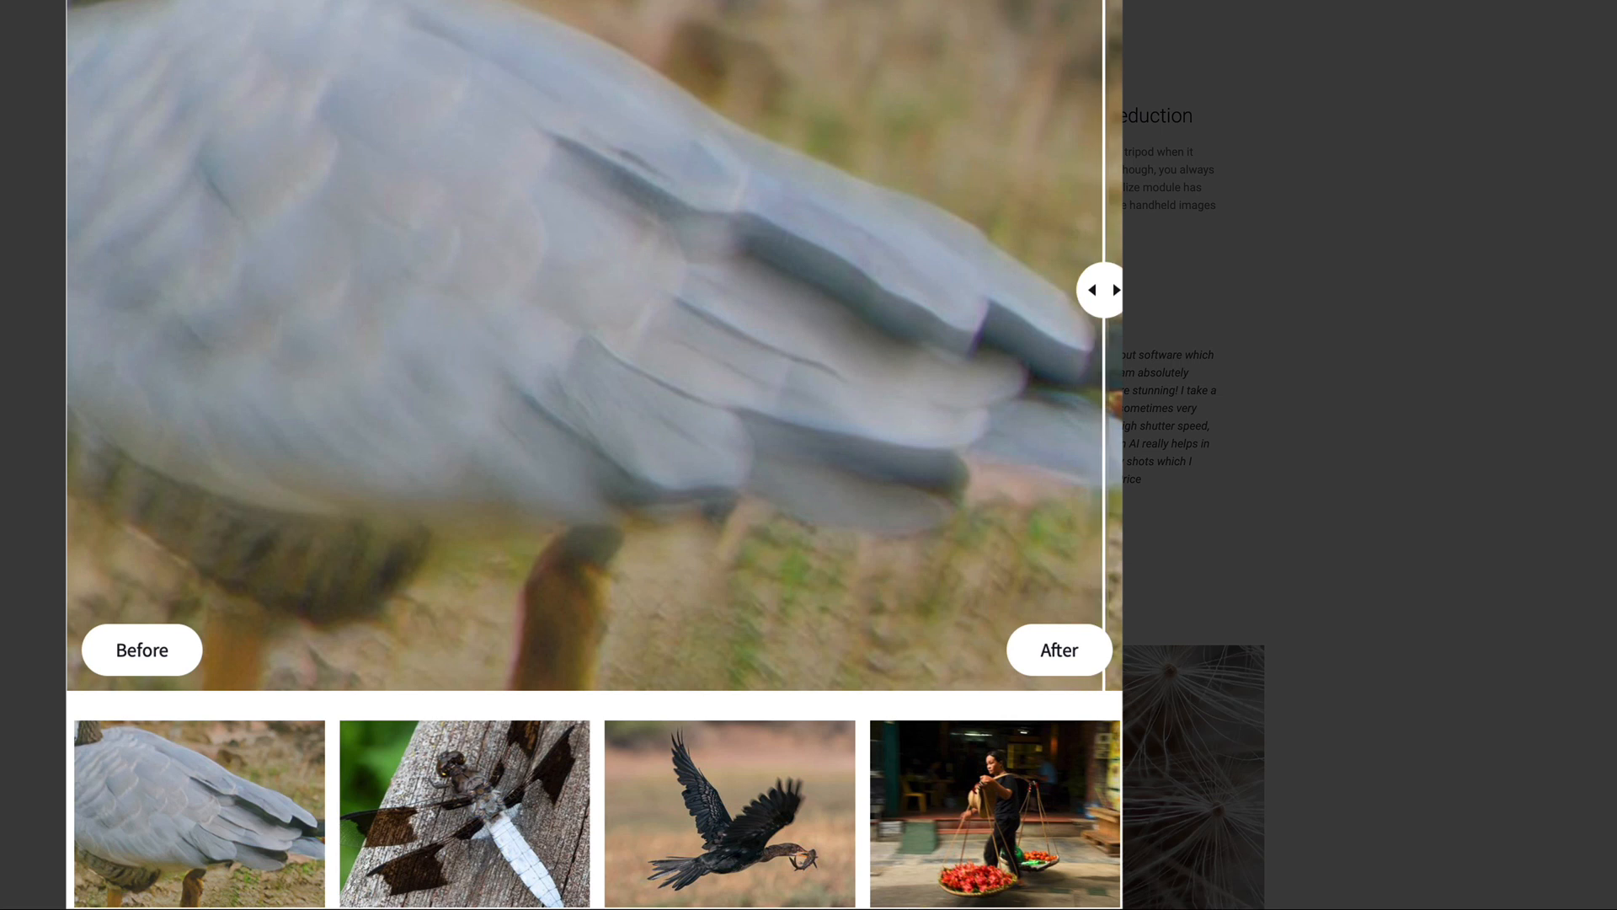
Compare Stabilize before/after results on the grey bird wing, dragonfly and fish-carrying bird.
left_click_drag(1102, 289, 946, 290)
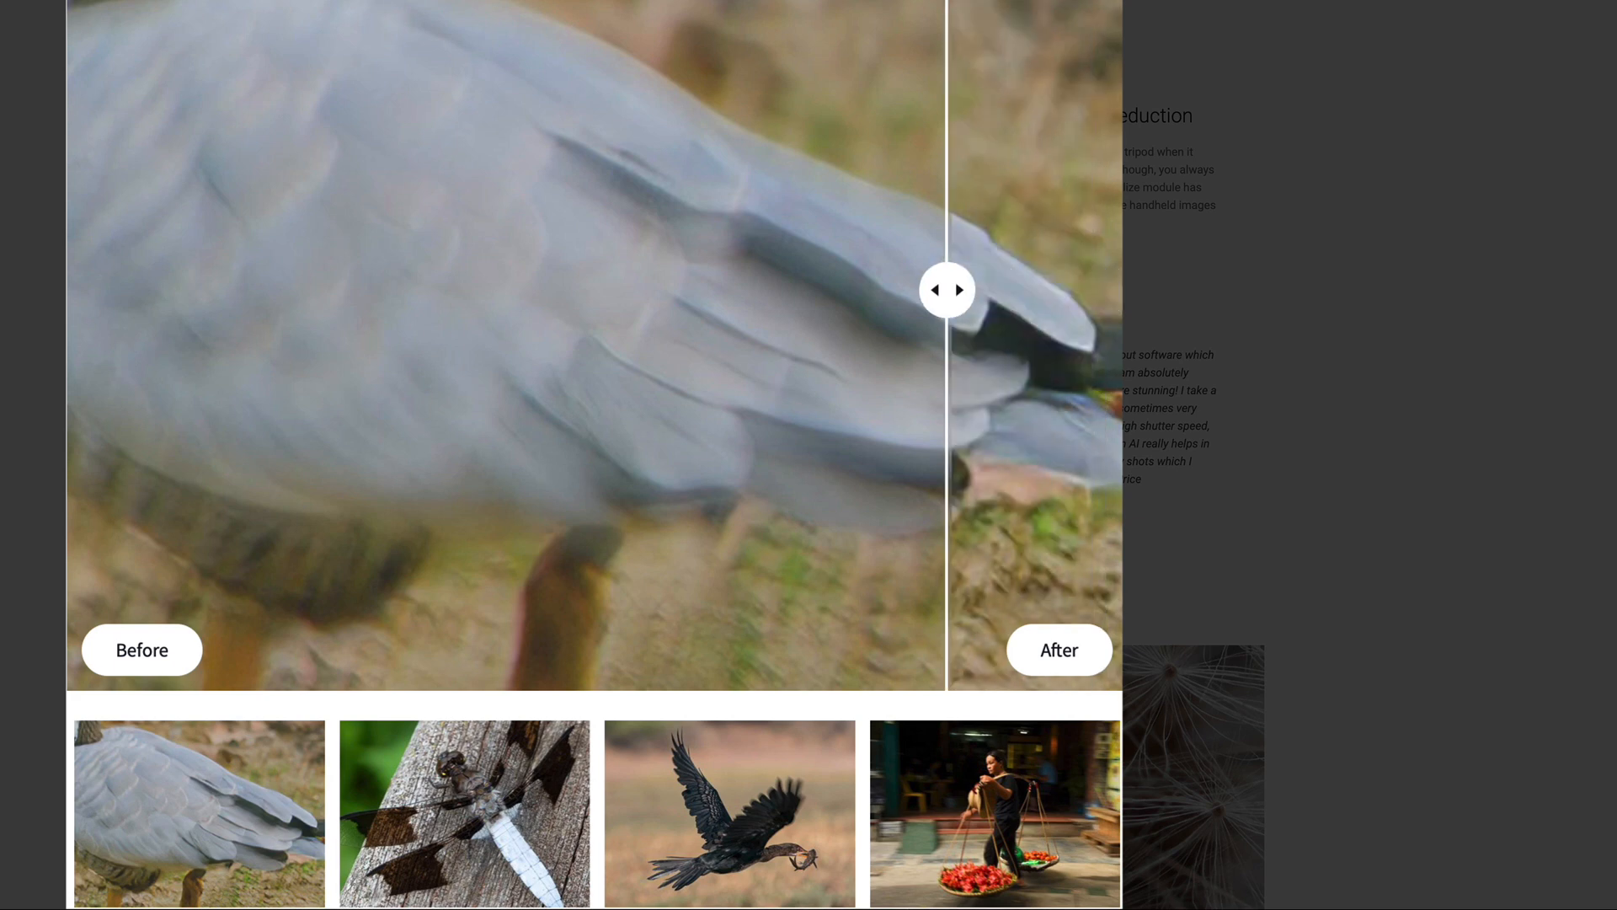
left_click_drag(945, 290, 323, 290)
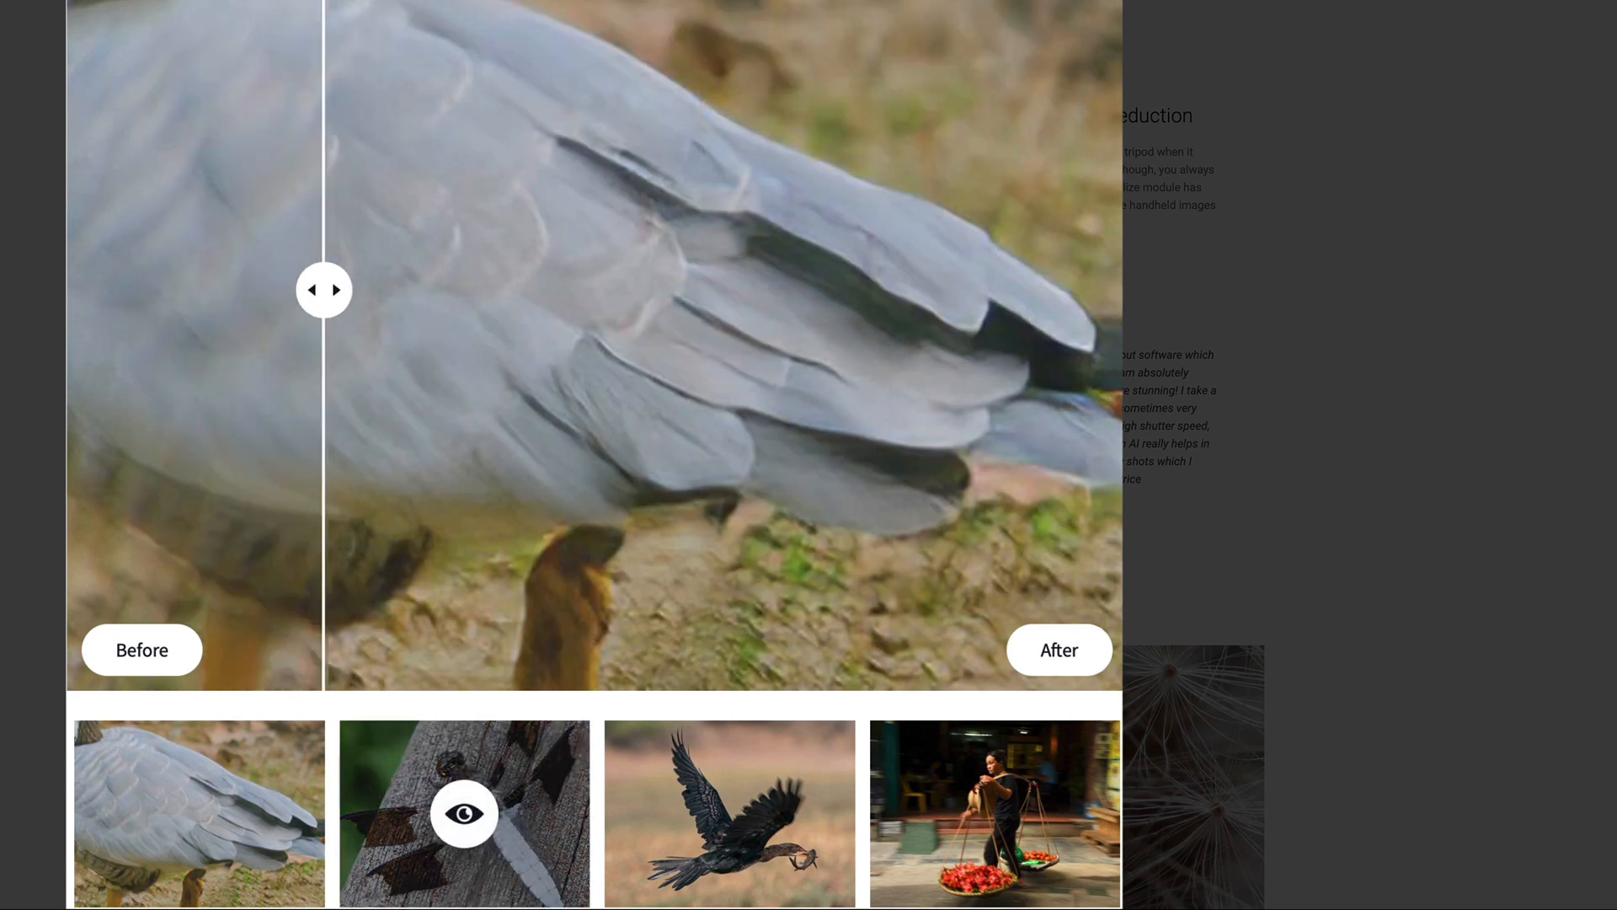
left_click(462, 812)
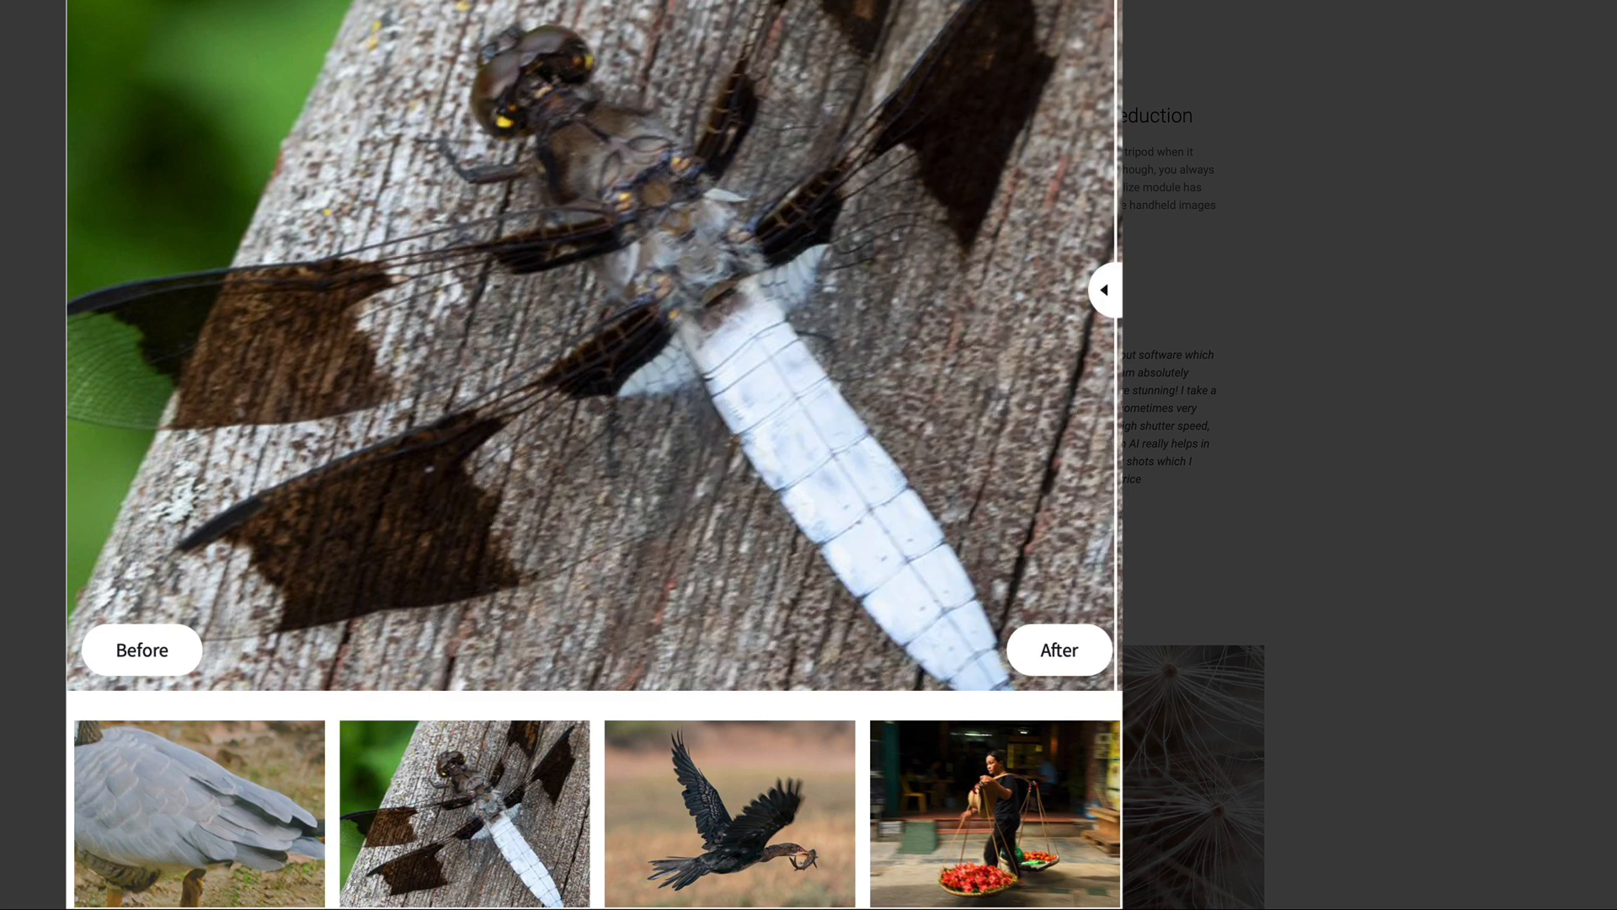
left_click_drag(1103, 288, 160, 289)
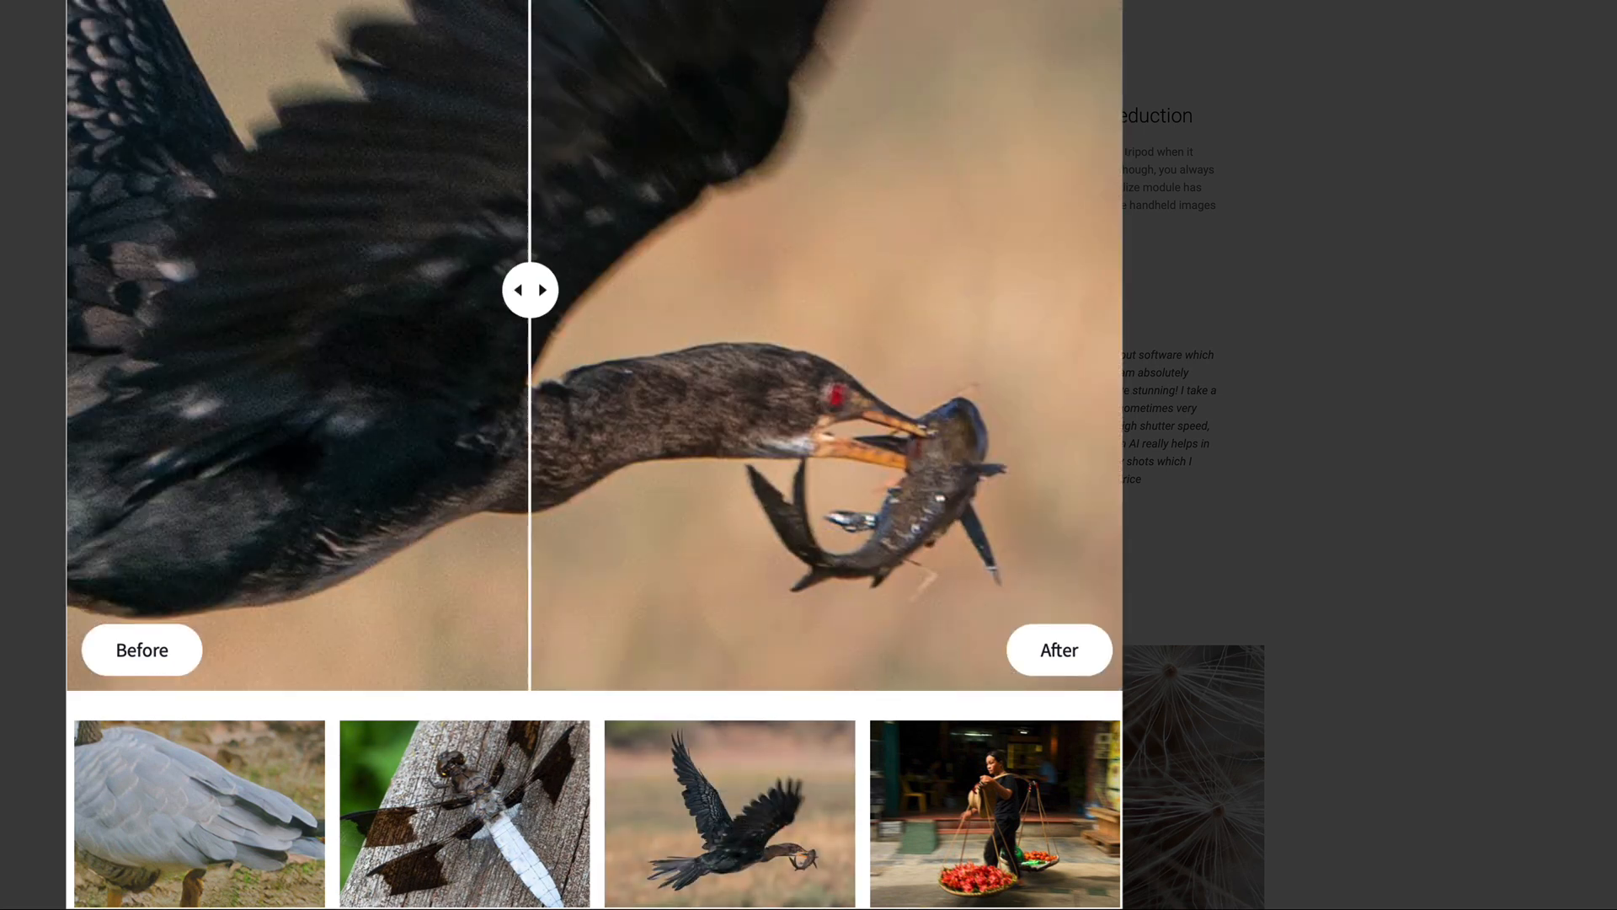
left_click_drag(529, 290, 238, 290)
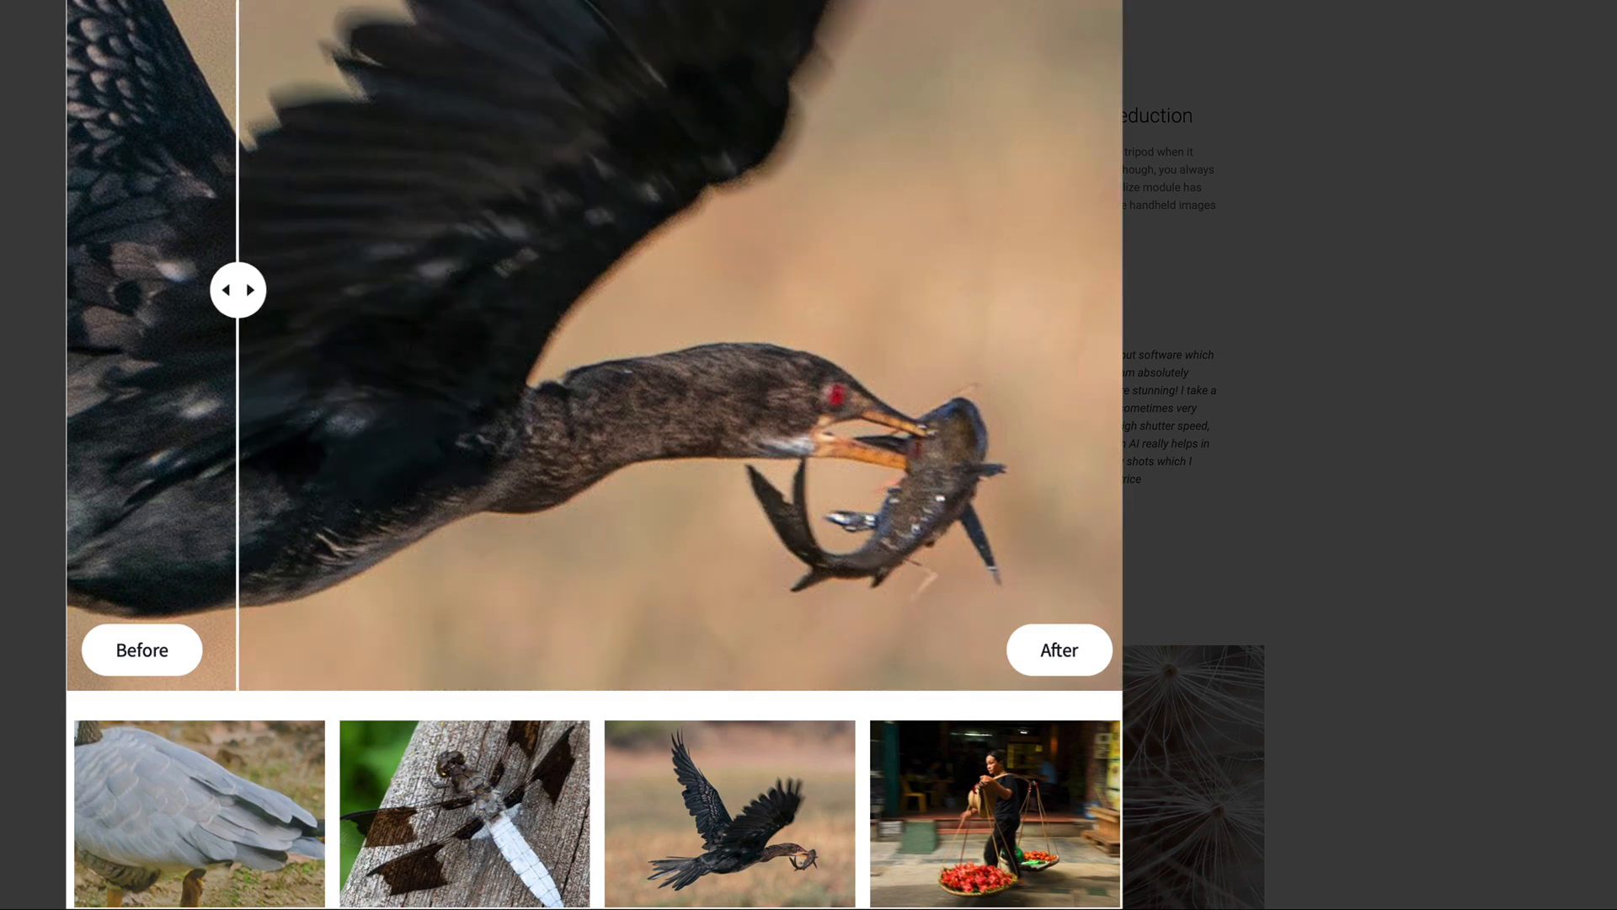
scroll("down", 3)
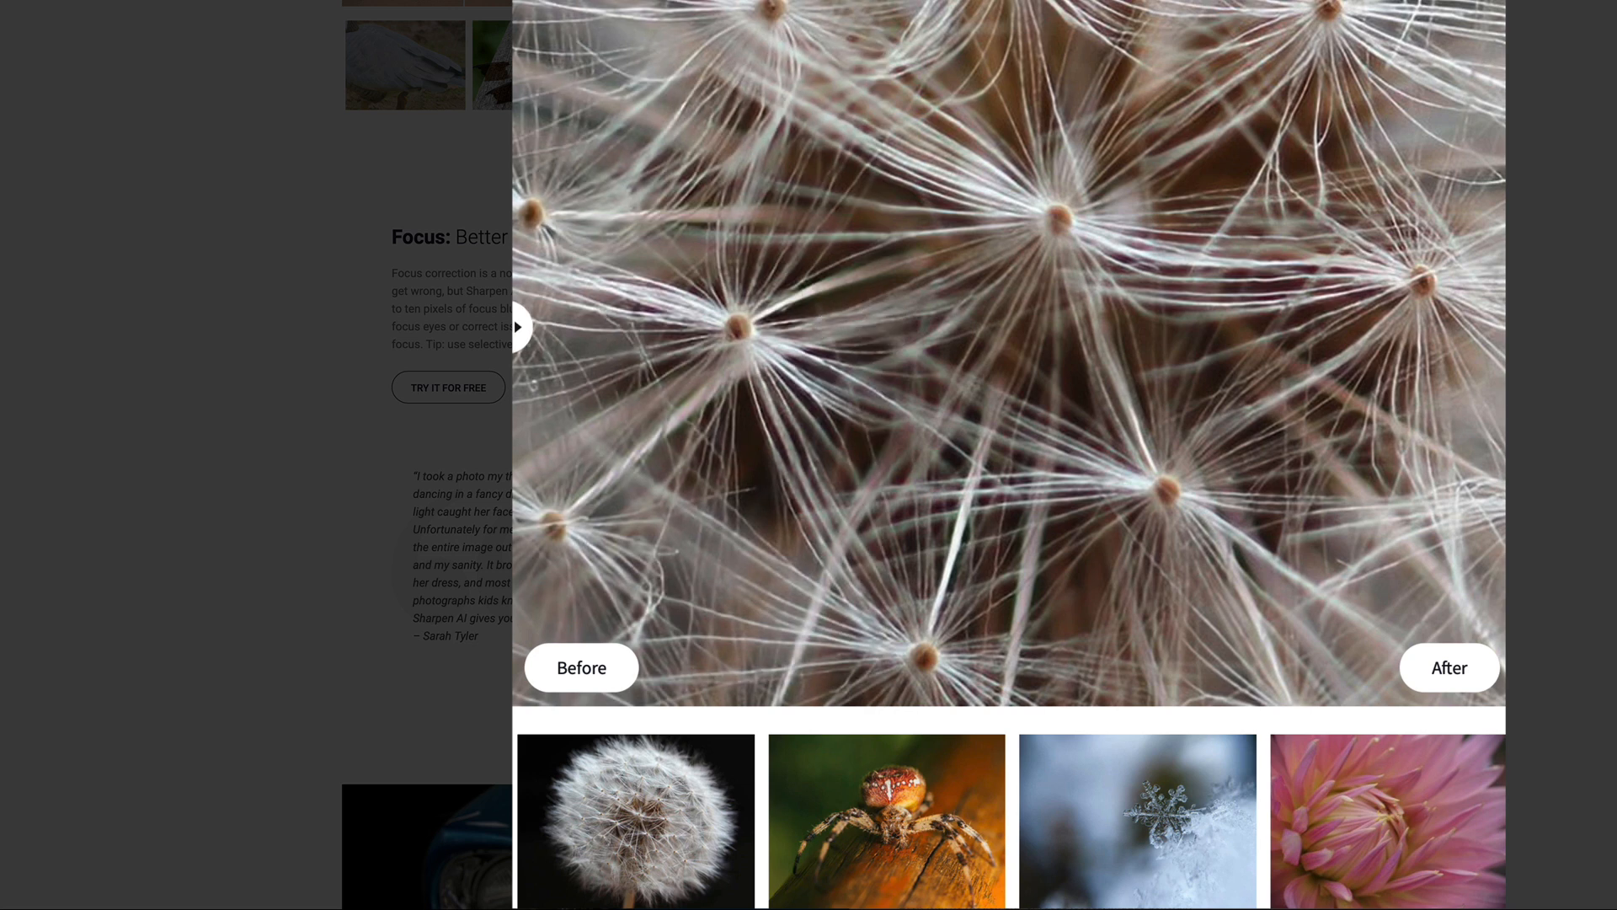
Compare Focus before/after results on the spider and snowflake samples with the slider.
left_click(887, 822)
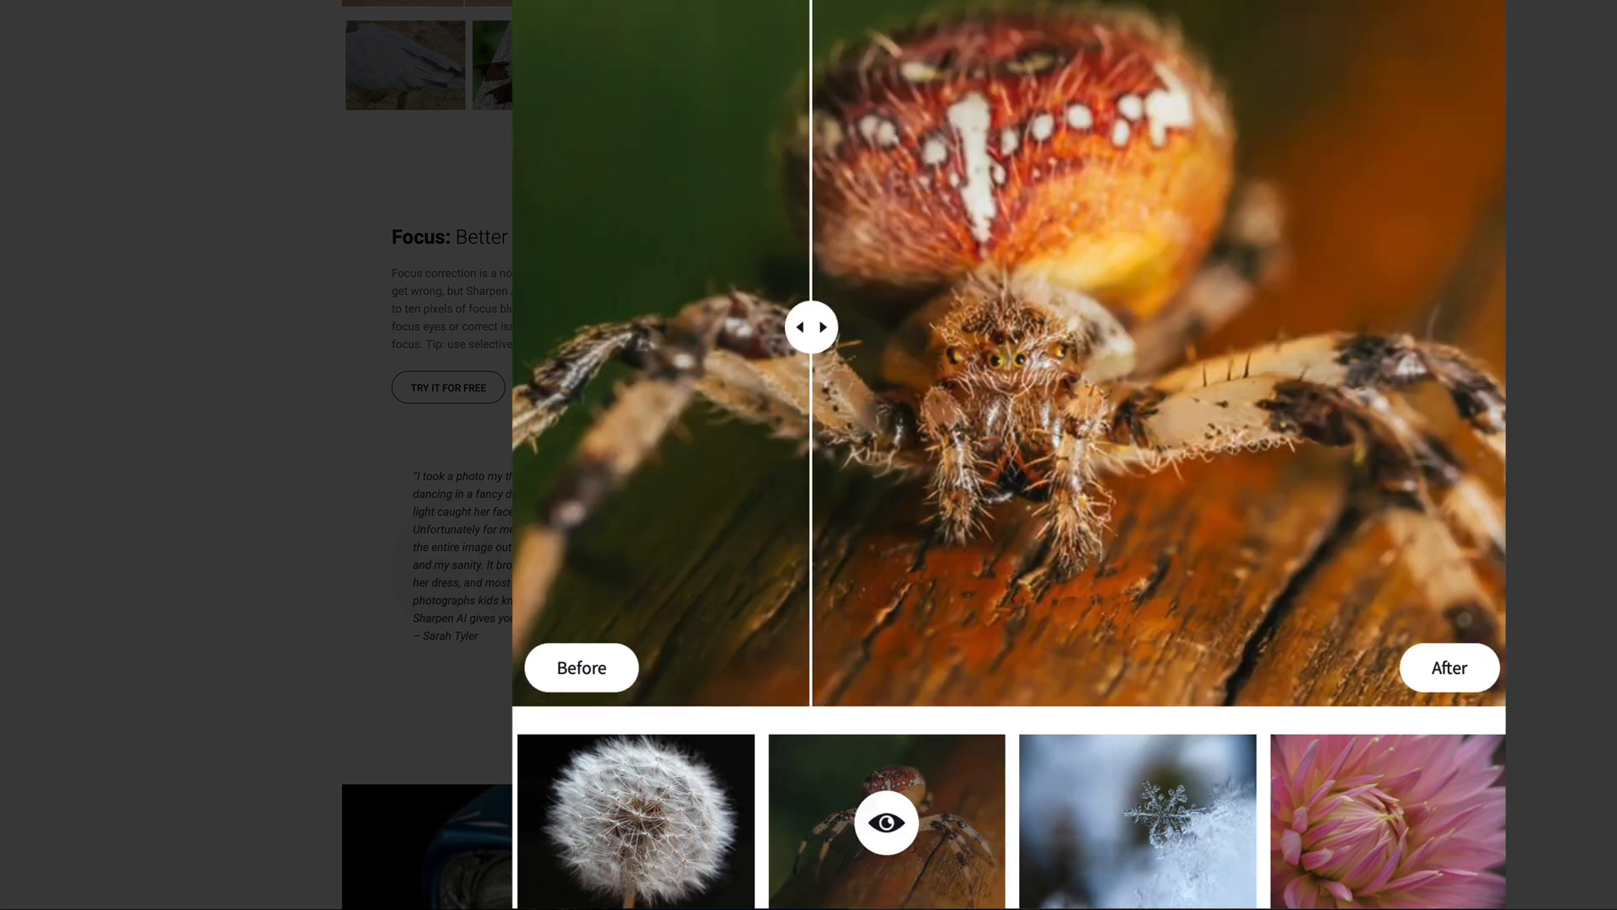
left_click_drag(812, 327, 1496, 327)
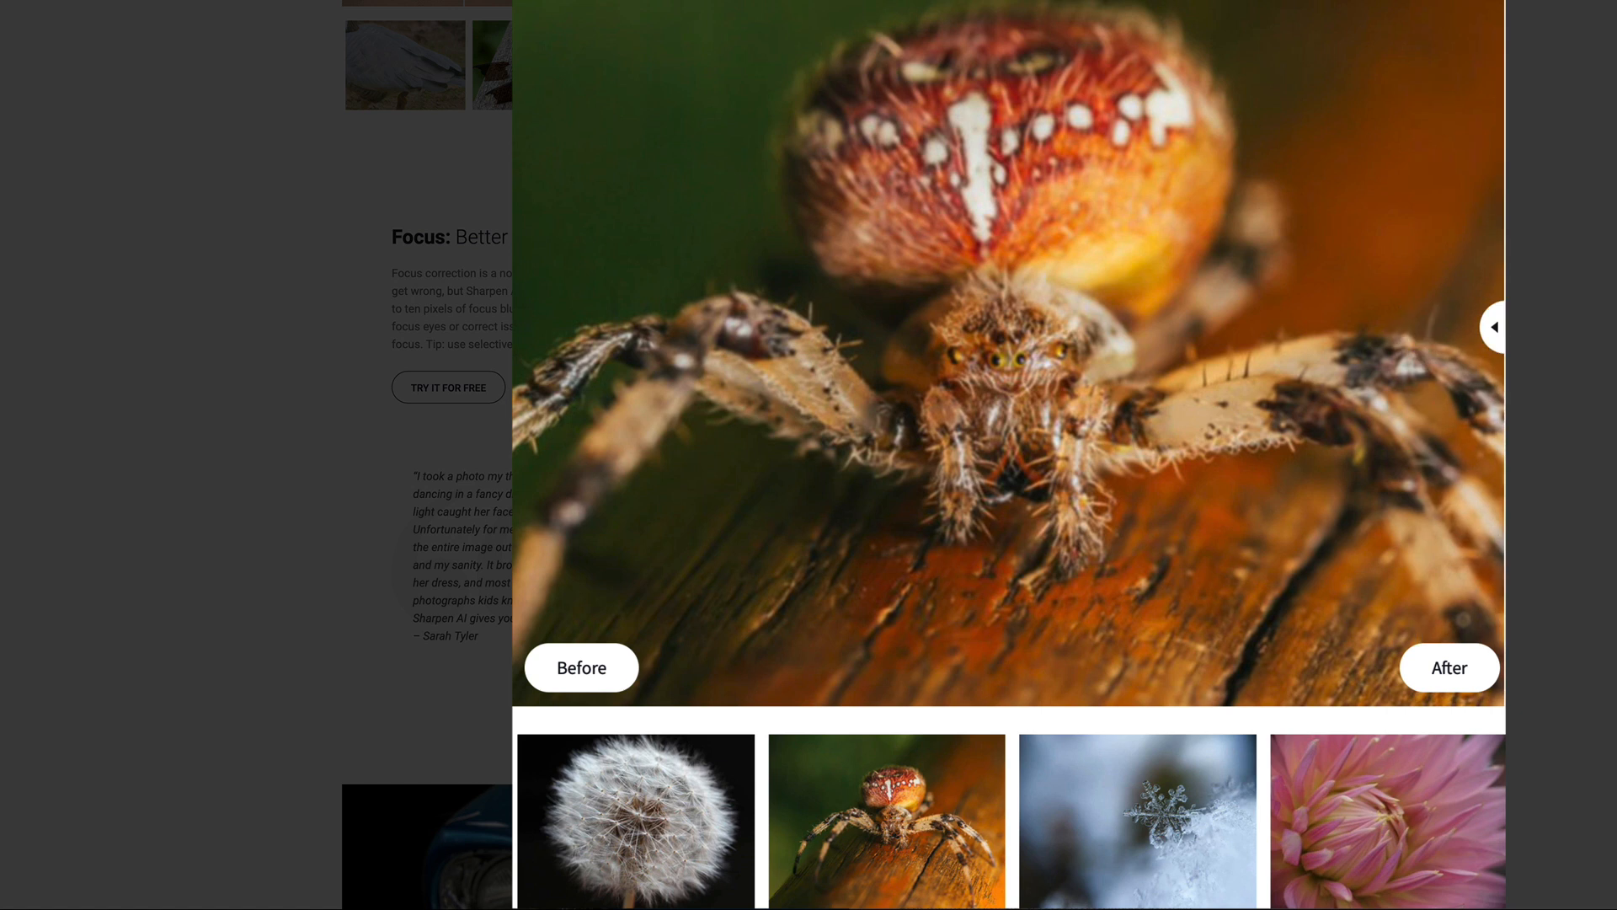
left_click_drag(1494, 327, 519, 327)
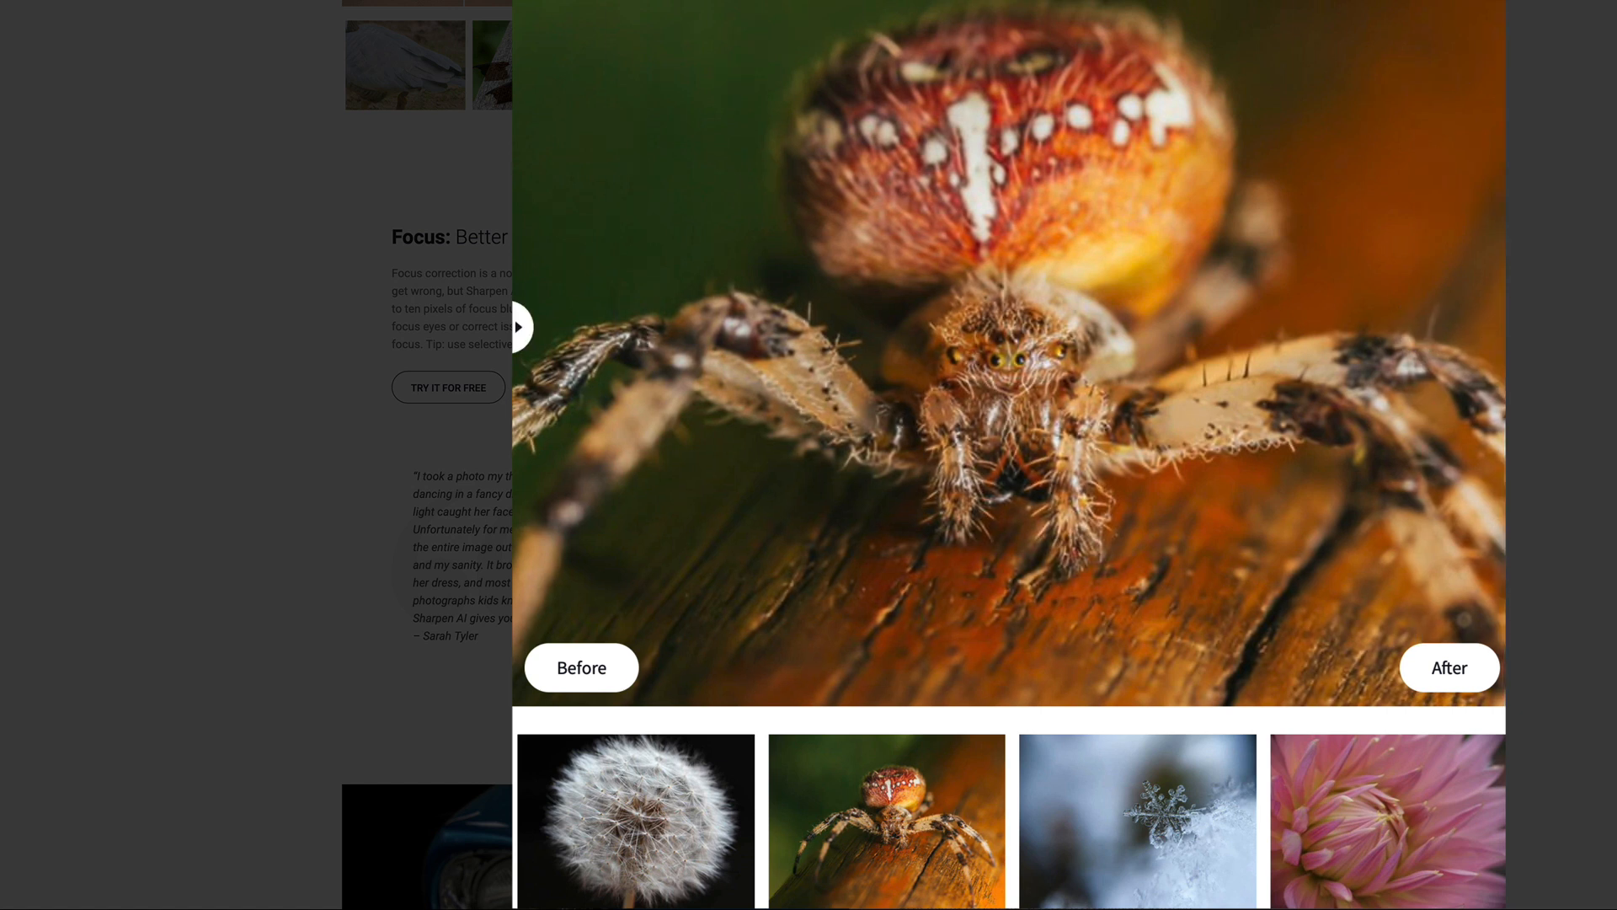
left_click(1138, 823)
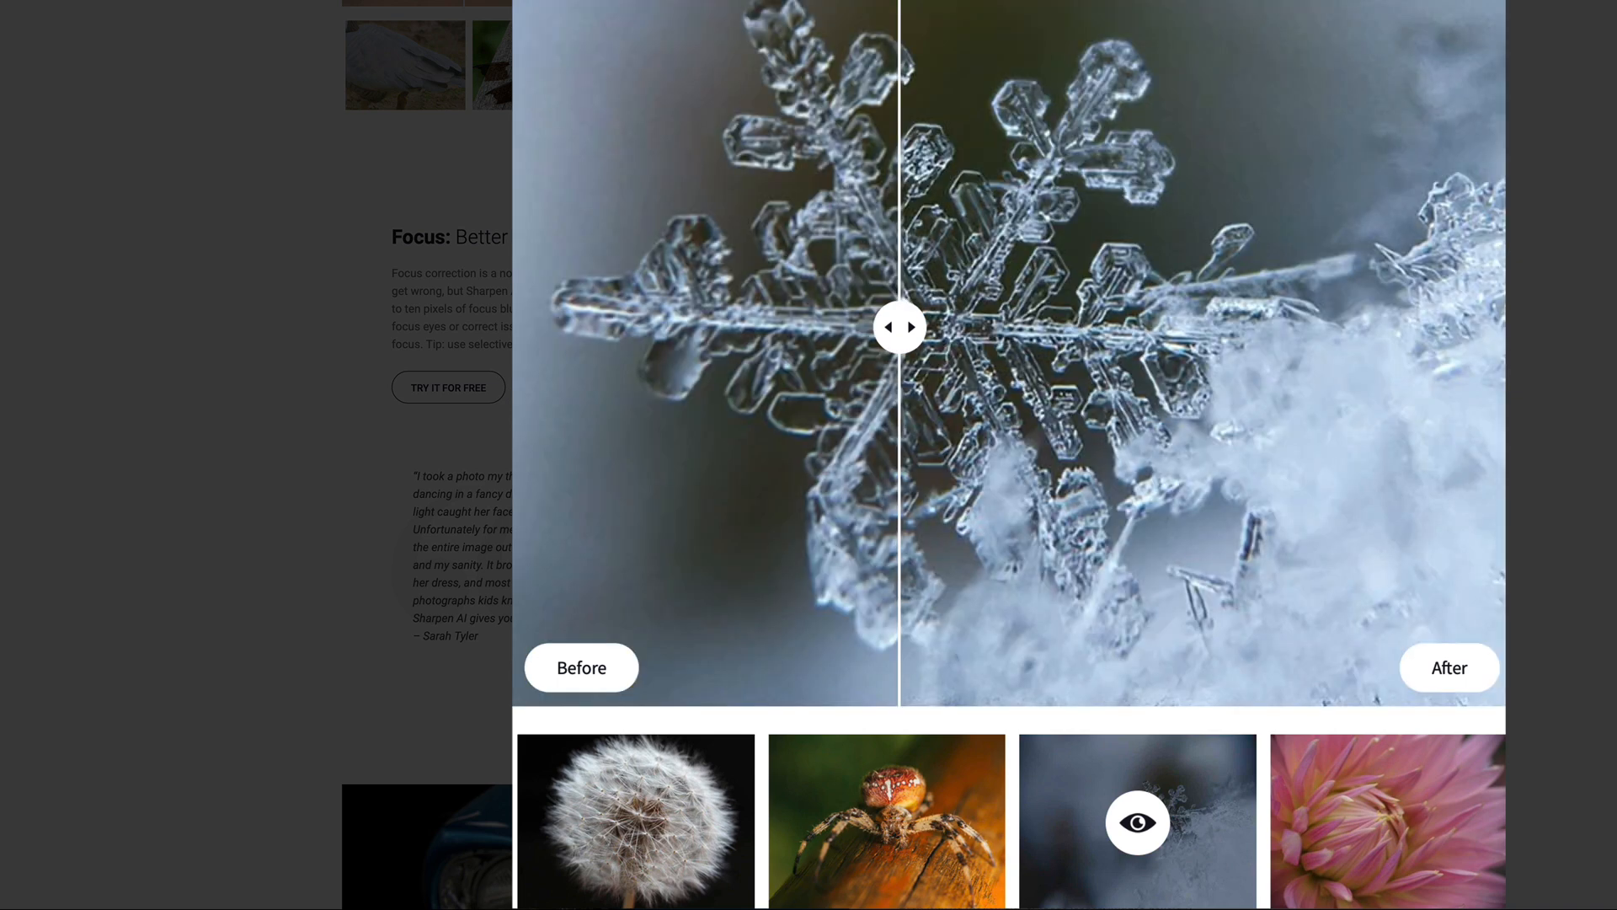
left_click_drag(898, 326, 1494, 327)
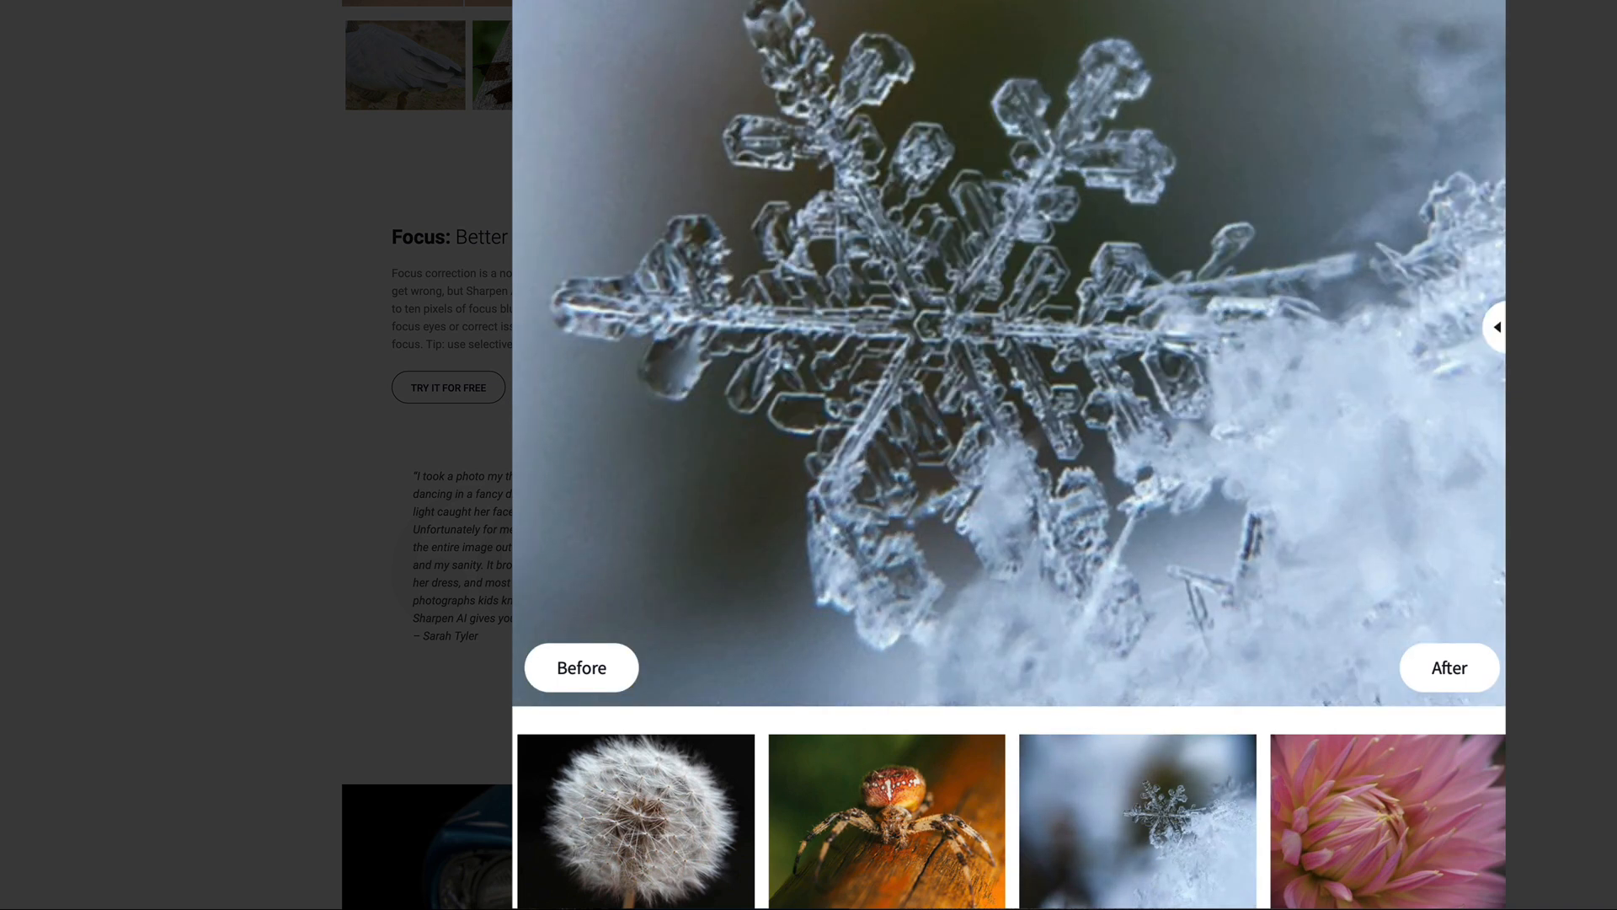
left_click_drag(1494, 327, 515, 327)
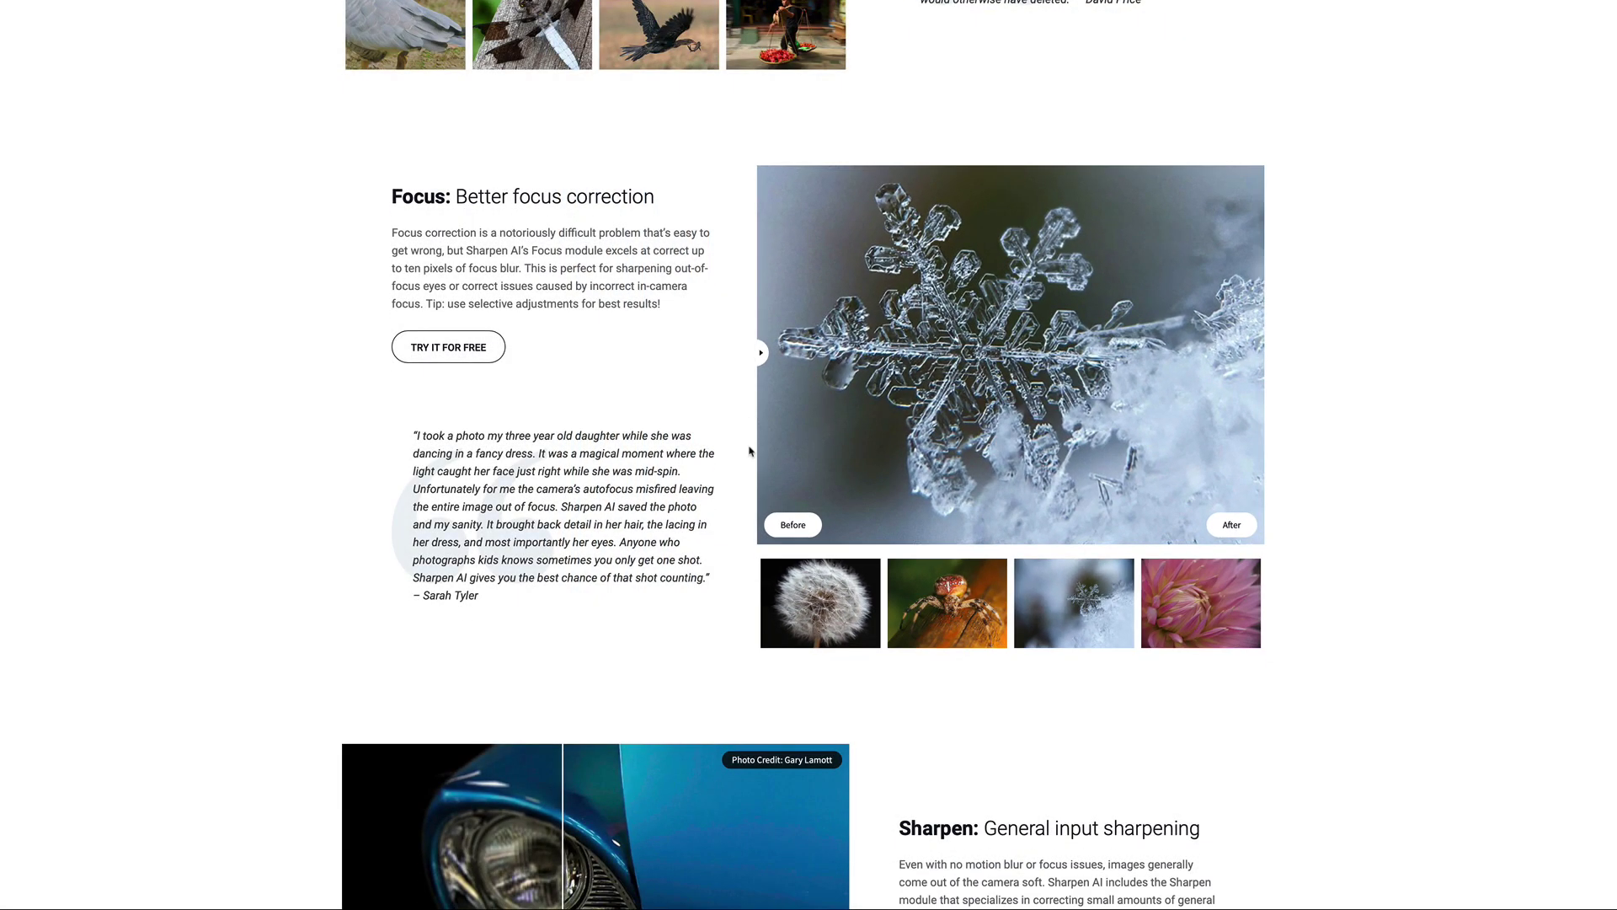
scroll("down", 3)
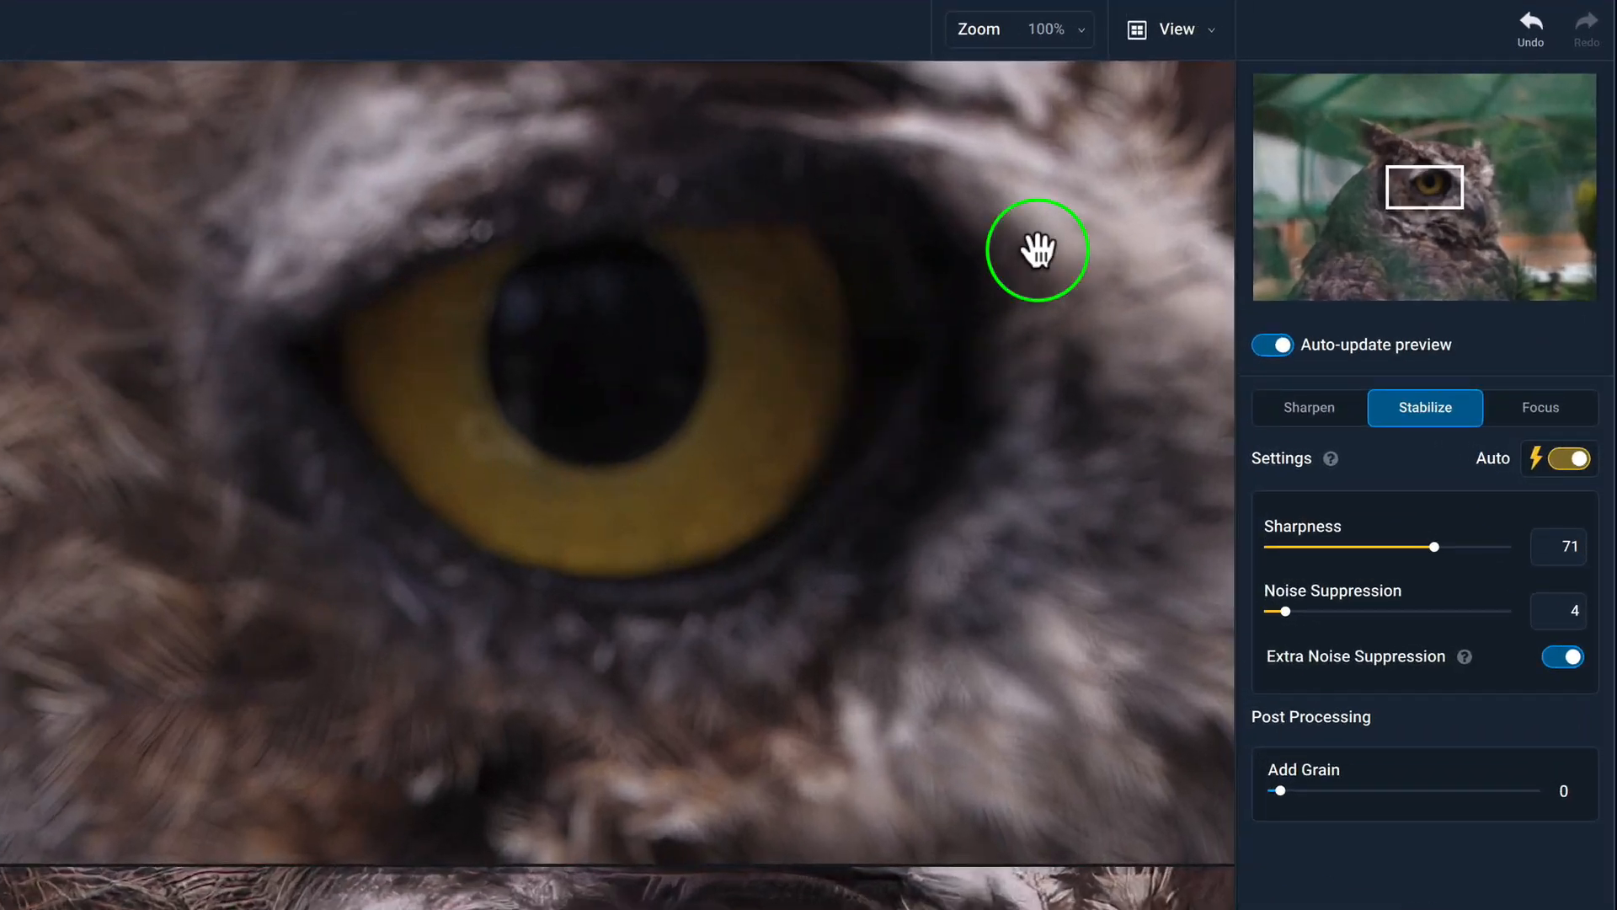
mouse_move(1214, 50)
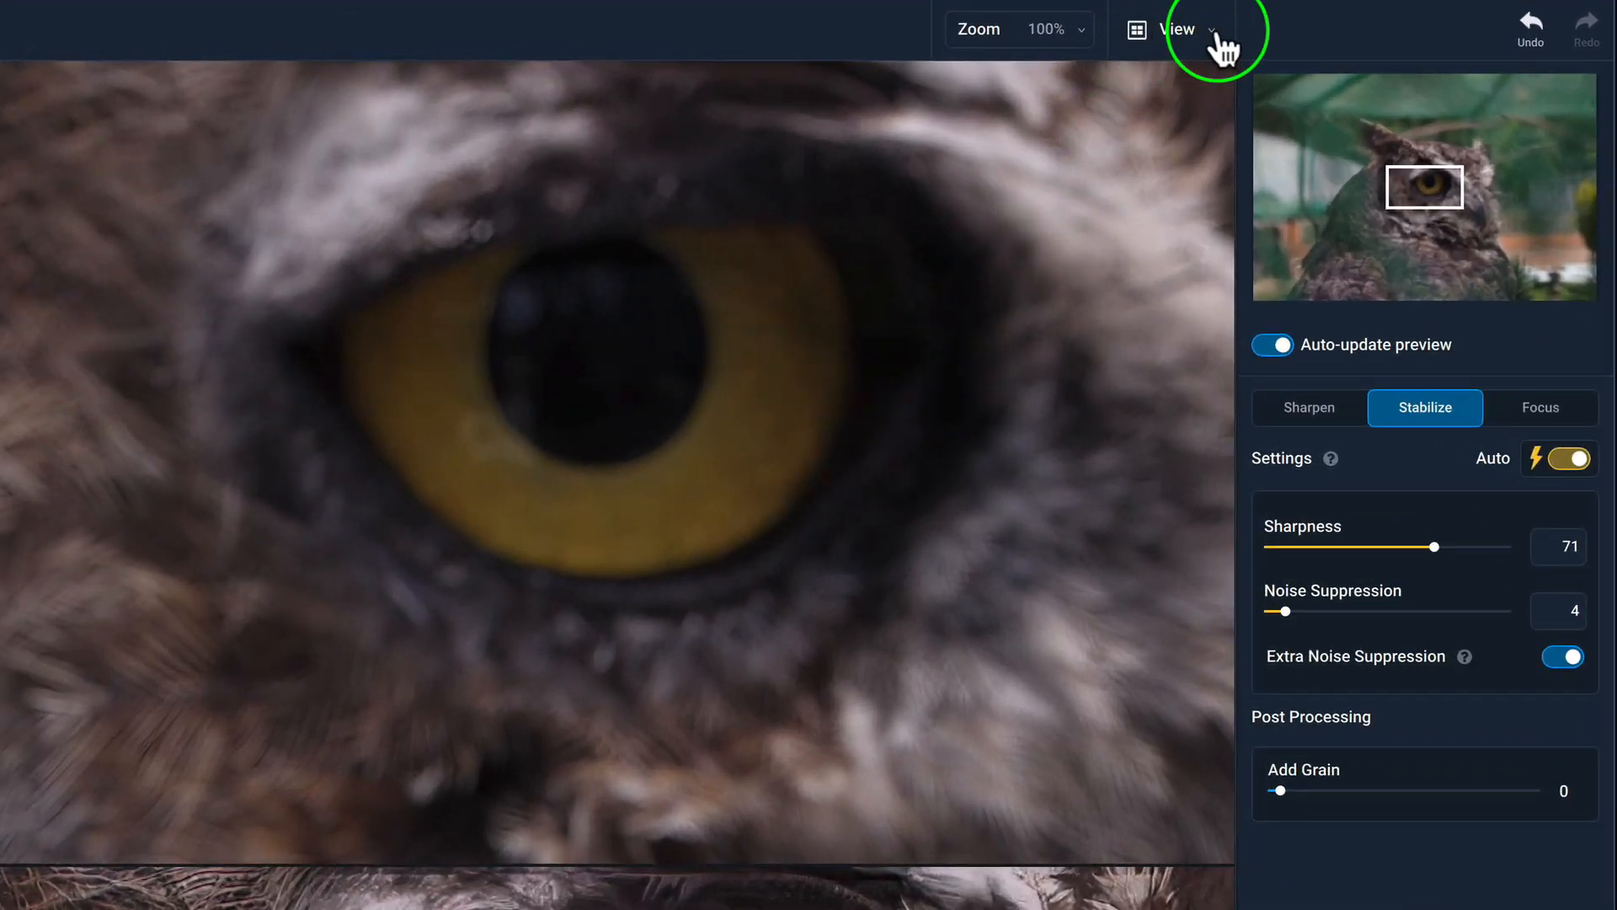
Switch the owl eye preview to Comparison View with Original, Sharpen, Stabilize and Focus panes.
left_click(1175, 30)
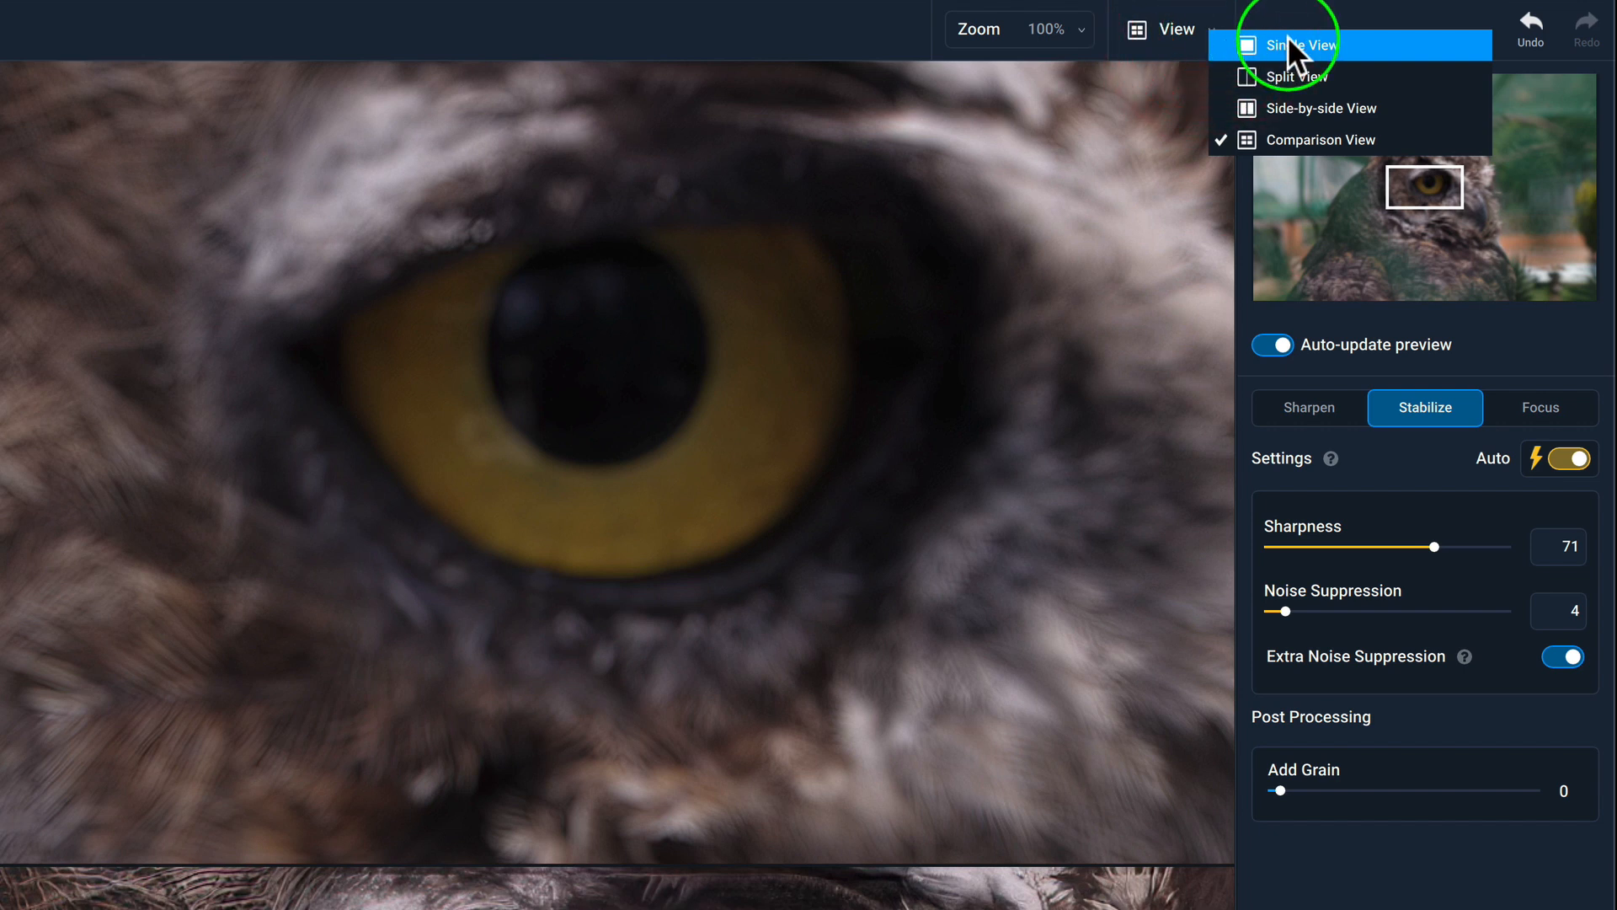
mouse_move(1299, 80)
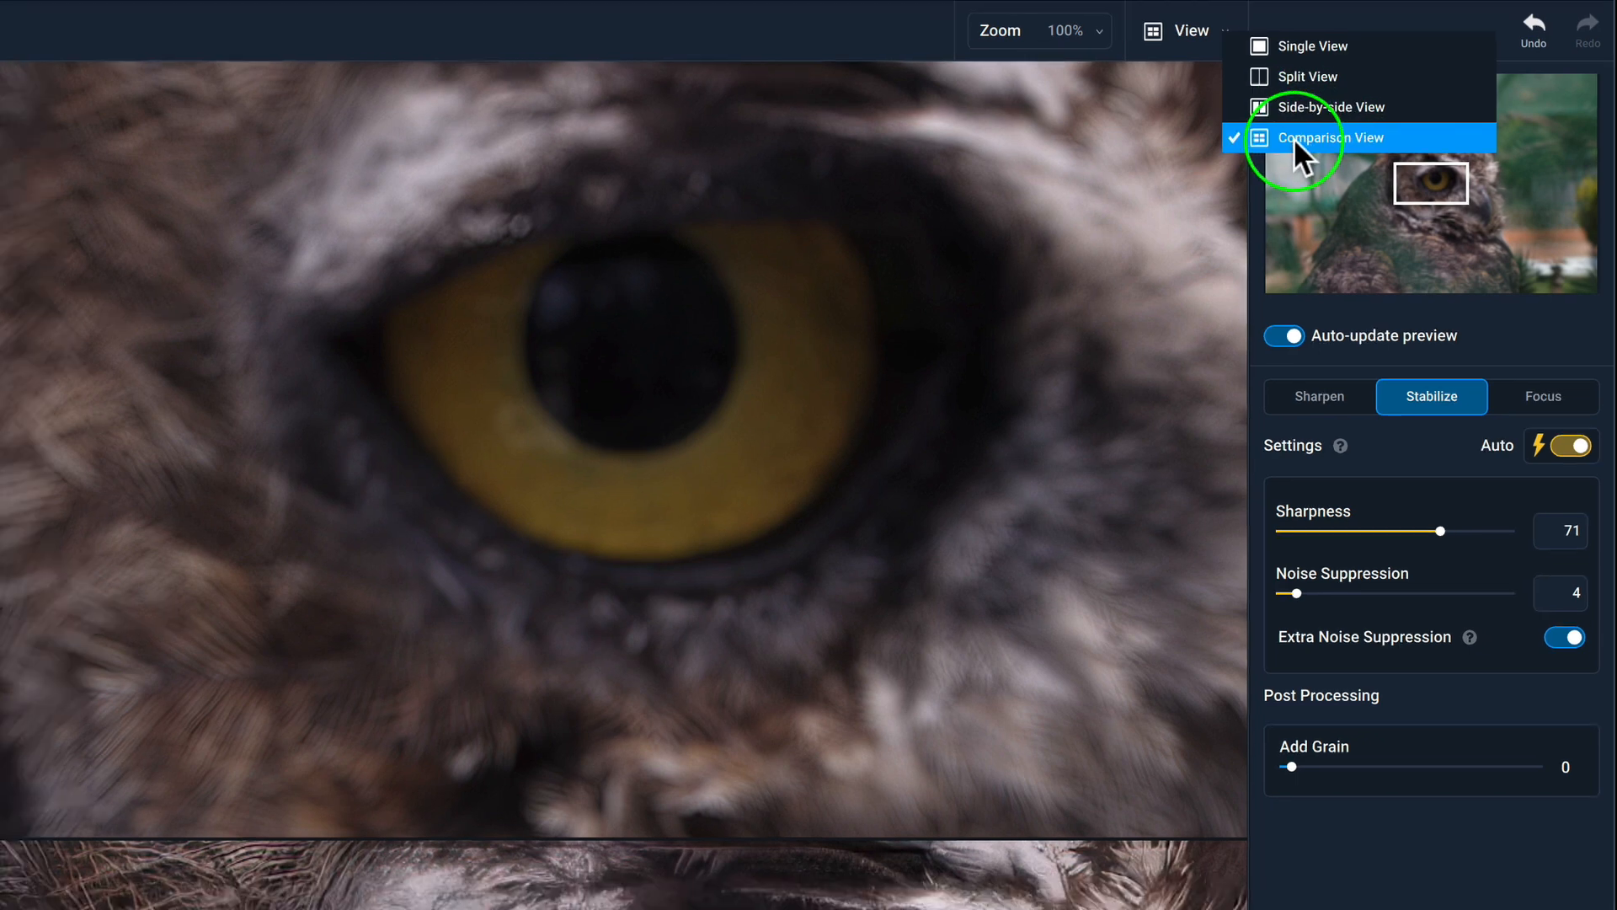
left_click(1331, 137)
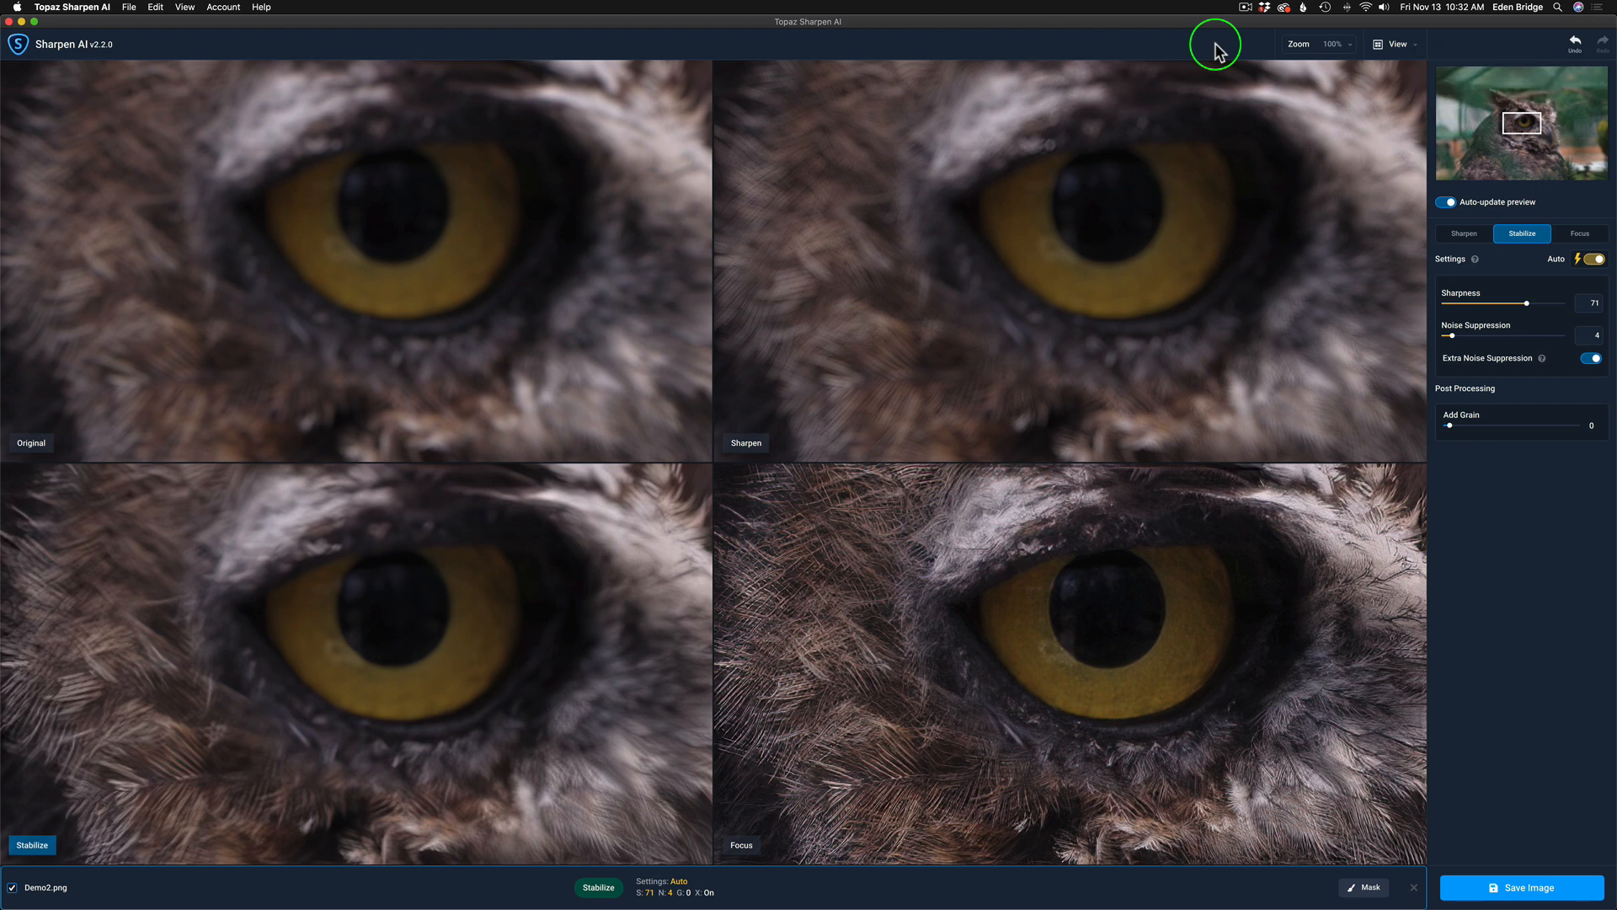
mouse_move(49, 456)
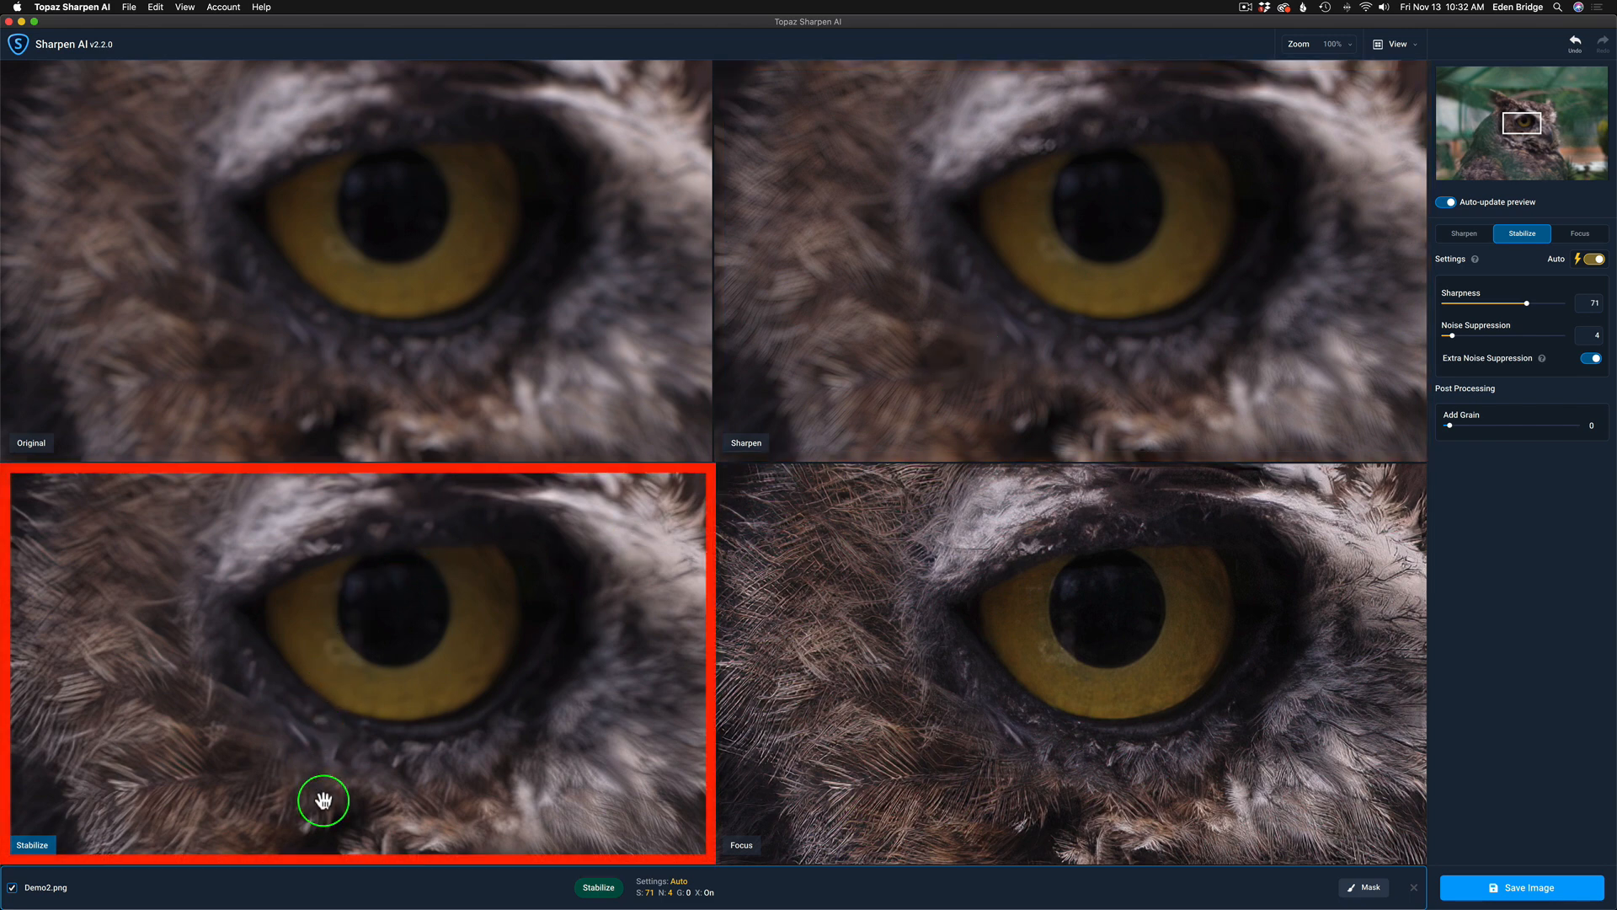
mouse_move(1146, 767)
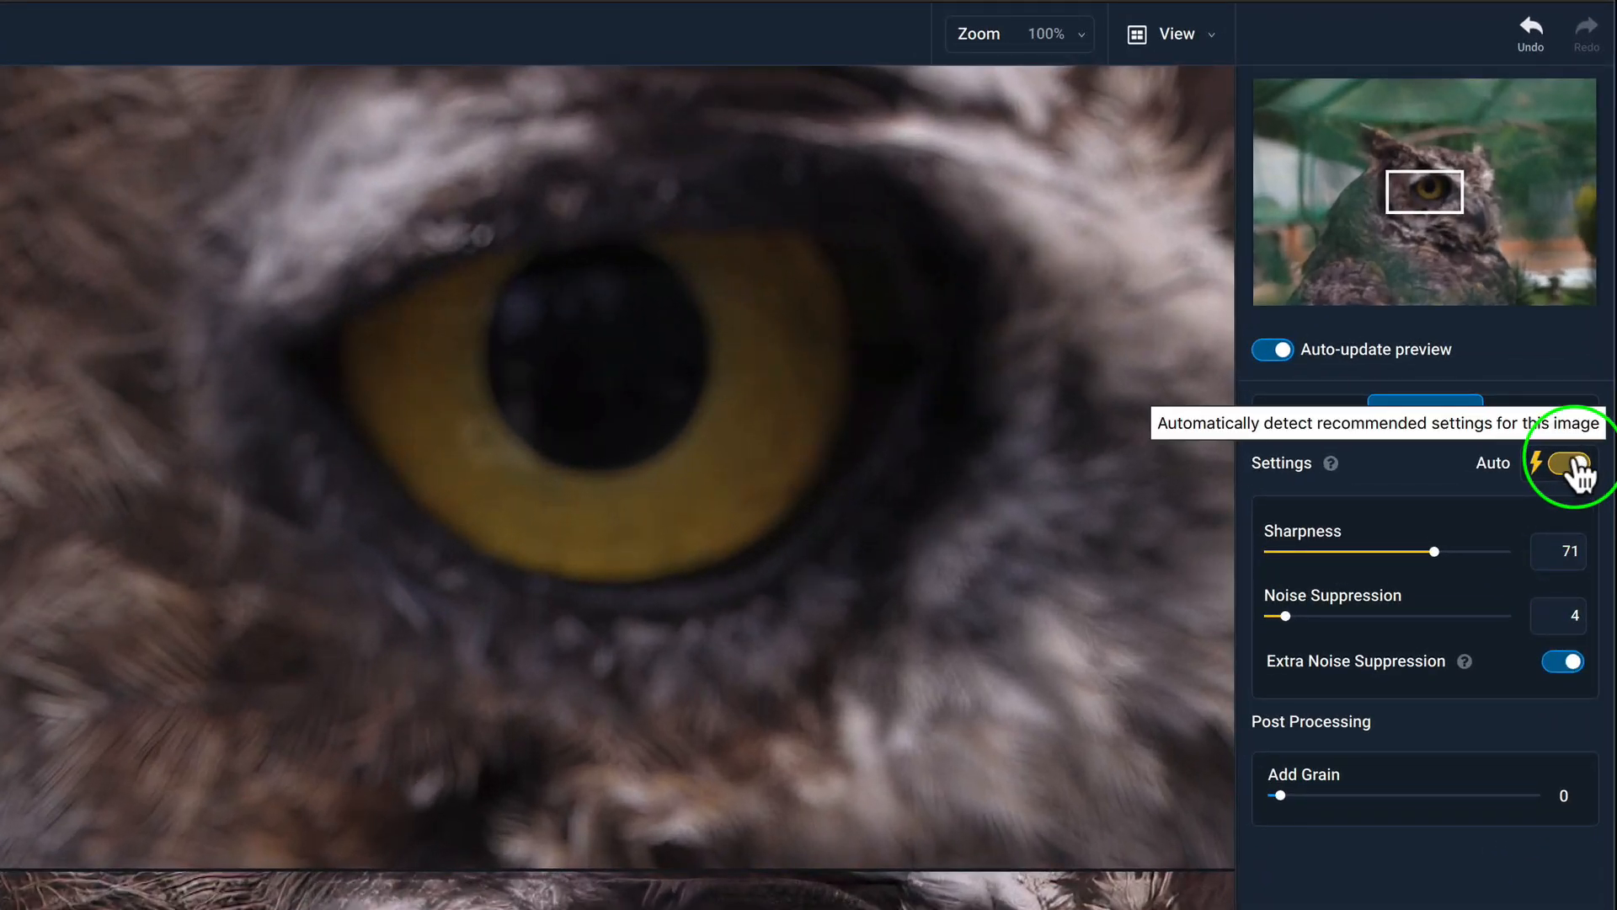
left_click(1568, 463)
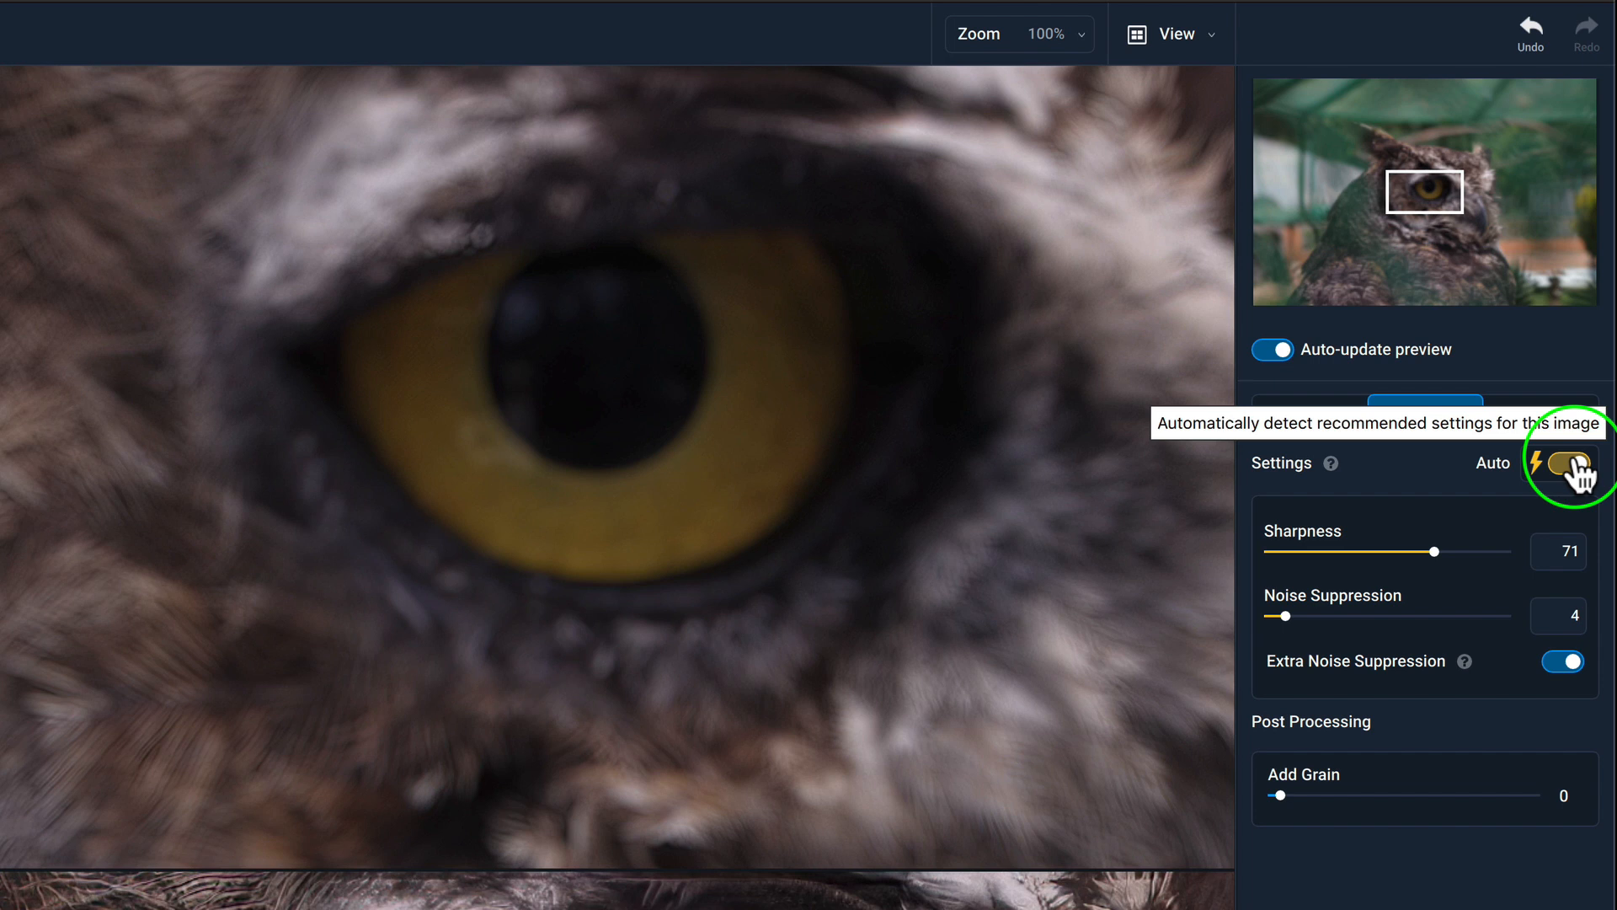
left_click(1570, 463)
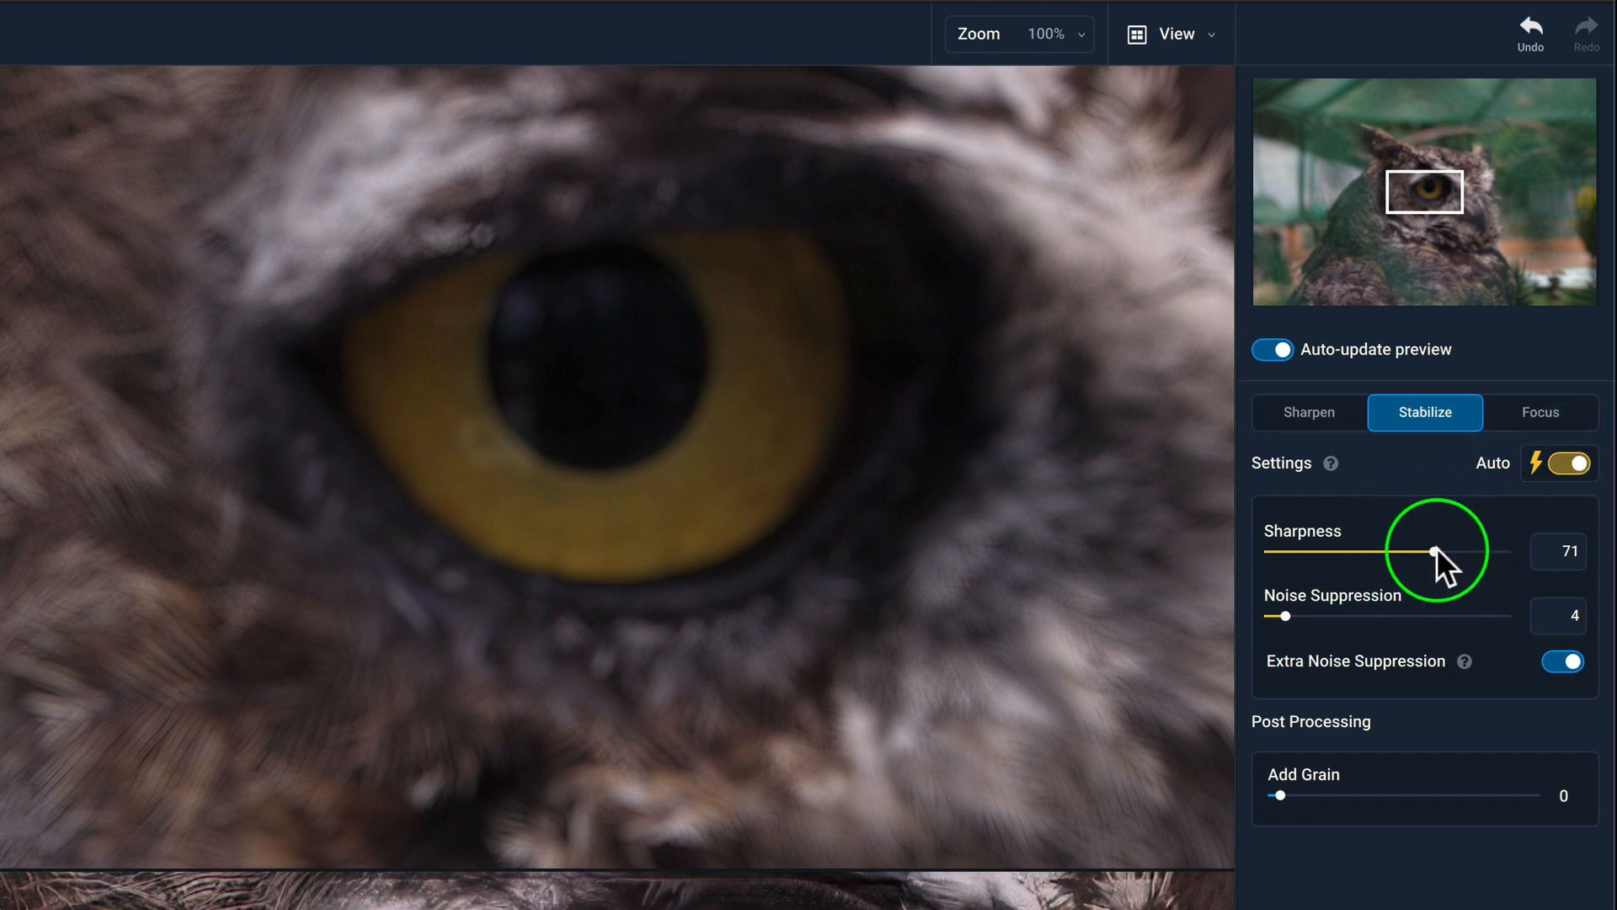
mouse_move(1342, 619)
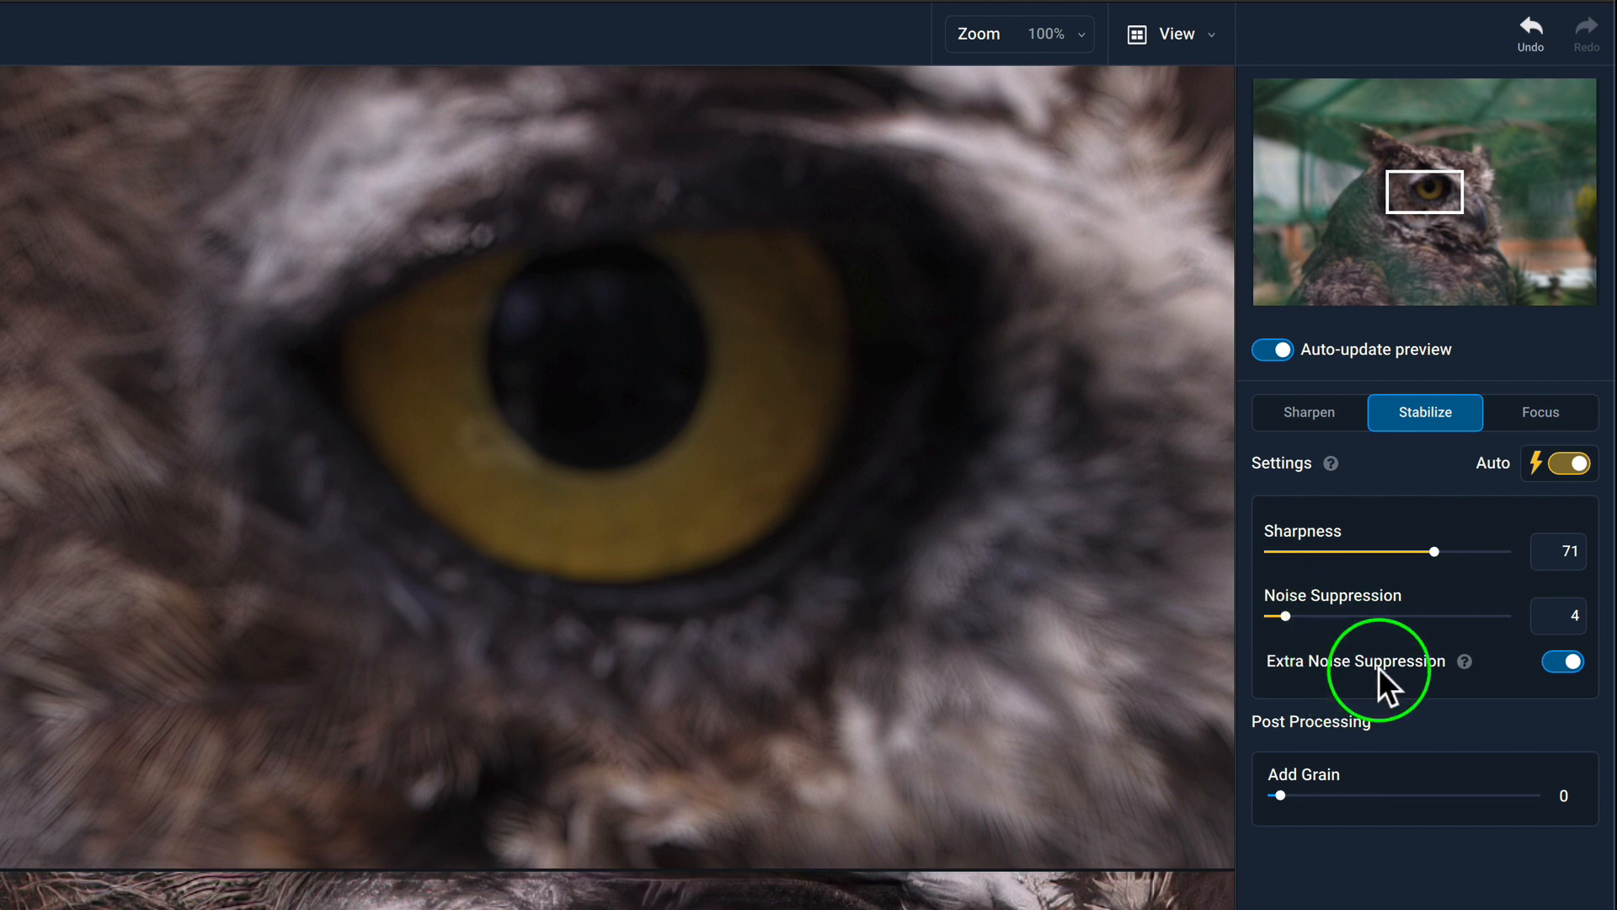
mouse_move(1467, 662)
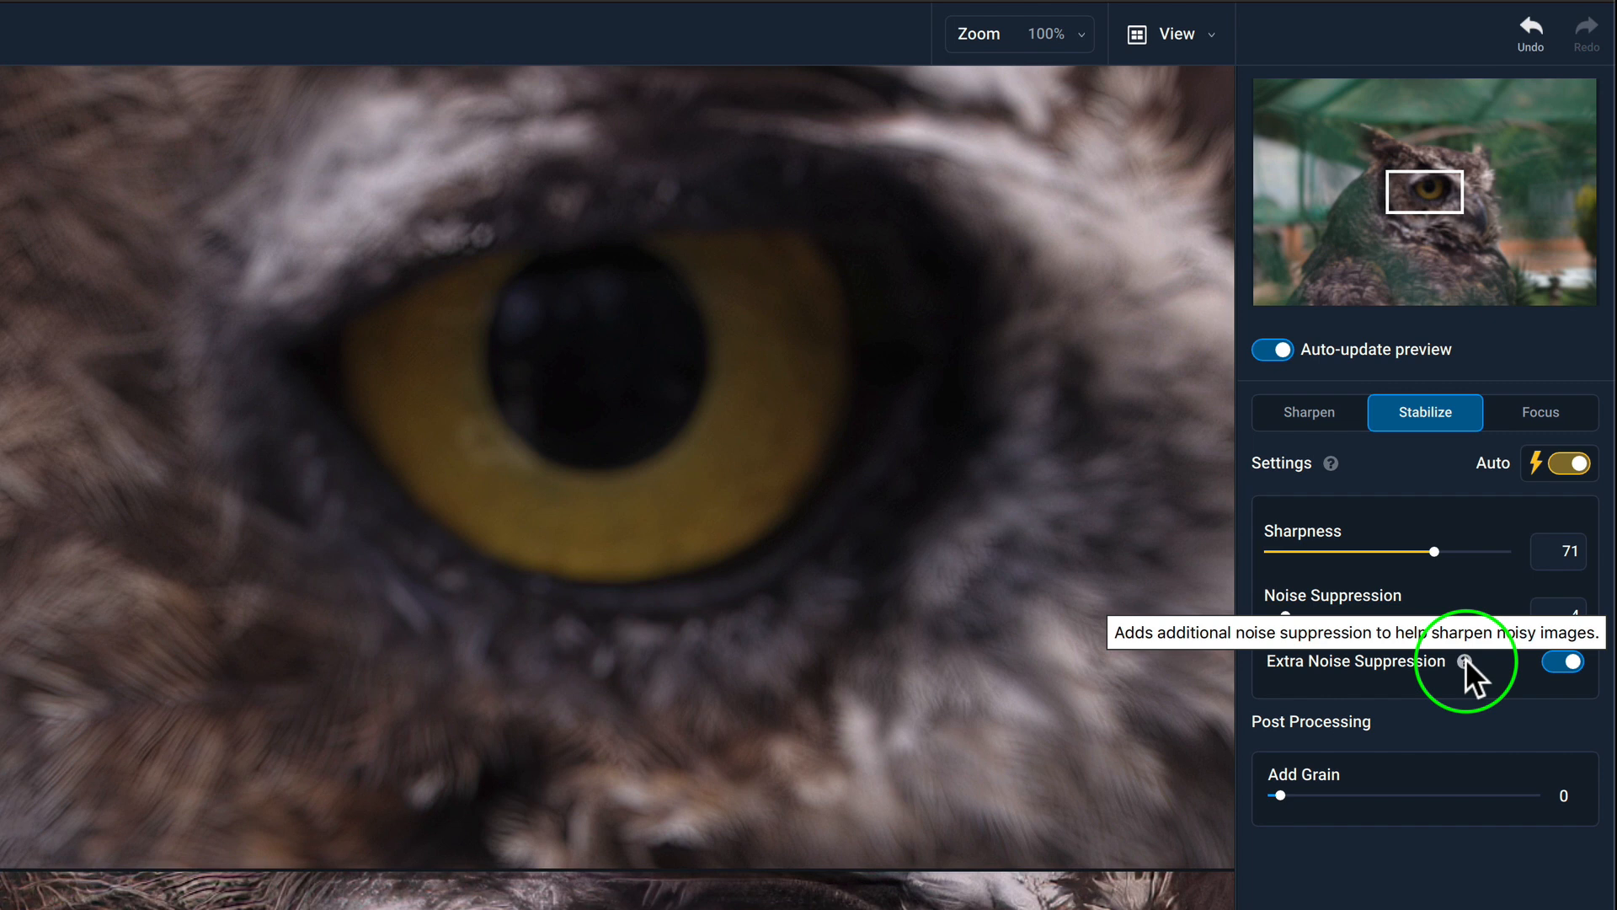
left_click(1171, 34)
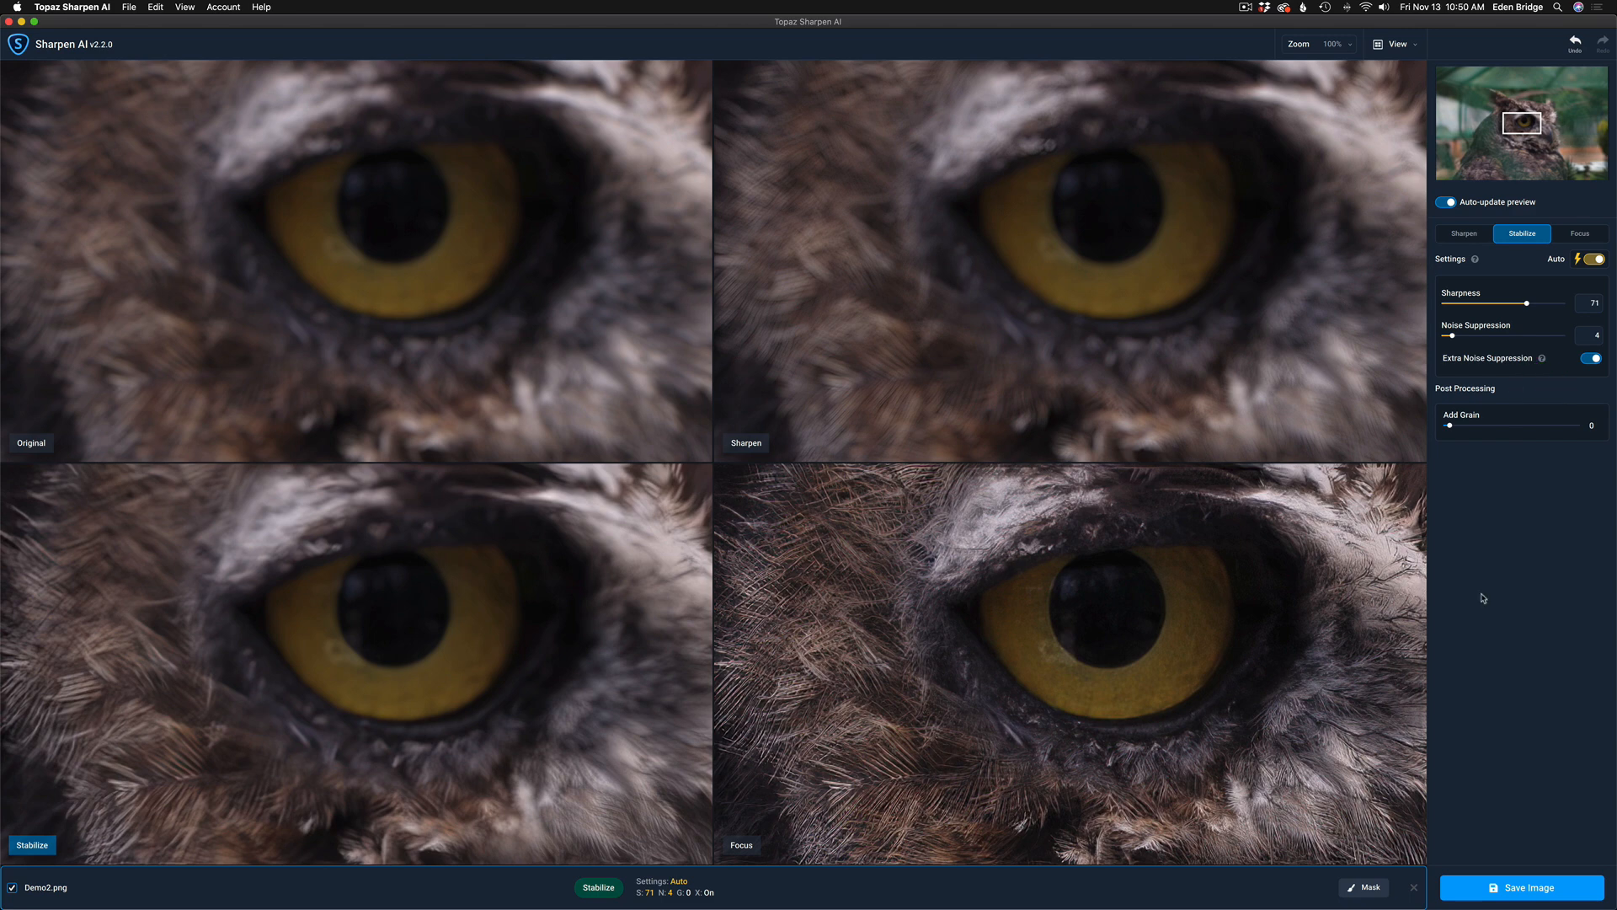
mouse_move(1517, 541)
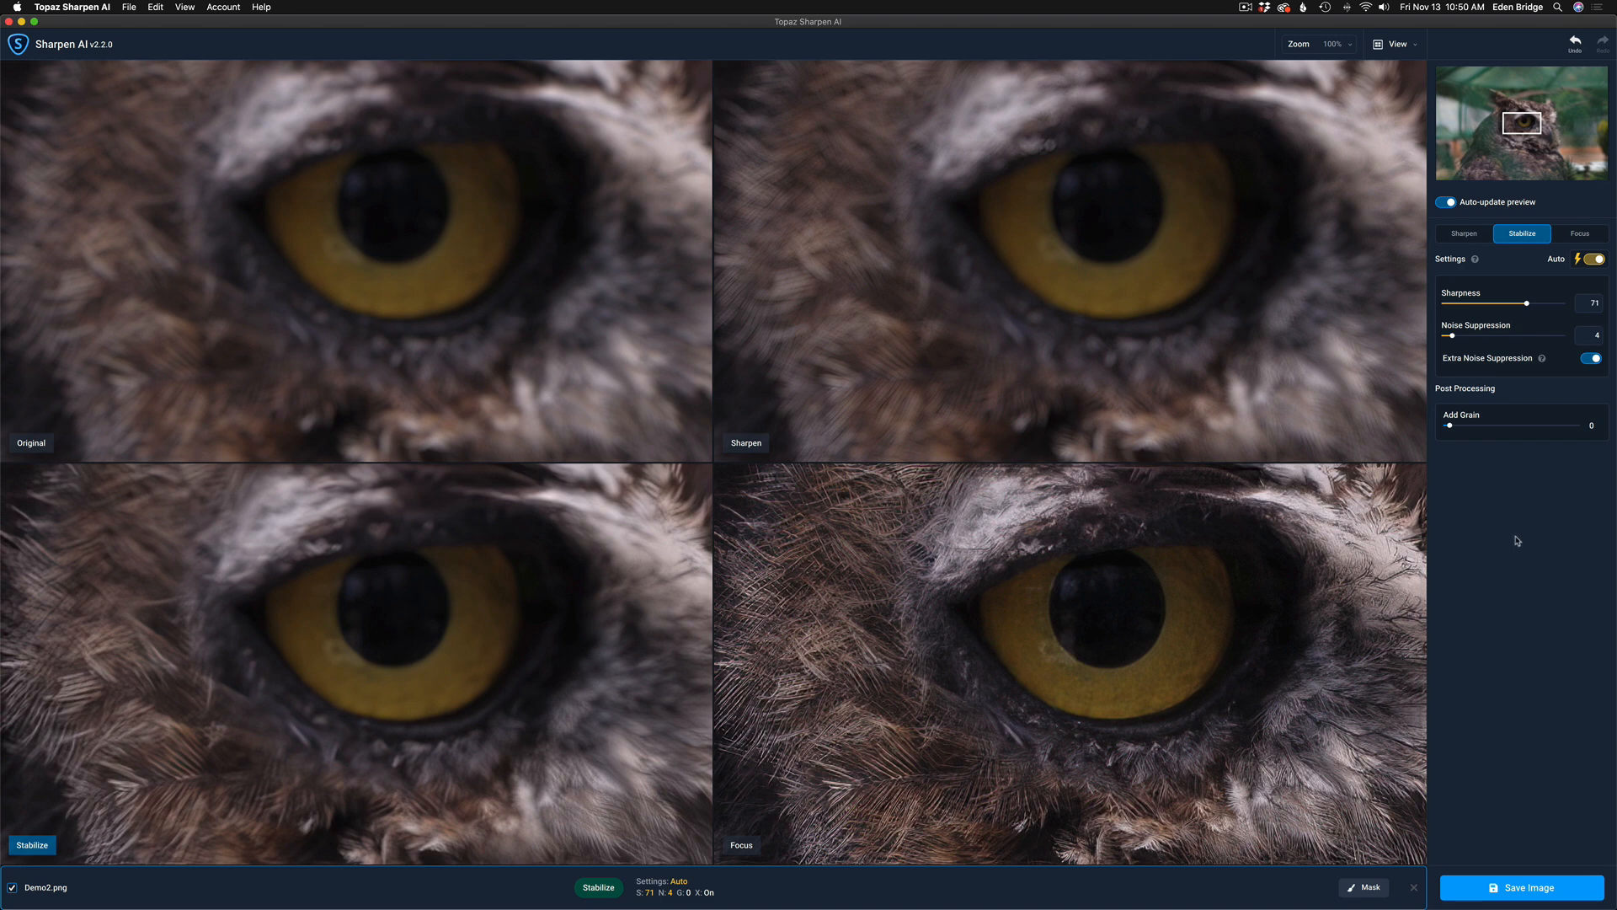
mouse_move(1533, 426)
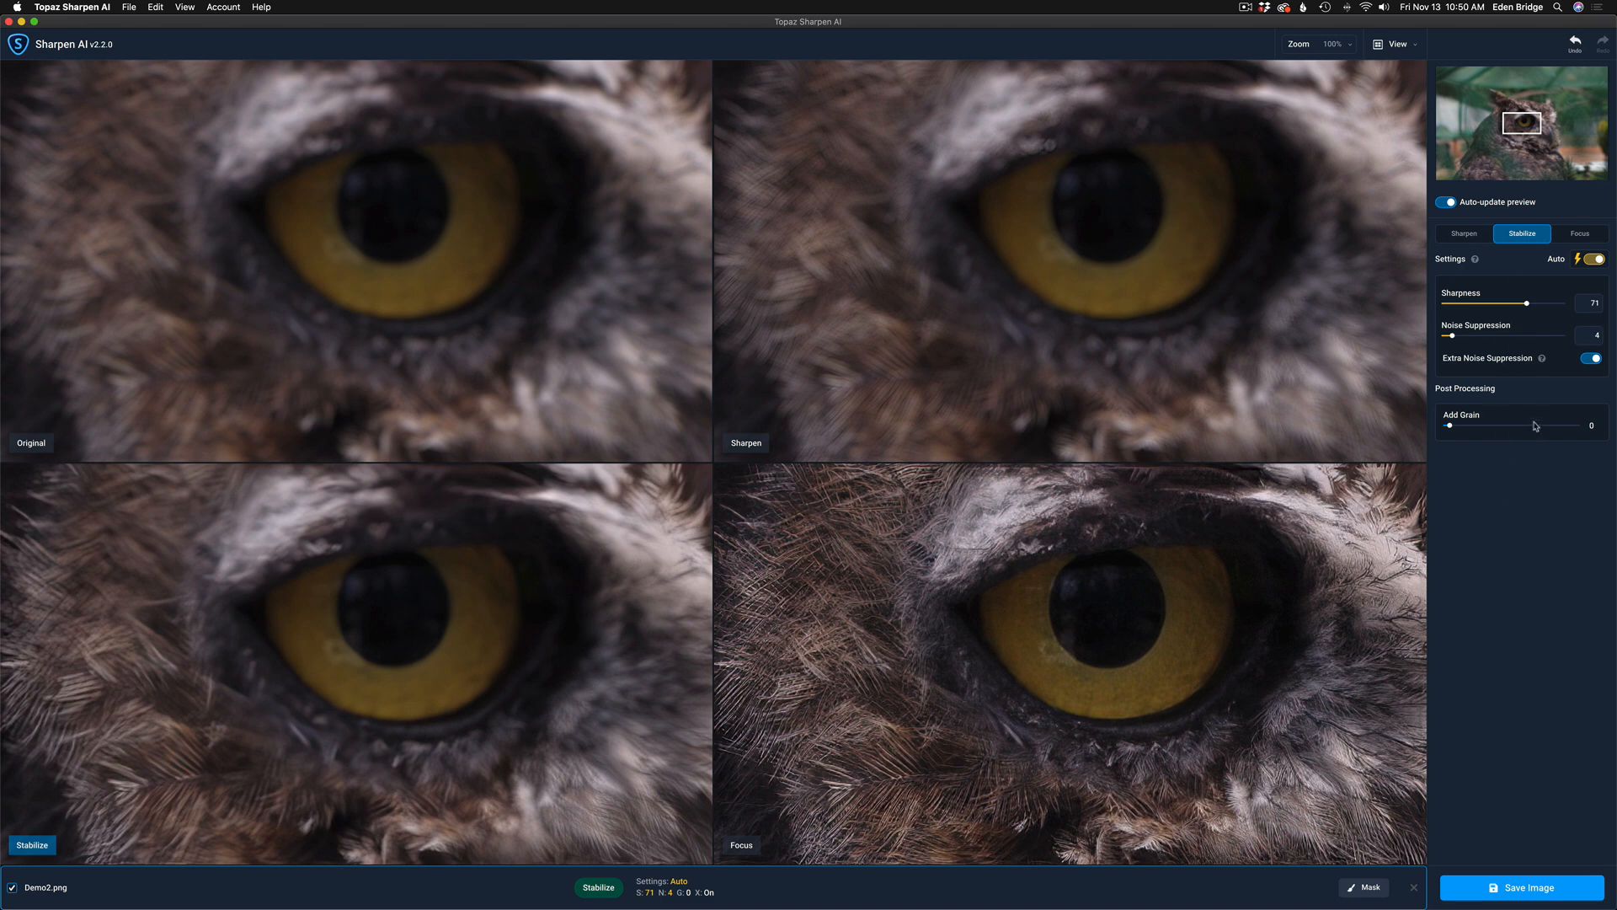
mouse_move(73, 369)
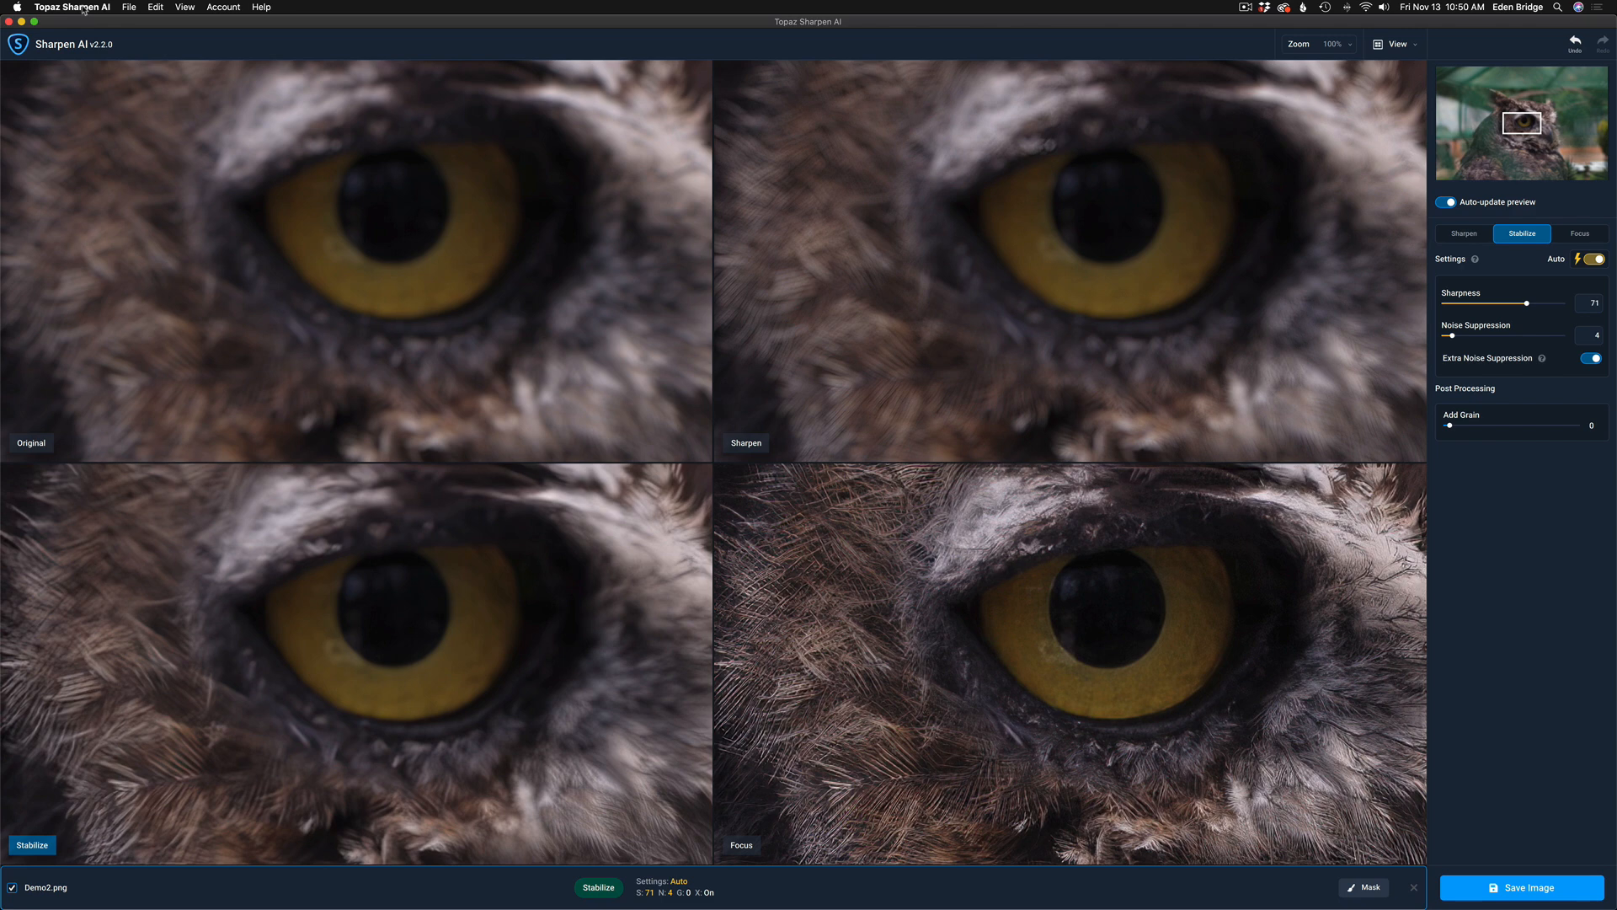
Open the Topaz Sharpen AI application menu in the macOS menu bar.
left_click(61, 5)
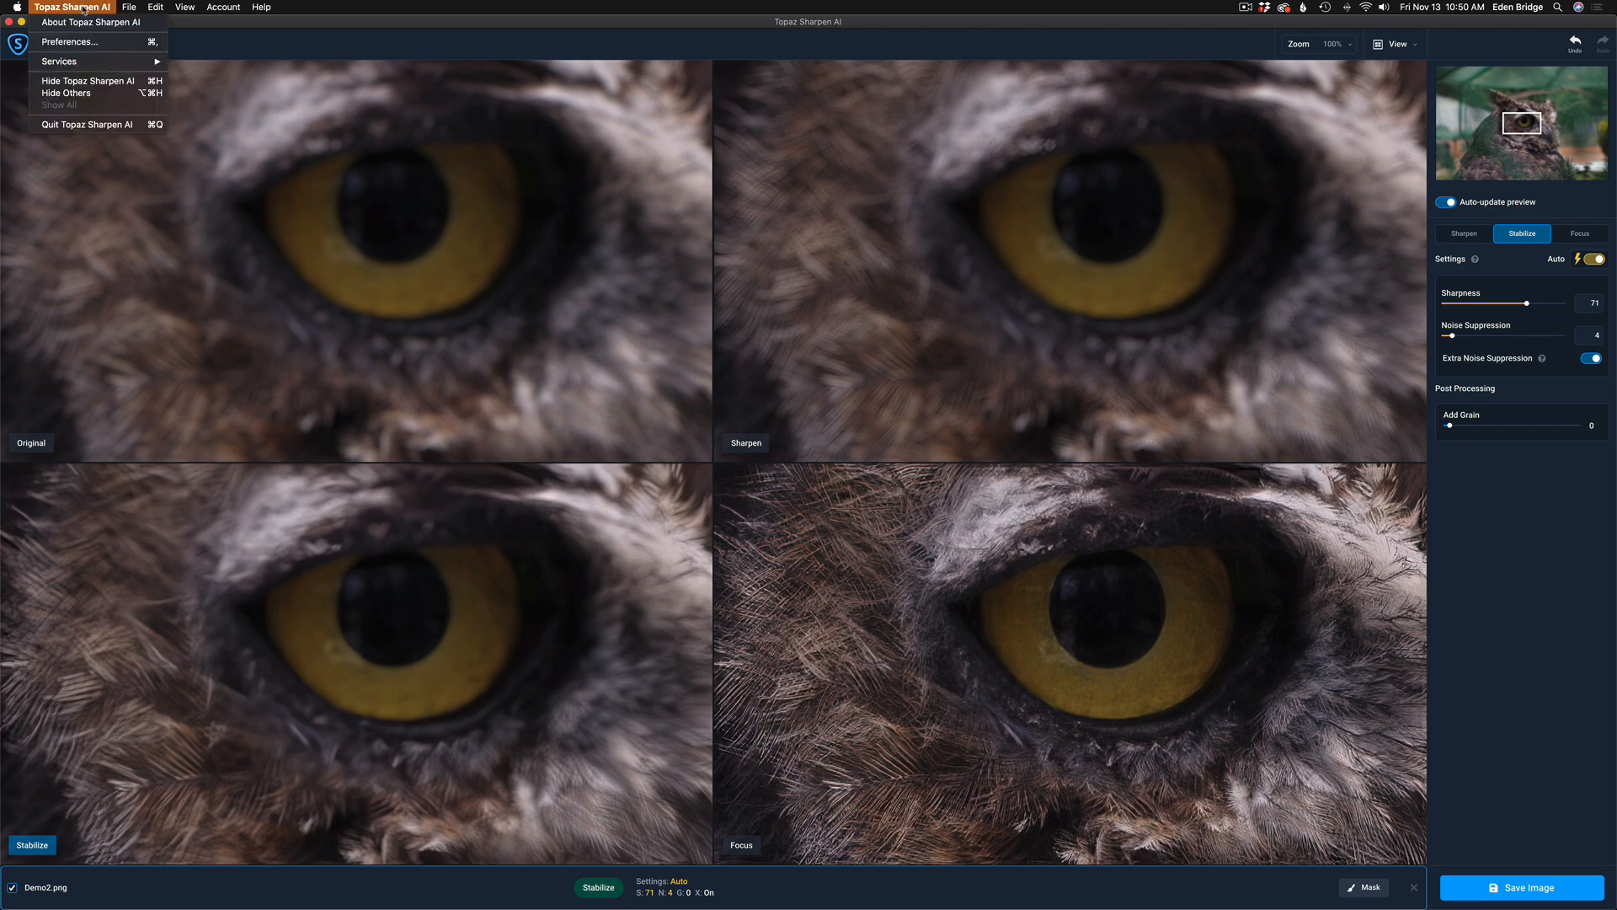
mouse_move(68, 41)
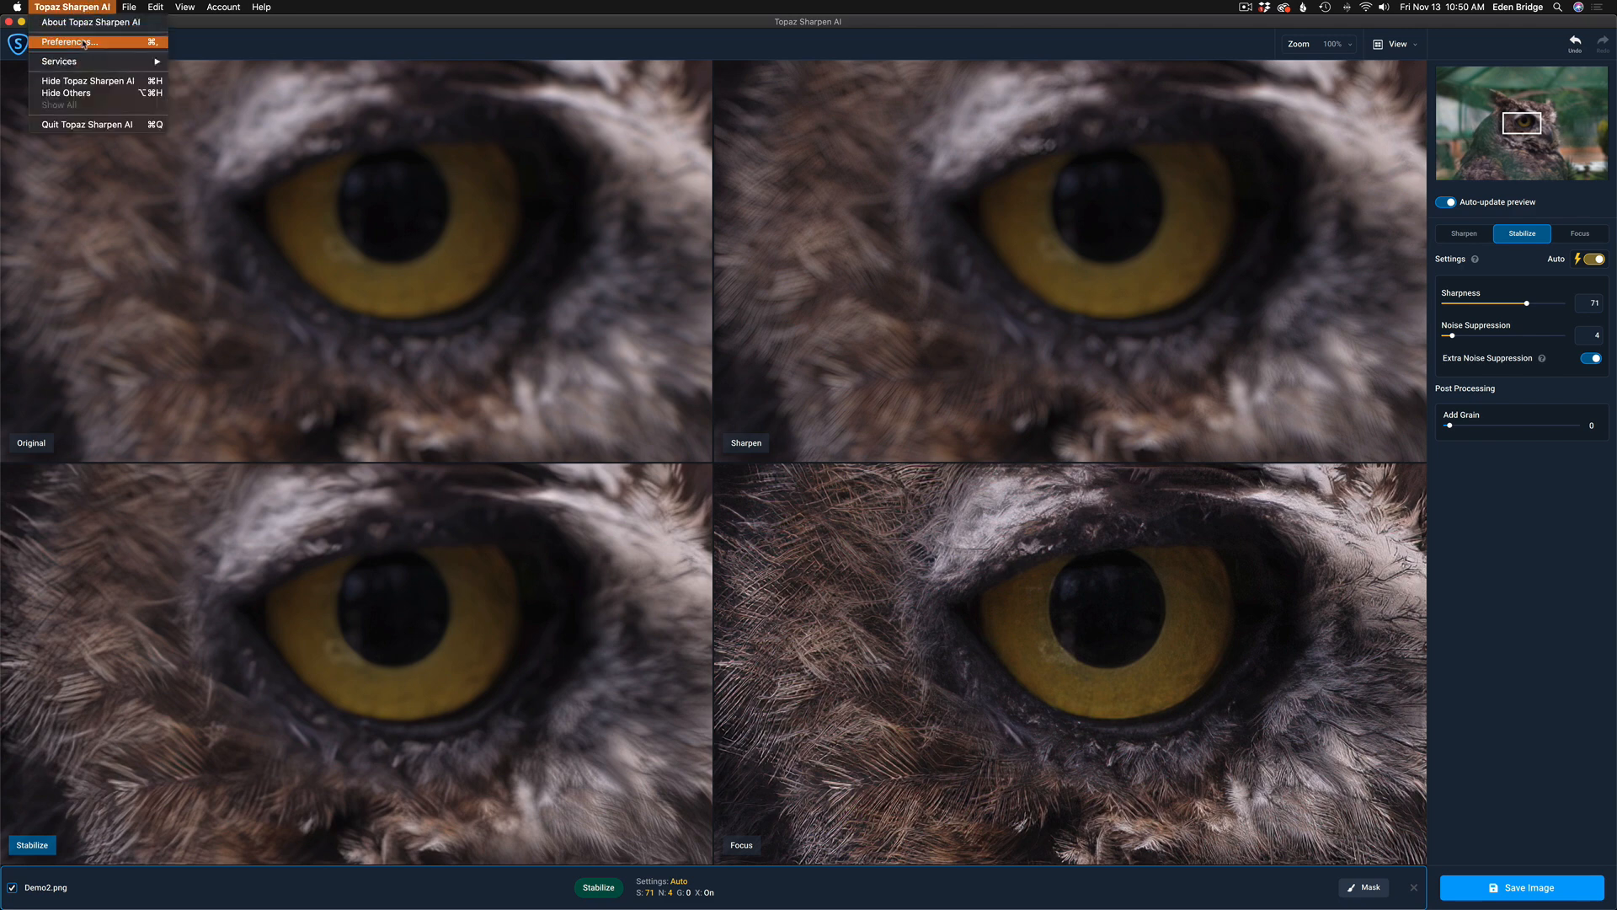
left_click(76, 40)
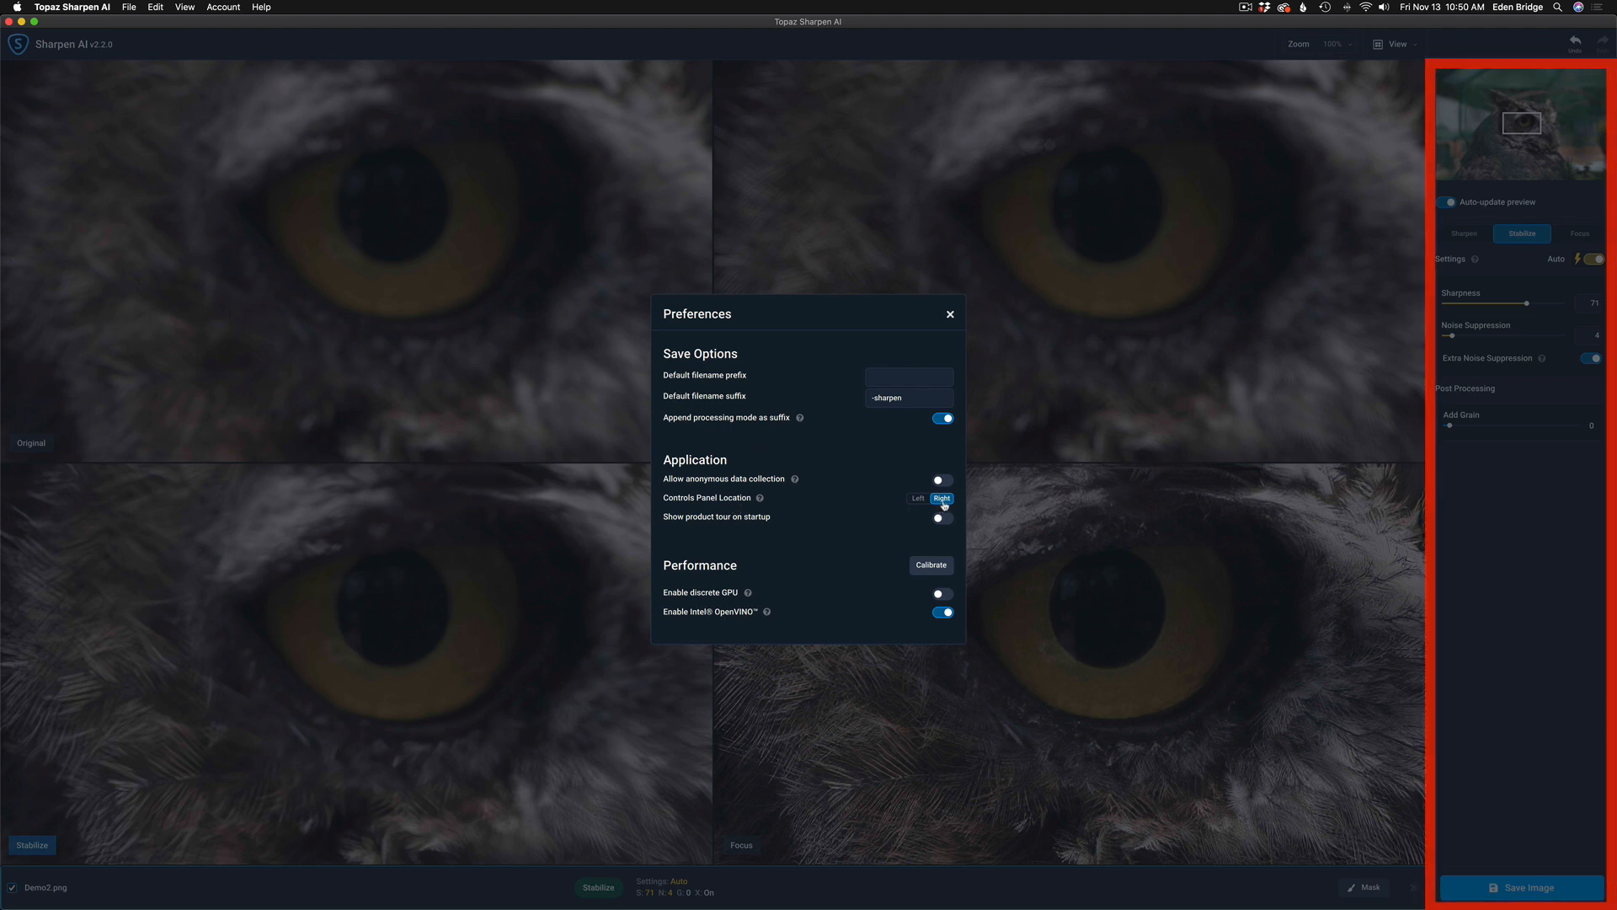
left_click(919, 497)
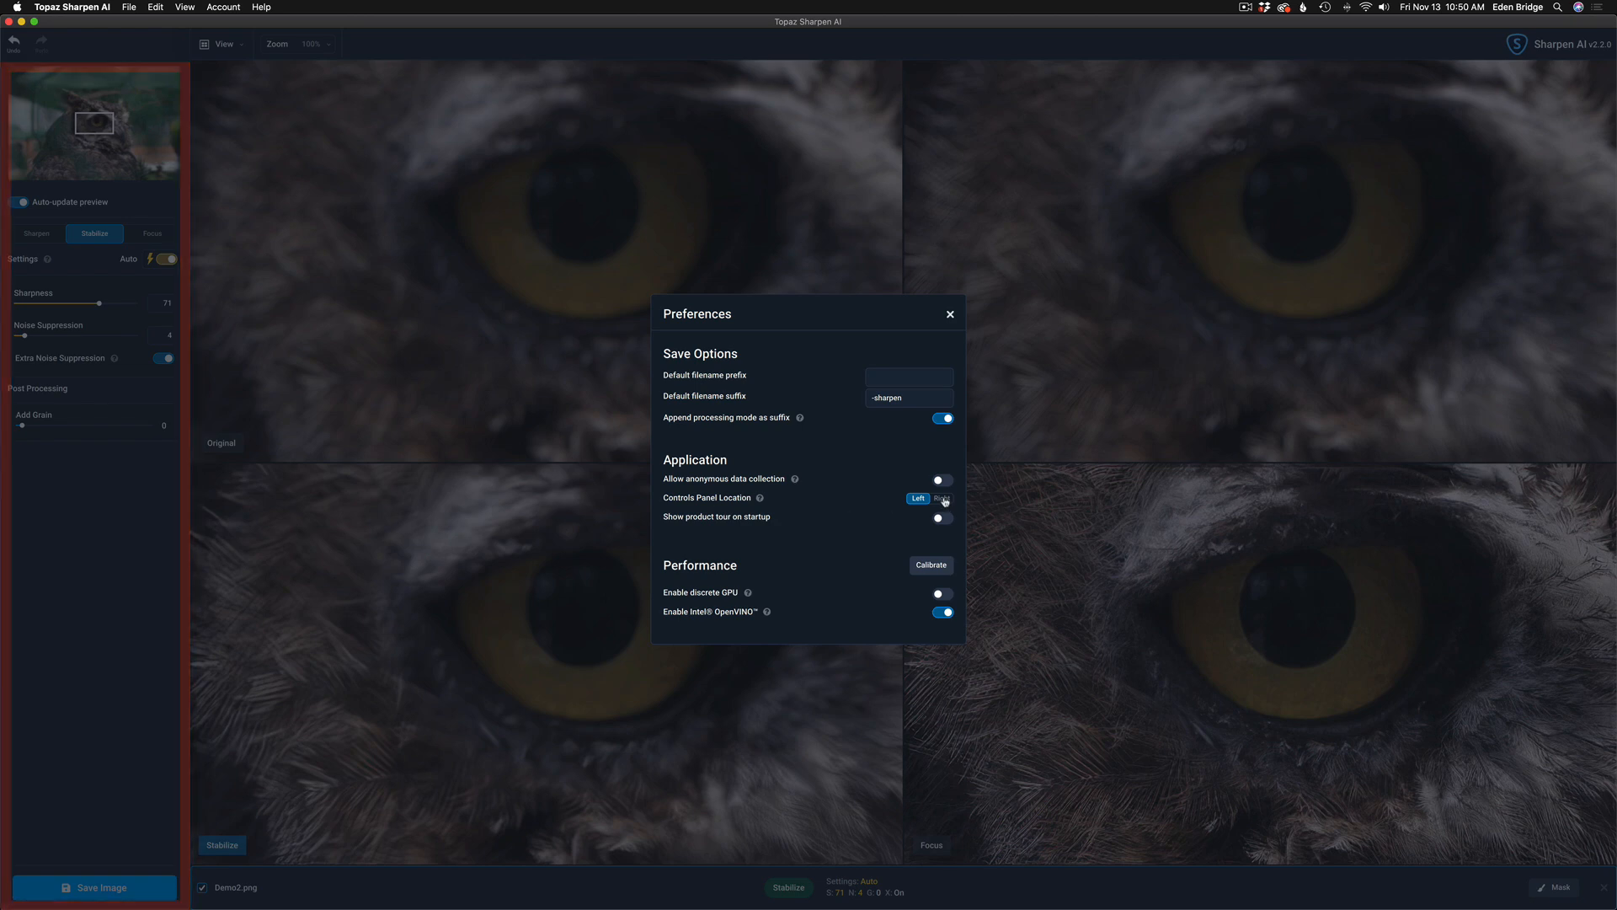
left_click(942, 498)
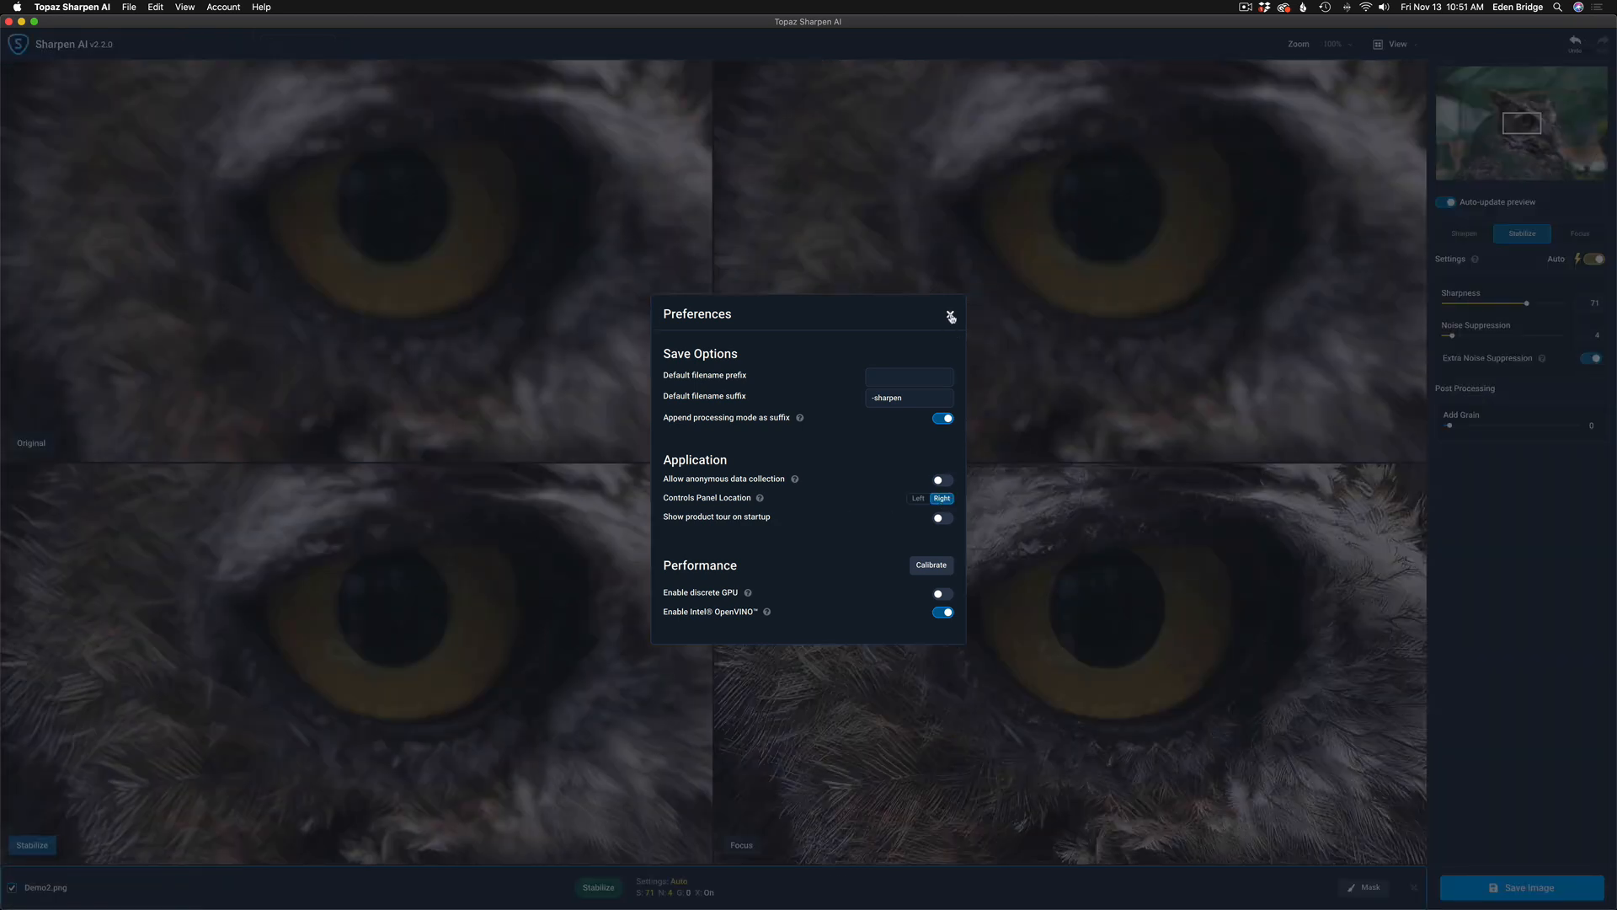
left_click(951, 315)
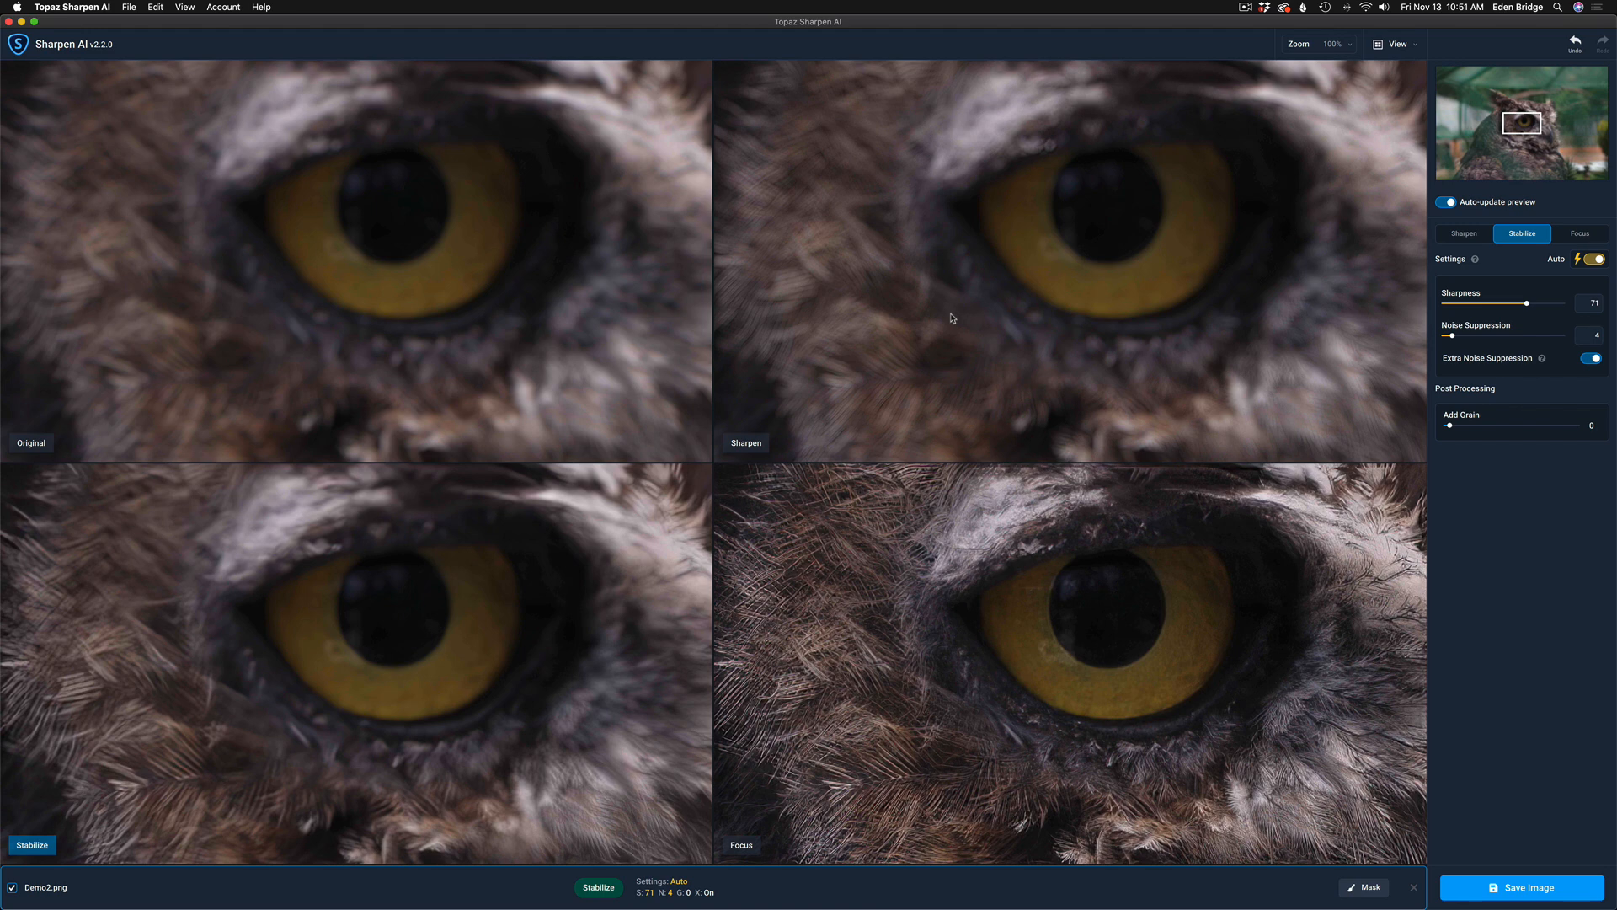
mouse_move(1535, 670)
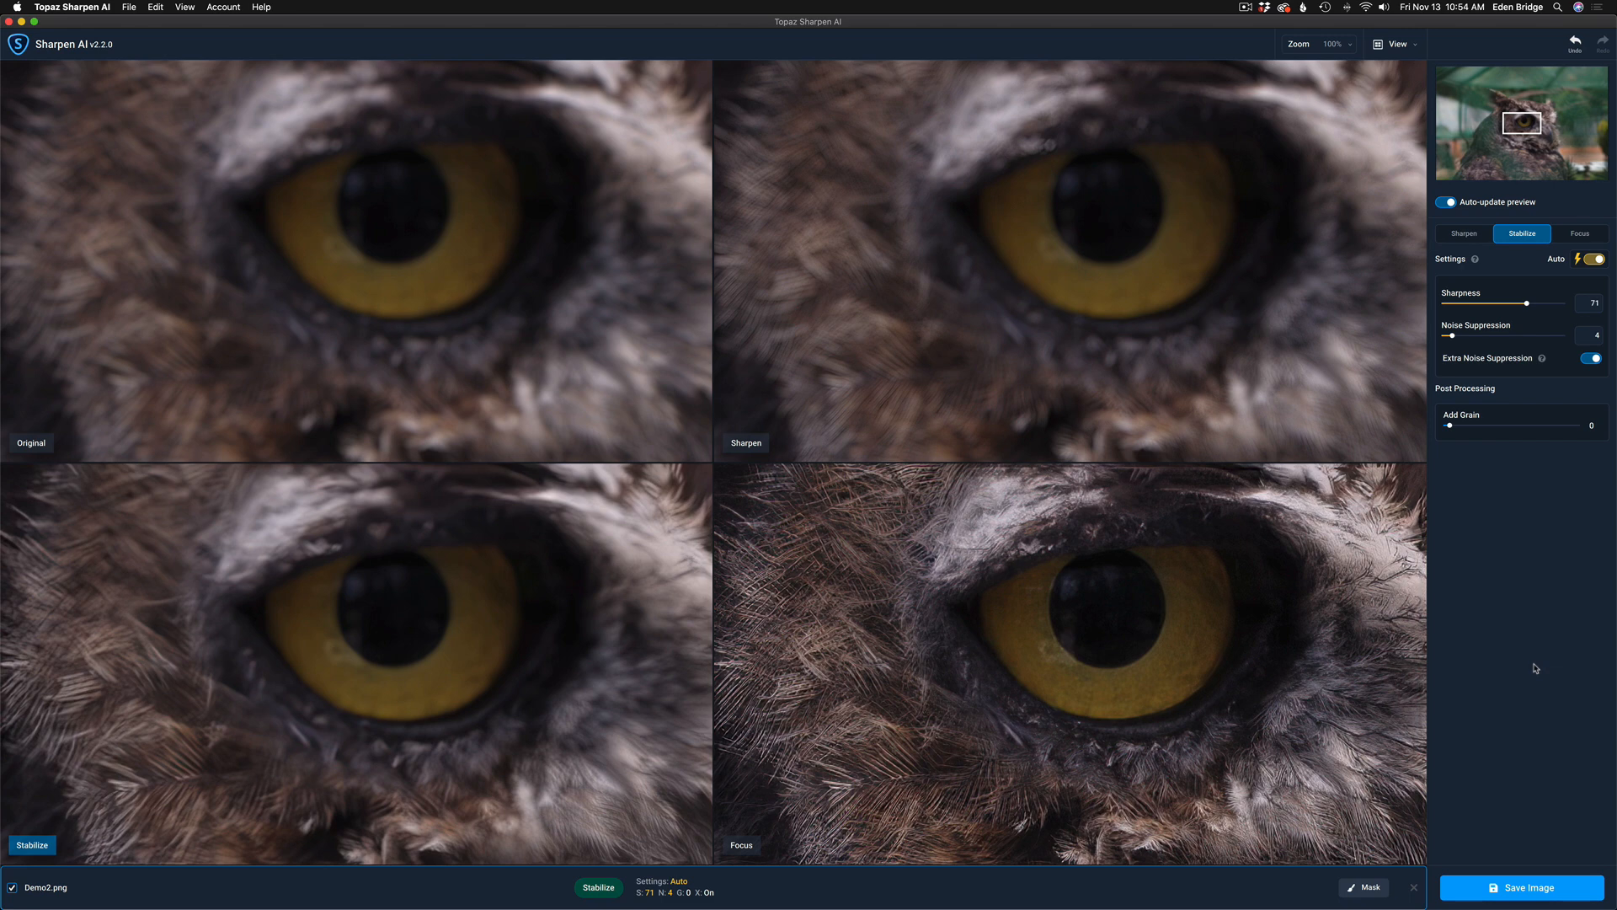
mouse_move(1499, 536)
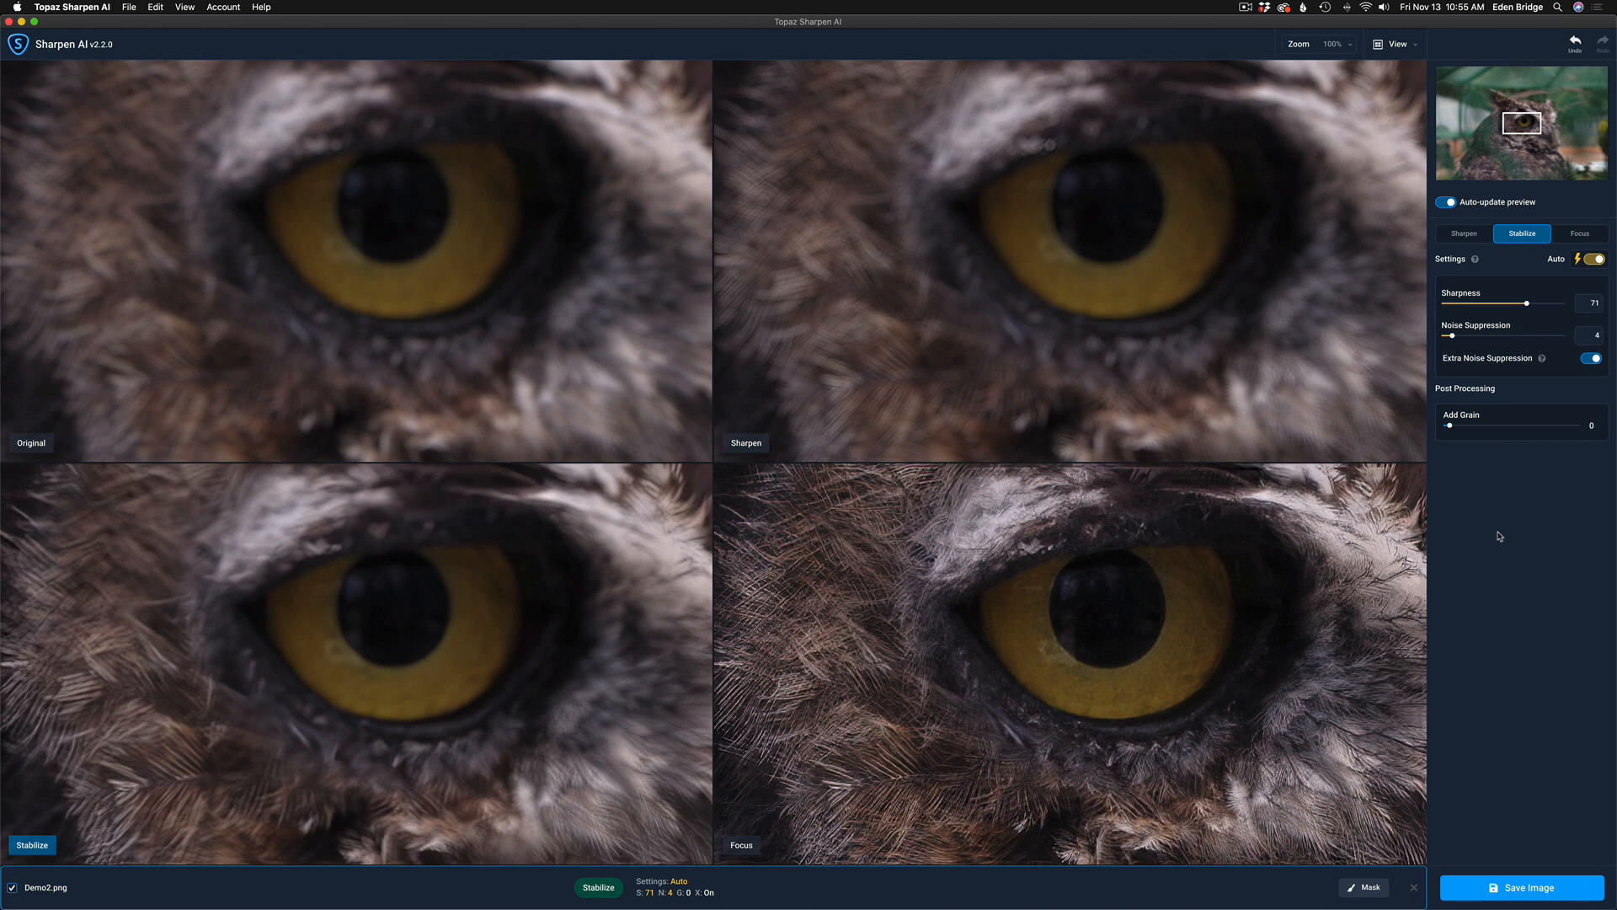
mouse_move(1540, 718)
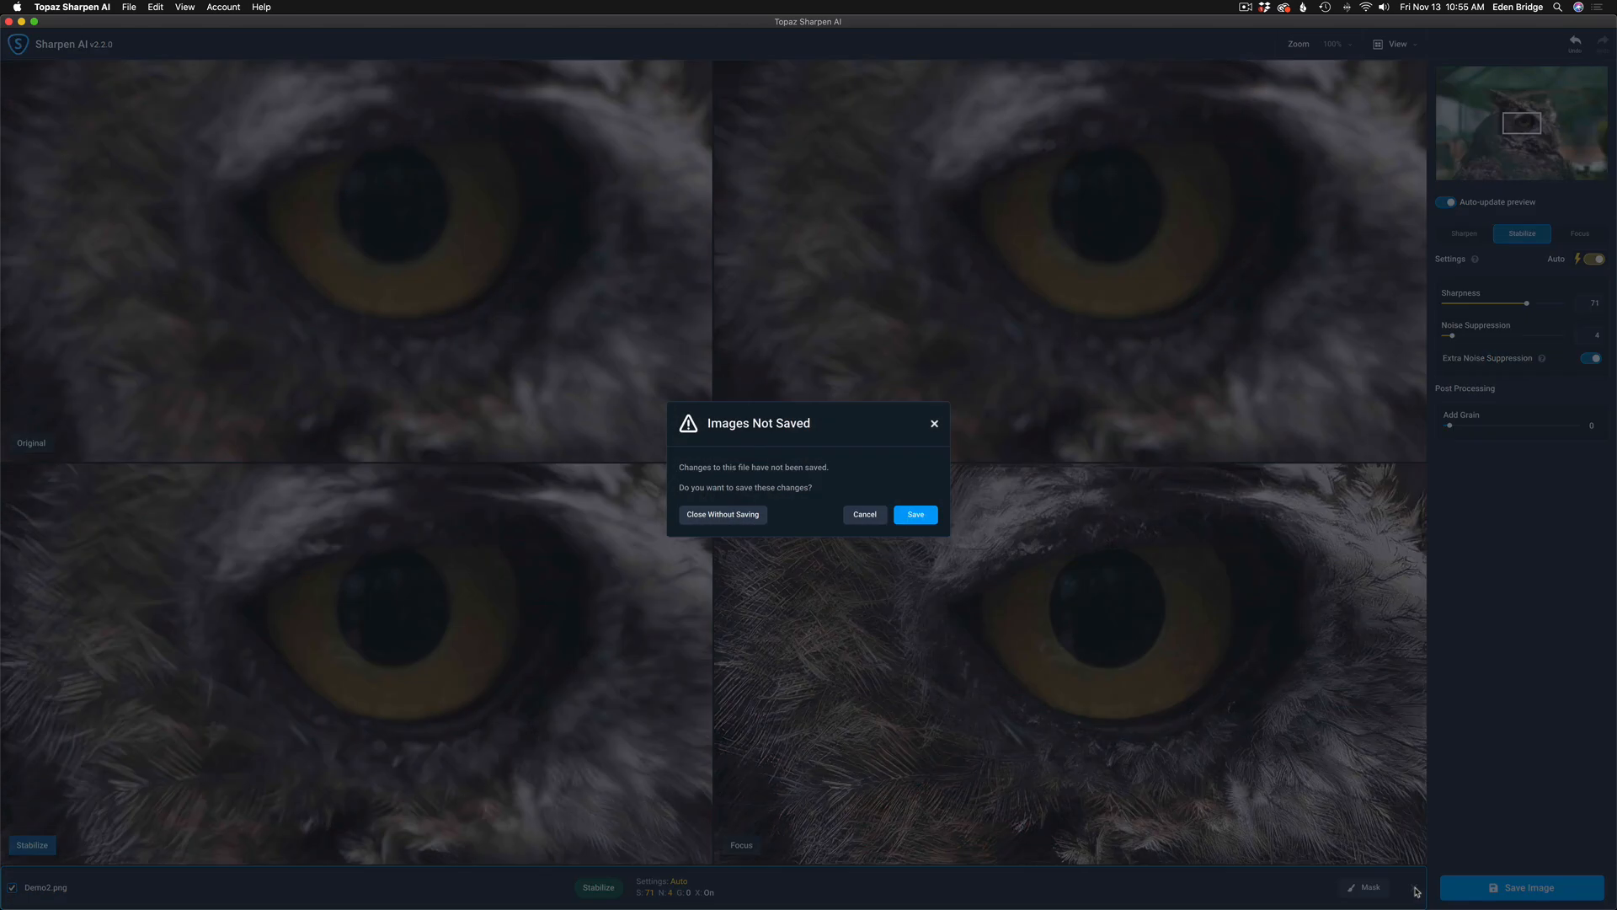
mouse_move(722, 516)
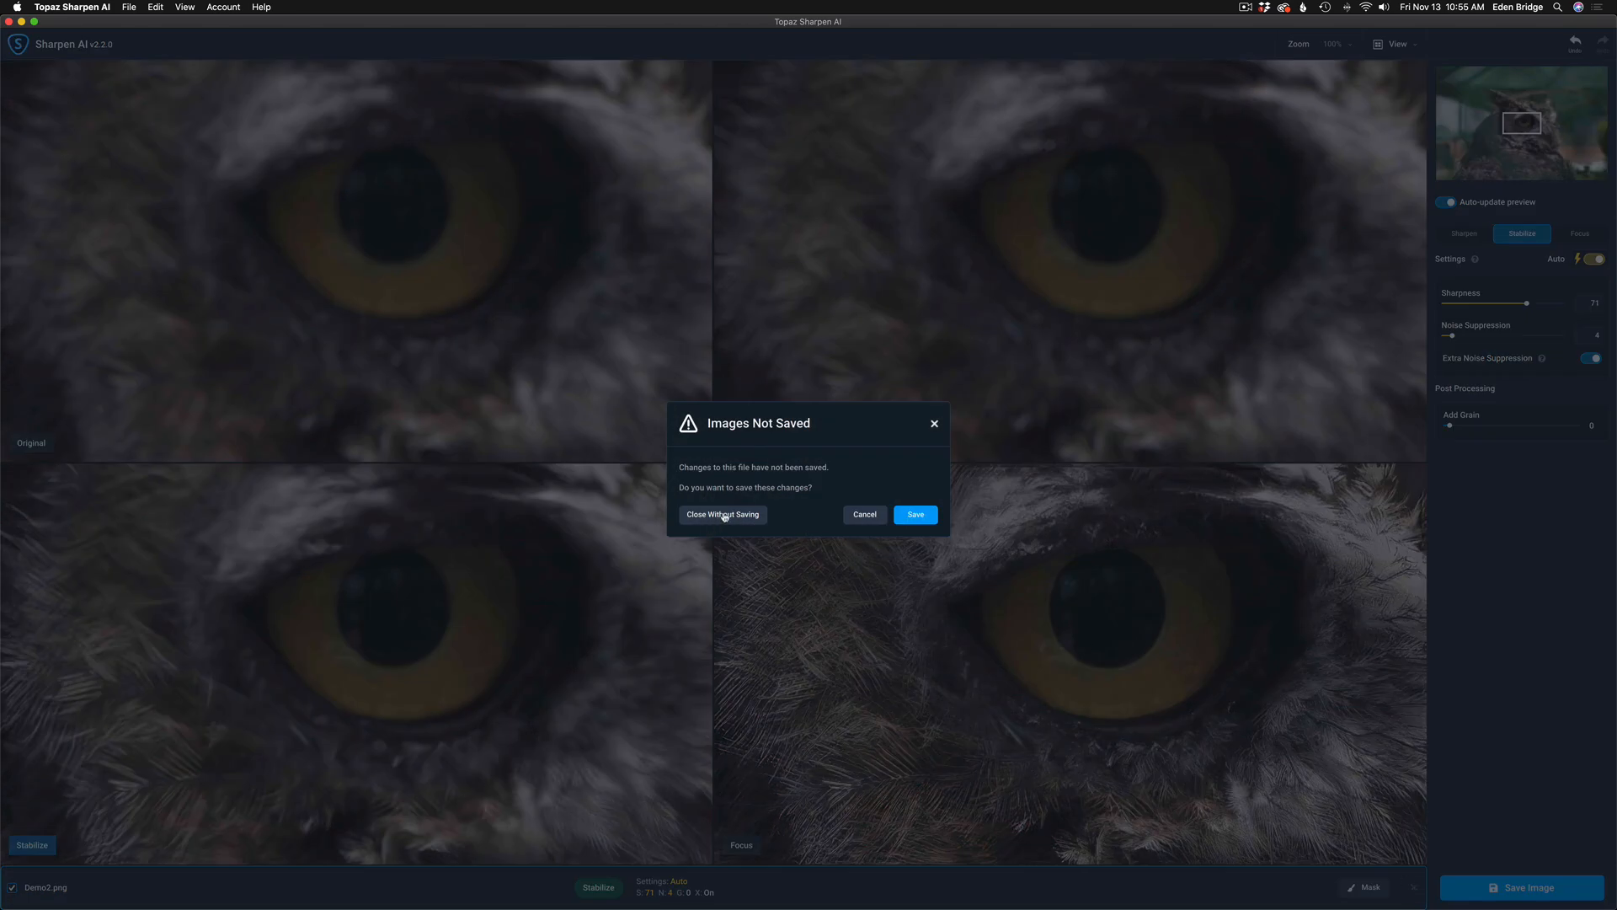
Close the owl image with Close Without Saving.
left_click(723, 514)
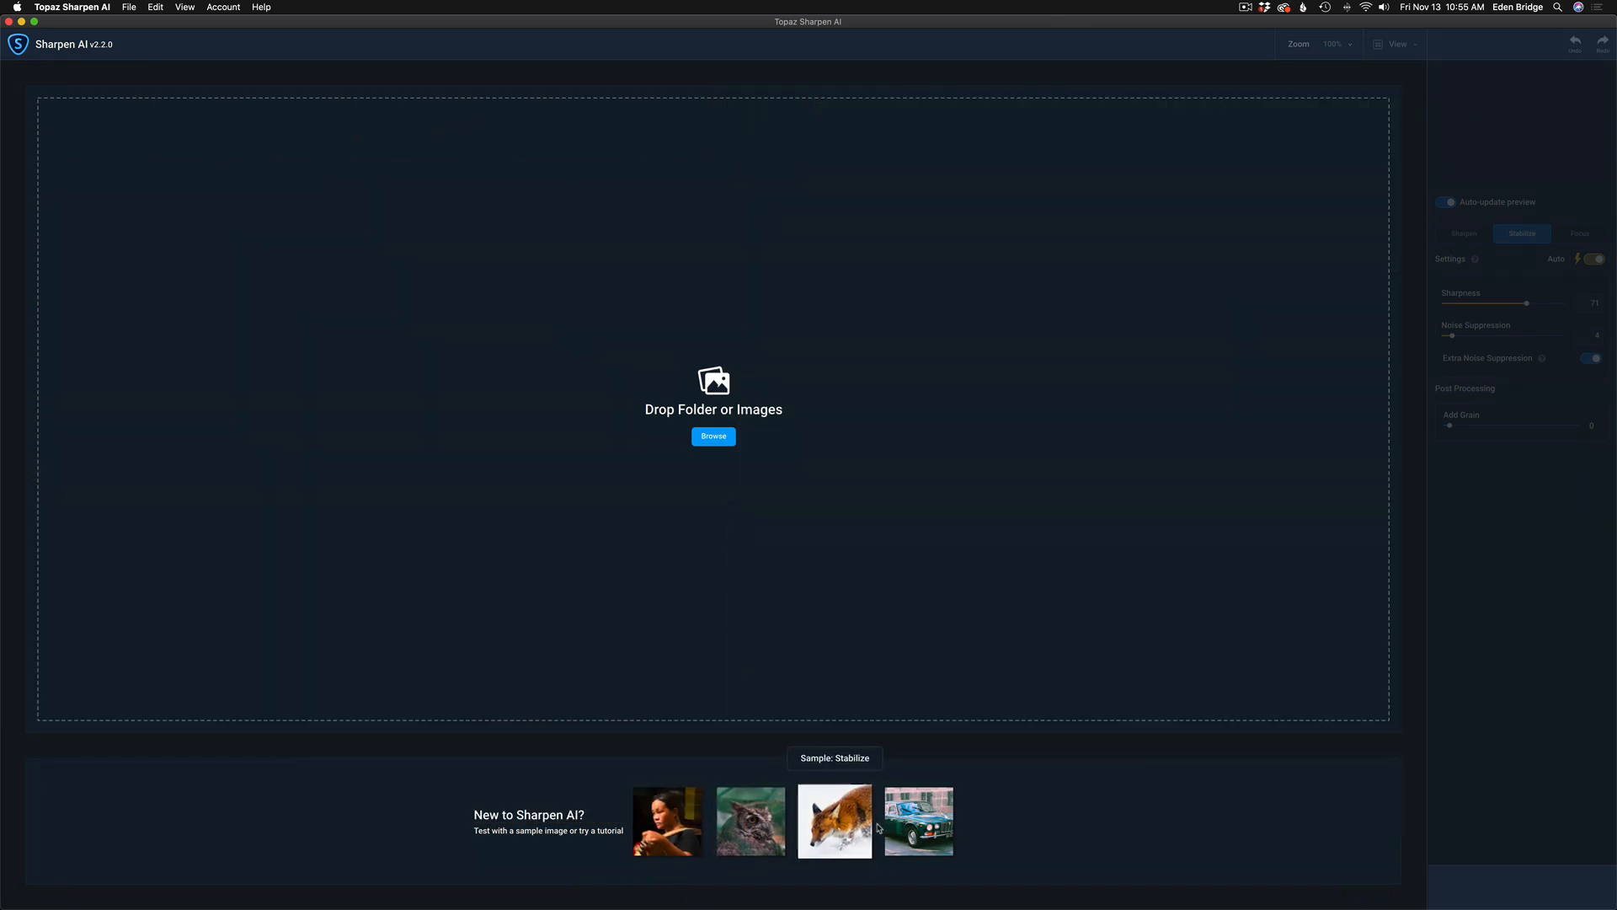
mouse_move(919, 829)
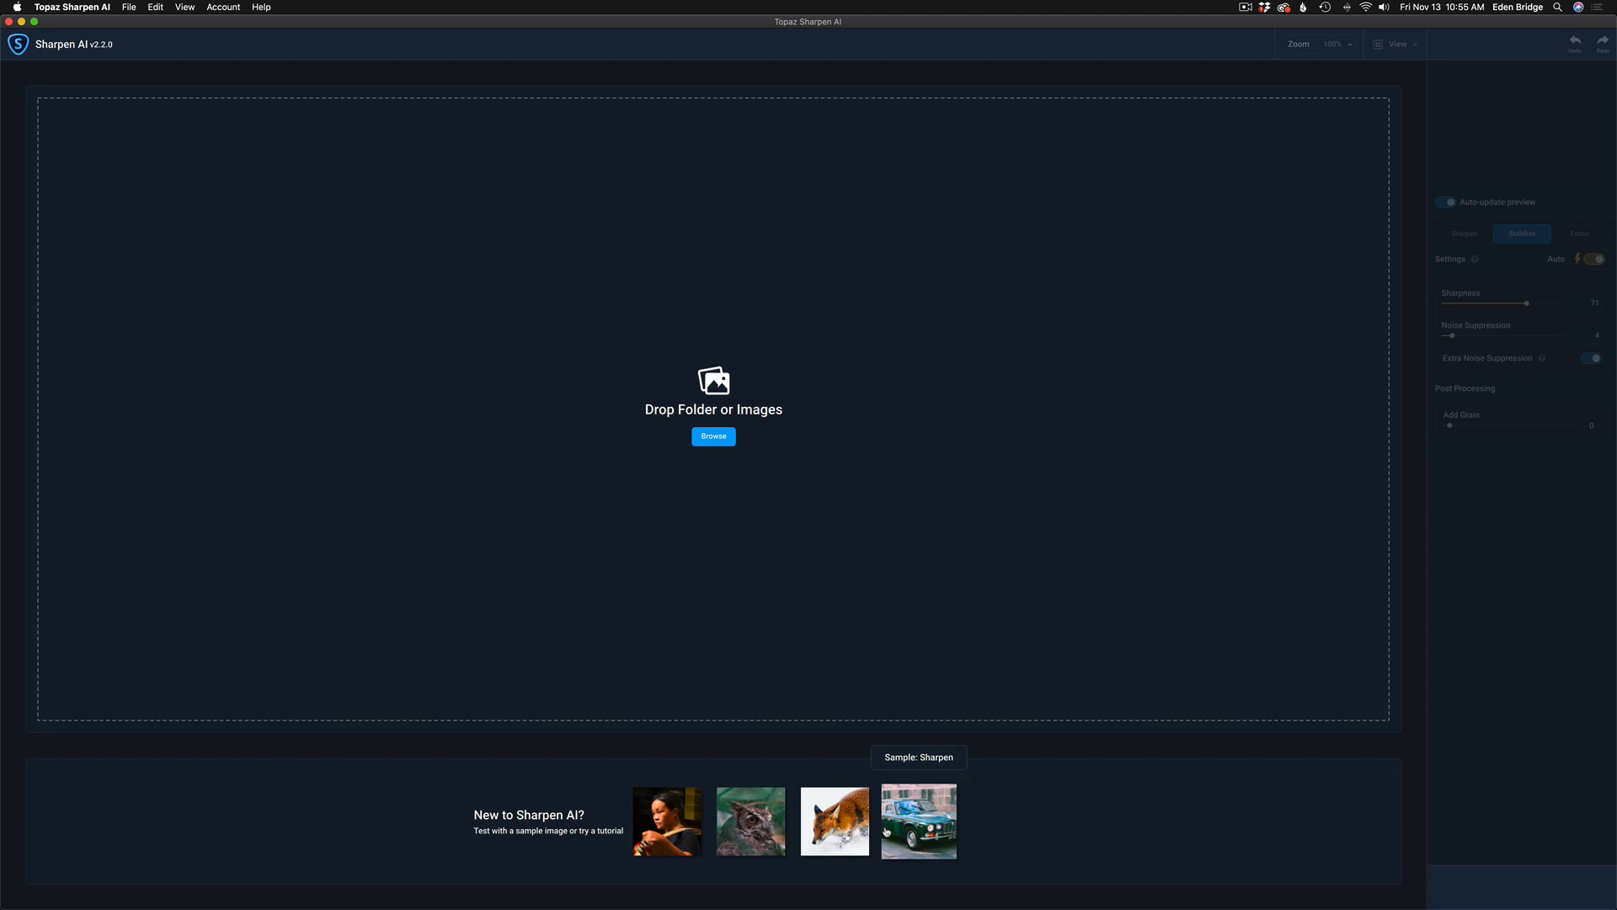
mouse_move(832, 829)
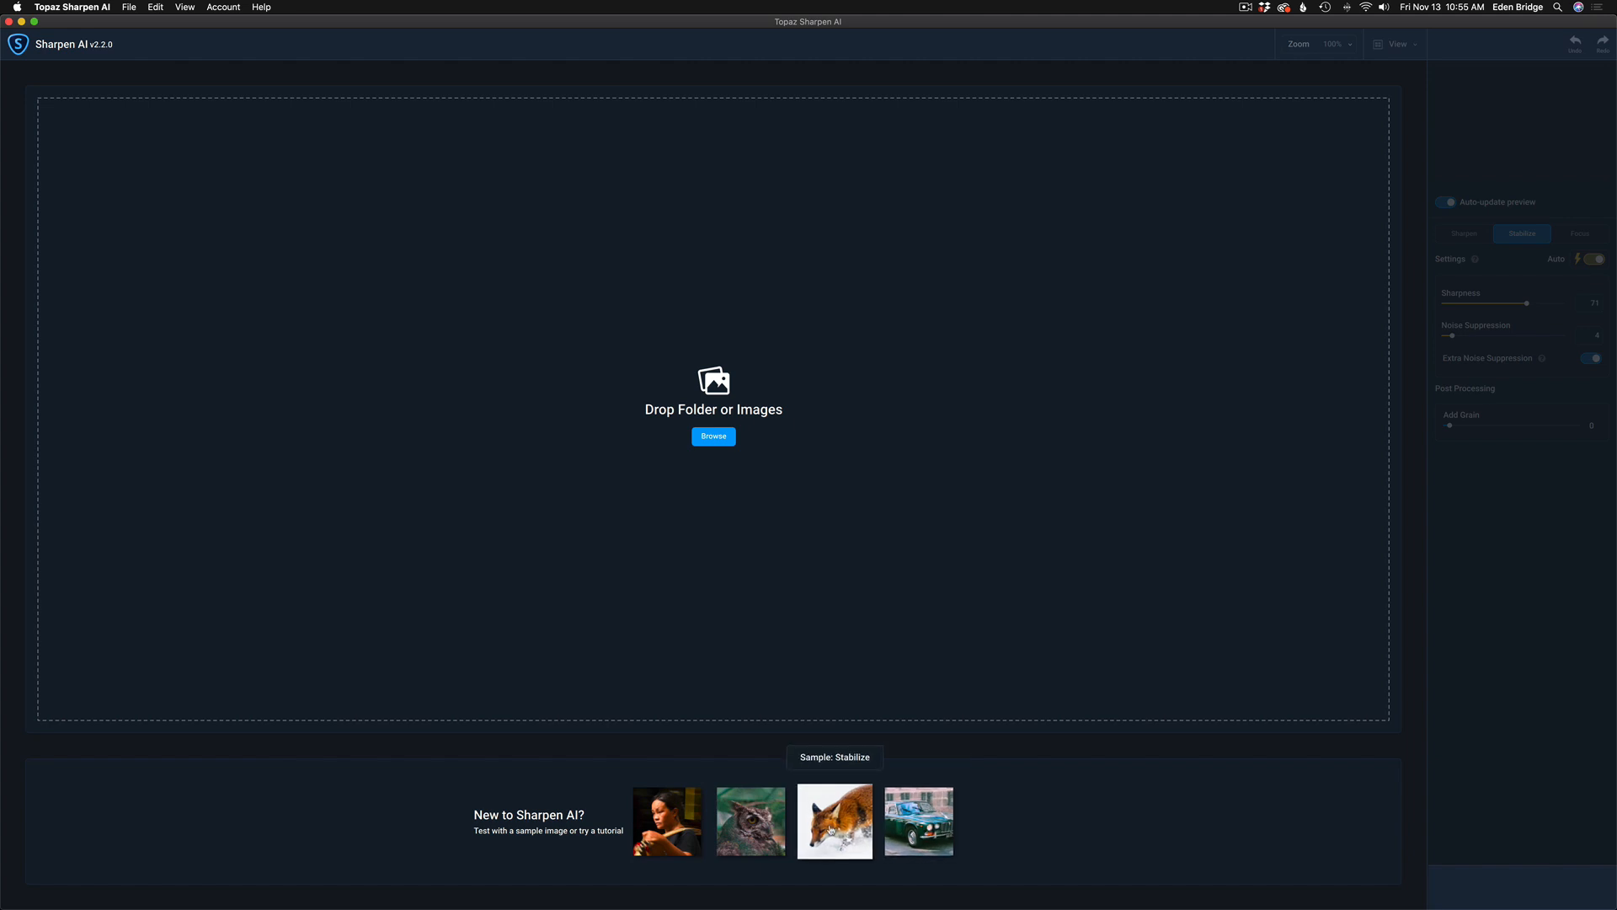
mouse_move(750, 829)
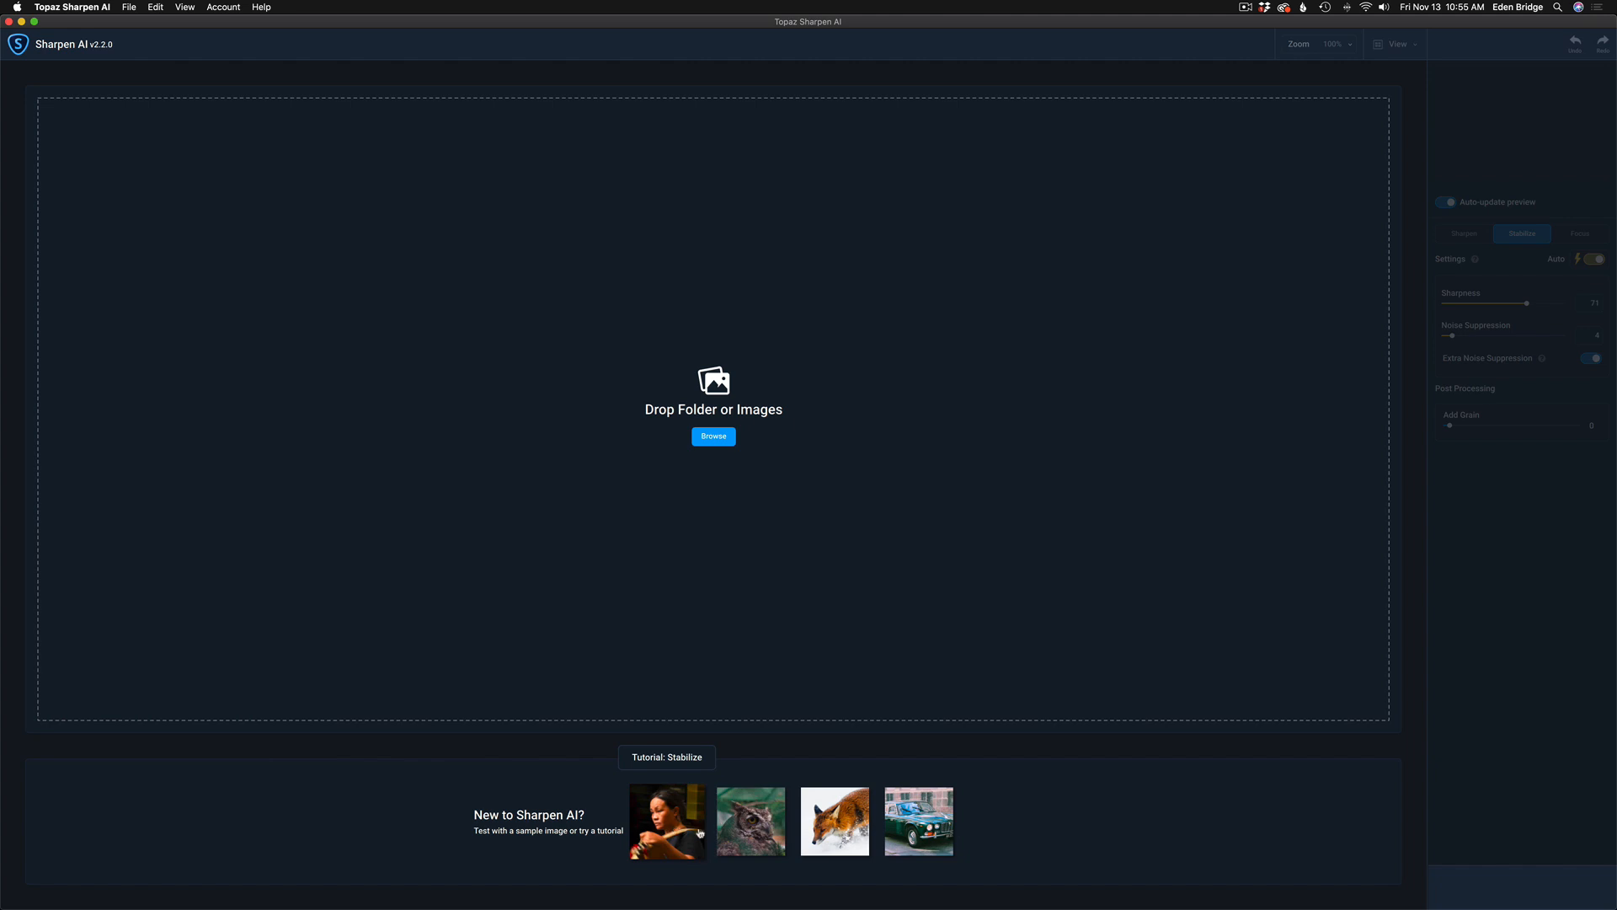
mouse_move(744, 448)
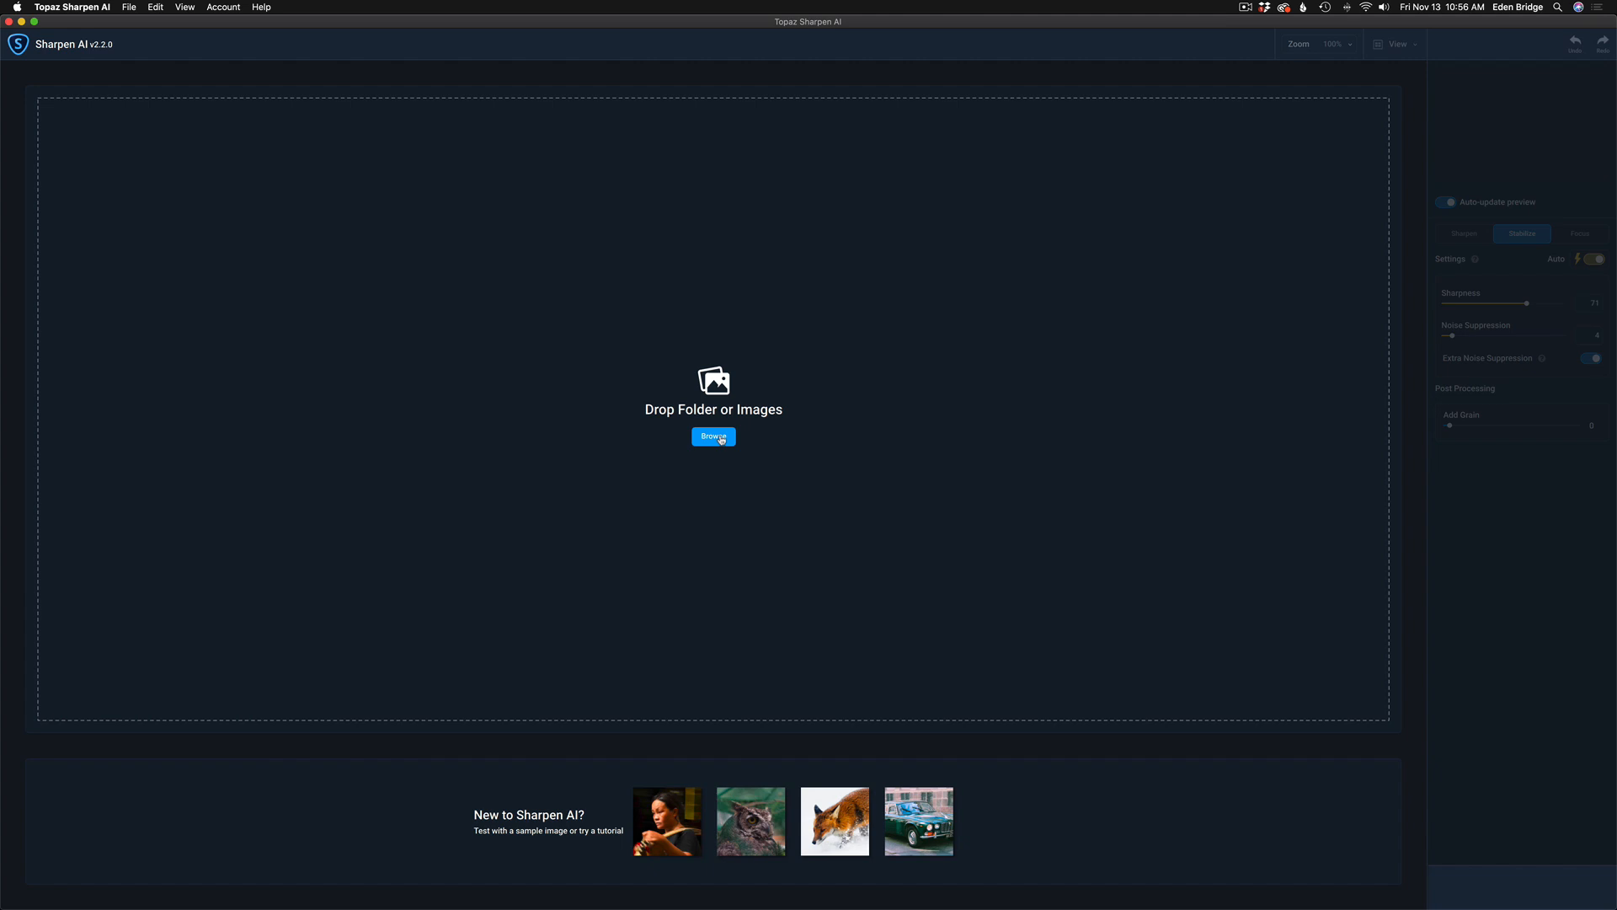
mouse_move(835, 829)
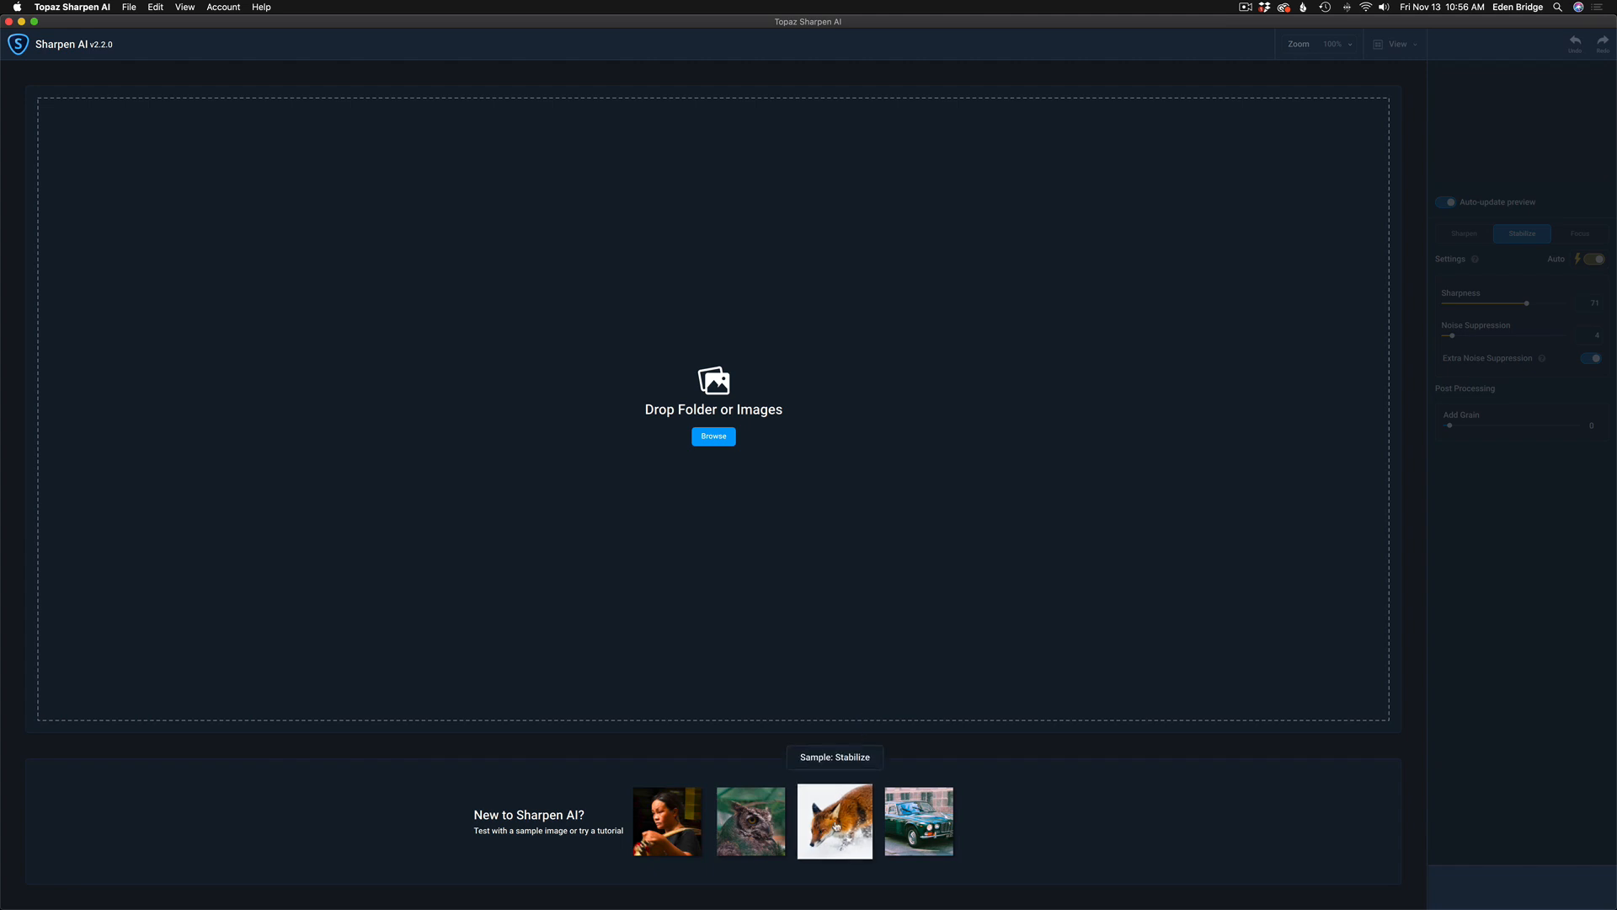
mouse_move(751, 828)
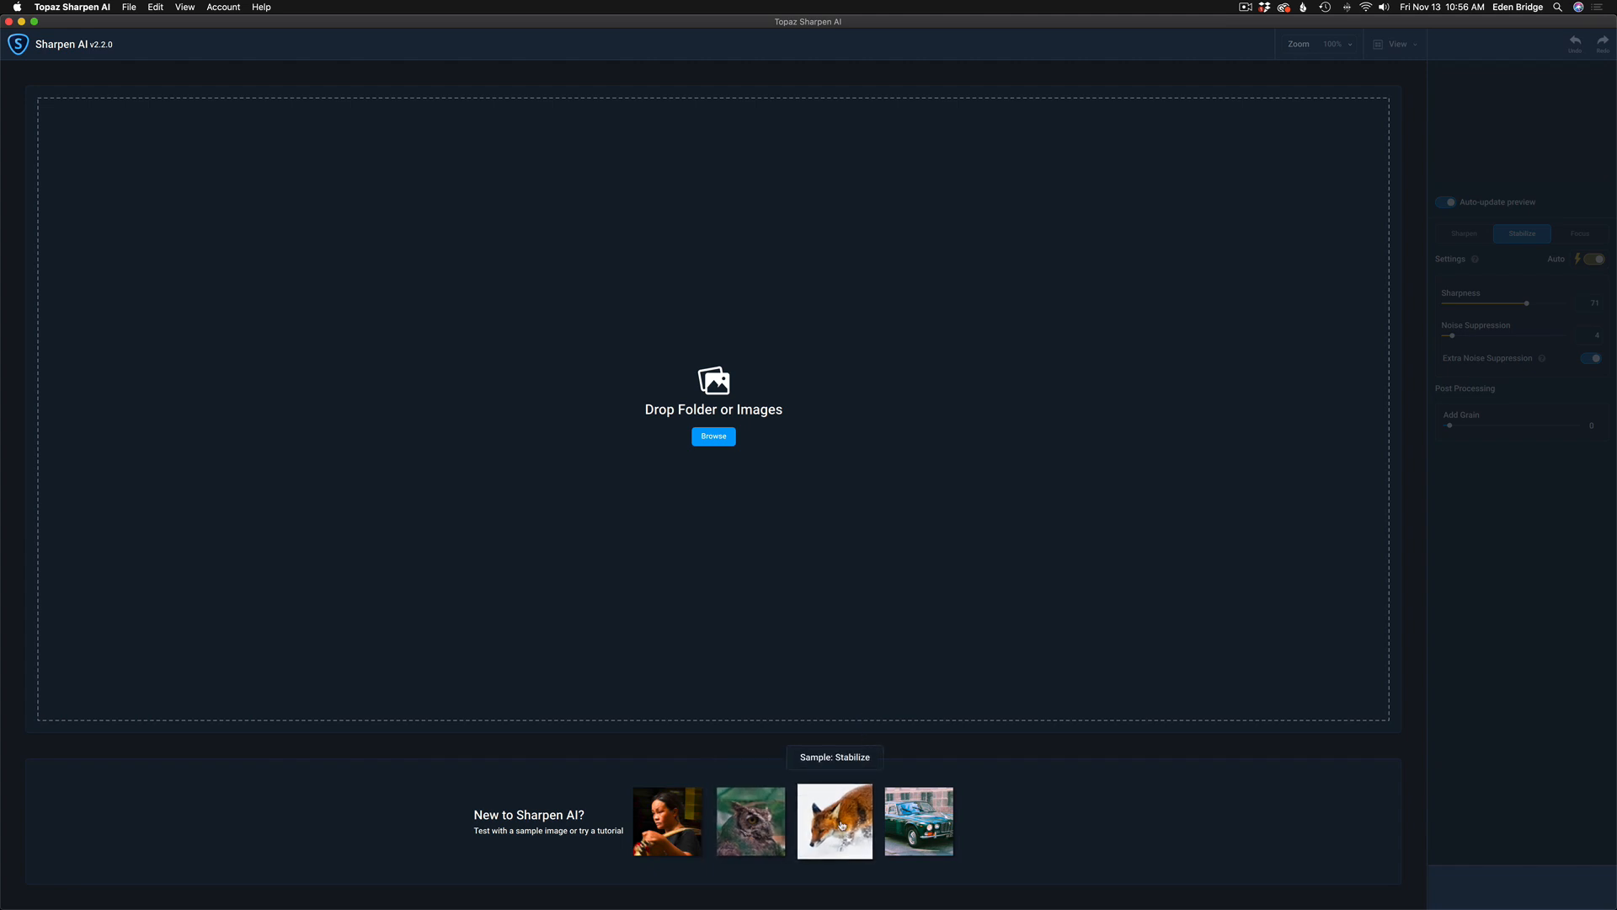
Open the fox sample from the New to Sharpen AI start screen.
left_click(836, 824)
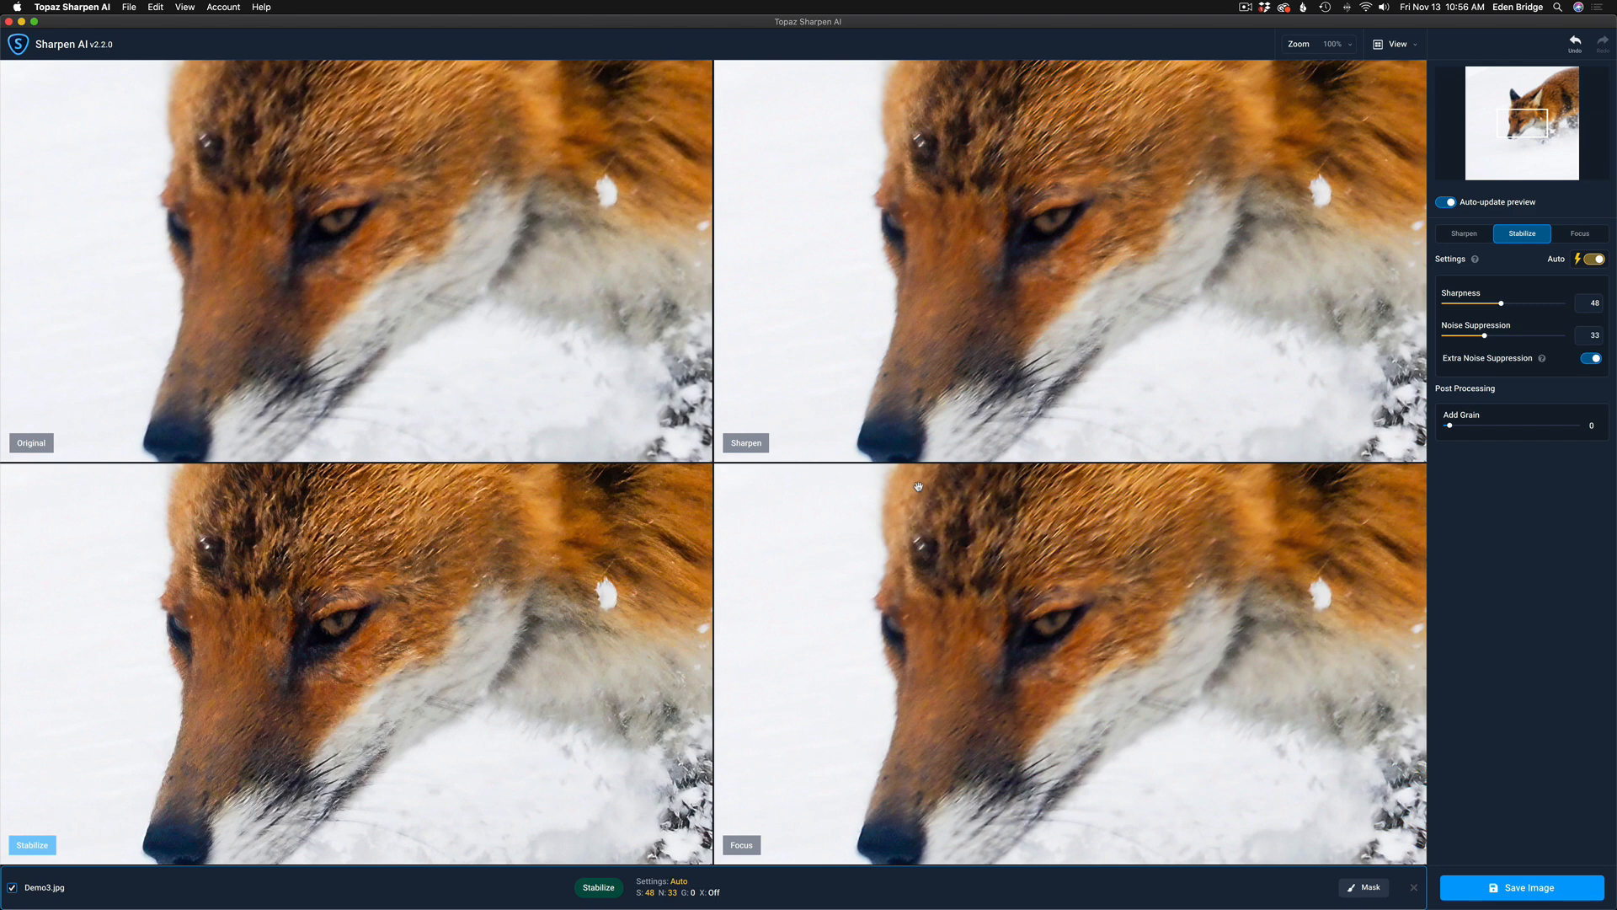
mouse_move(931, 469)
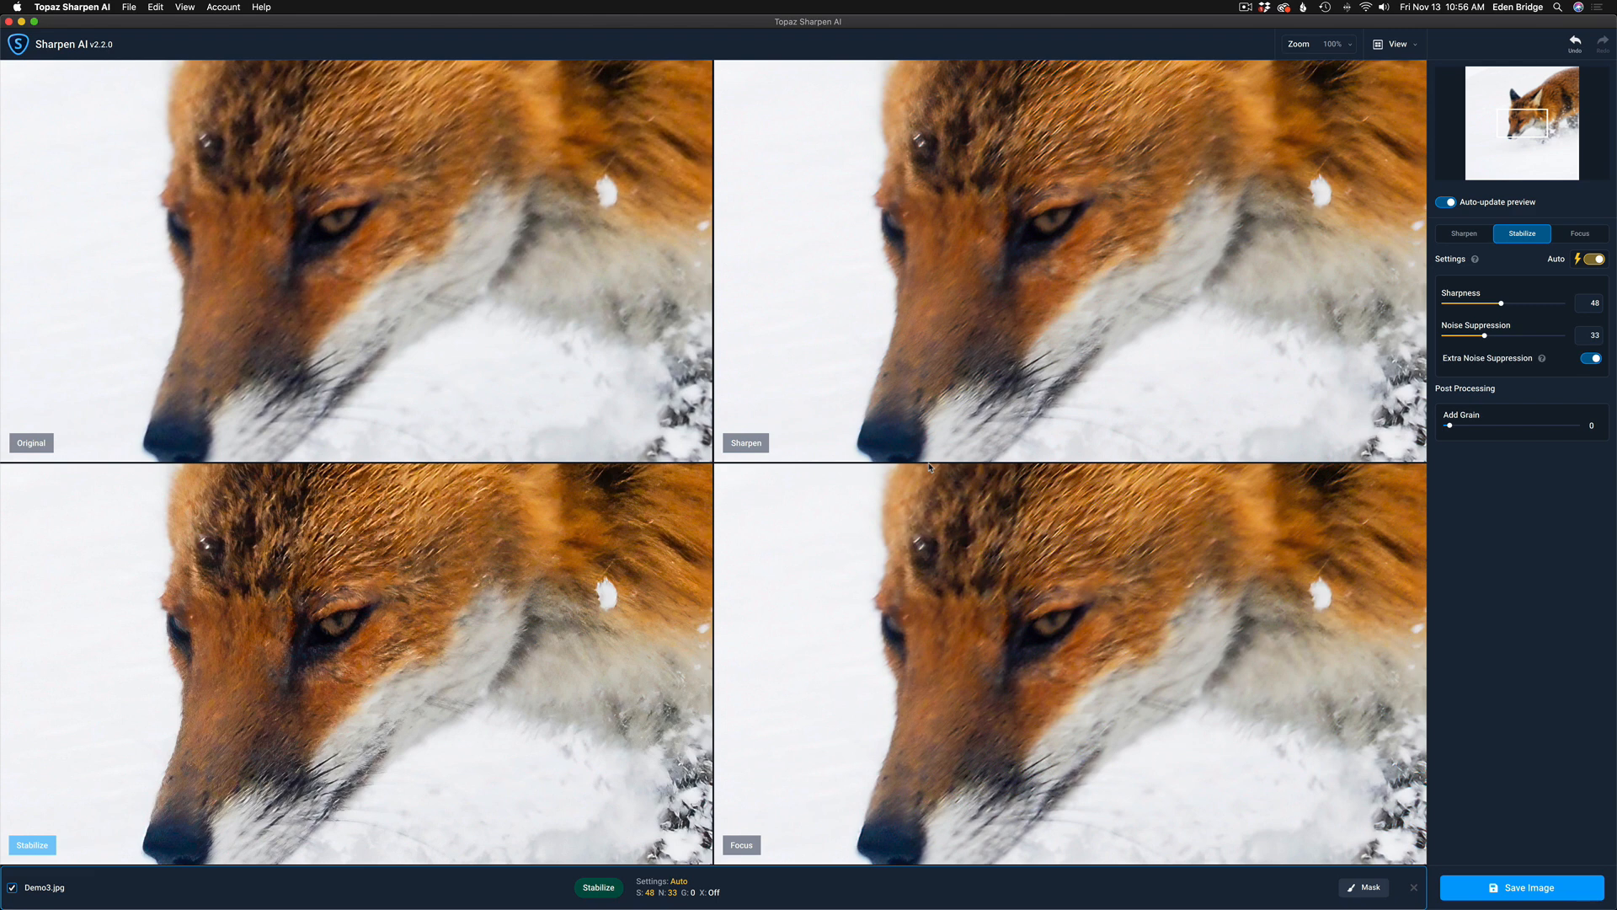
Inspect the fox panes, with Stabilize at automatic sharpness 48 and noise suppression 33.
left_click(183, 303)
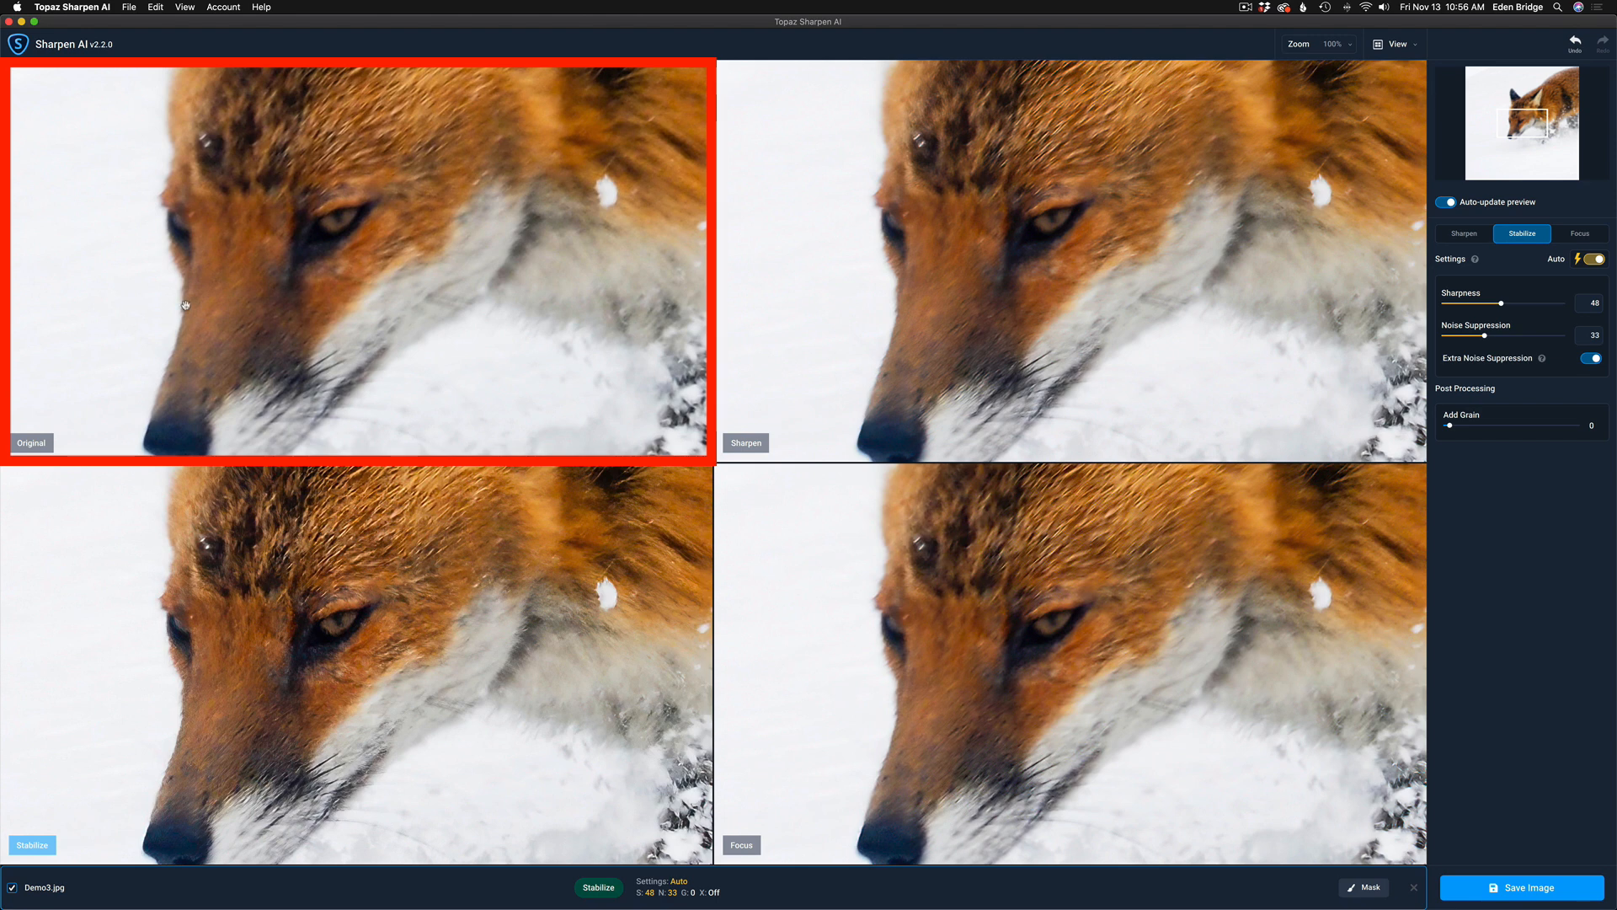
left_click(1031, 313)
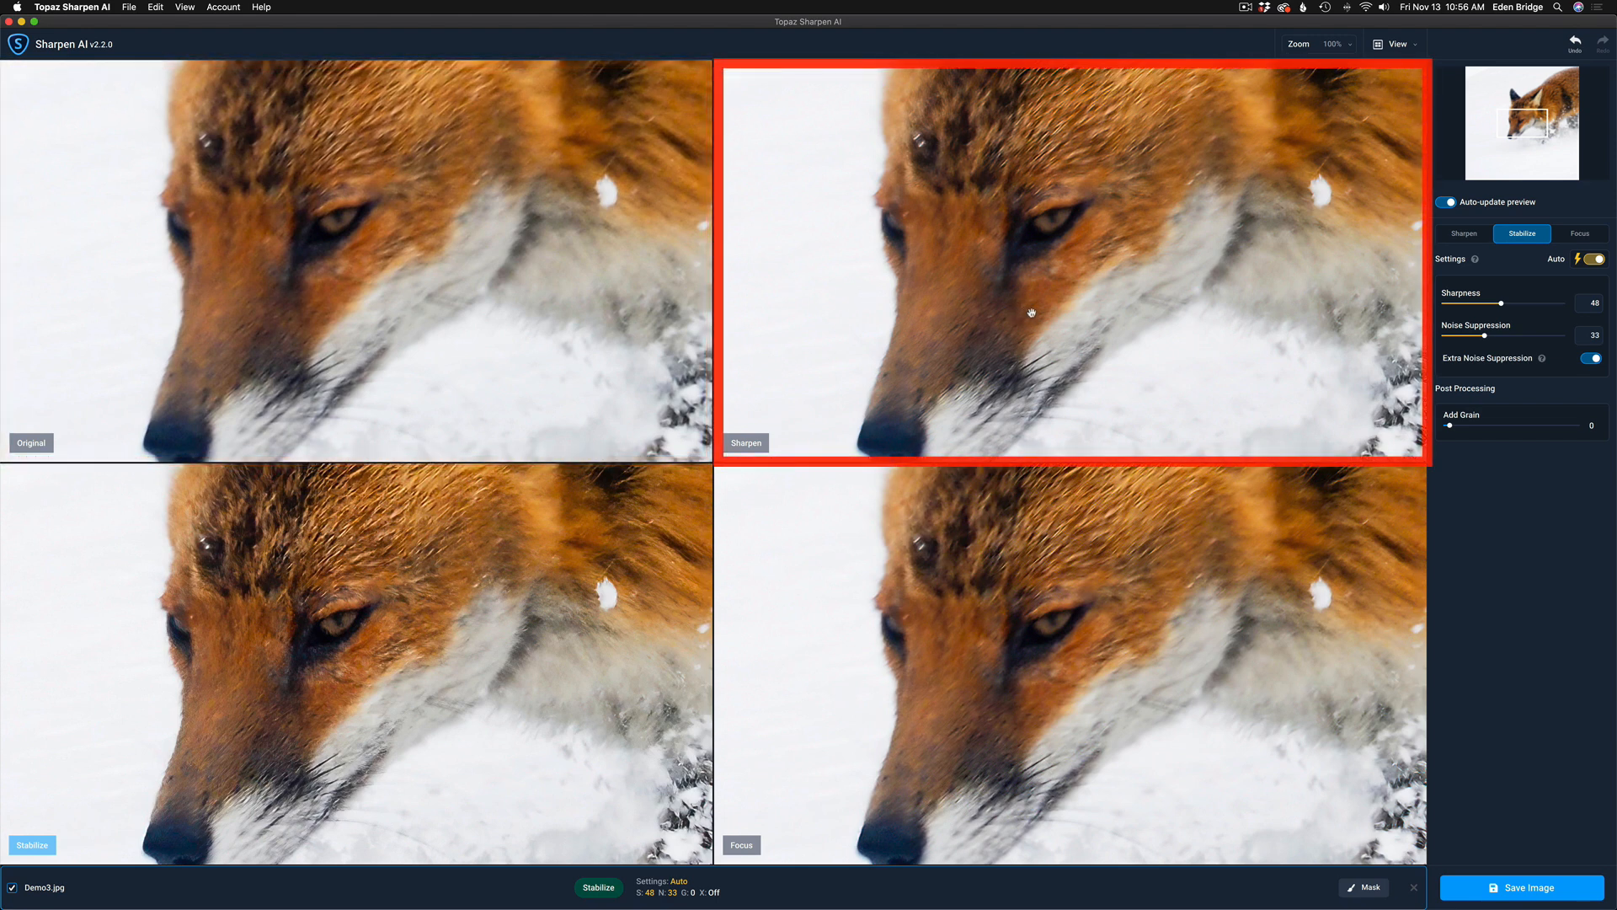
left_click(335, 749)
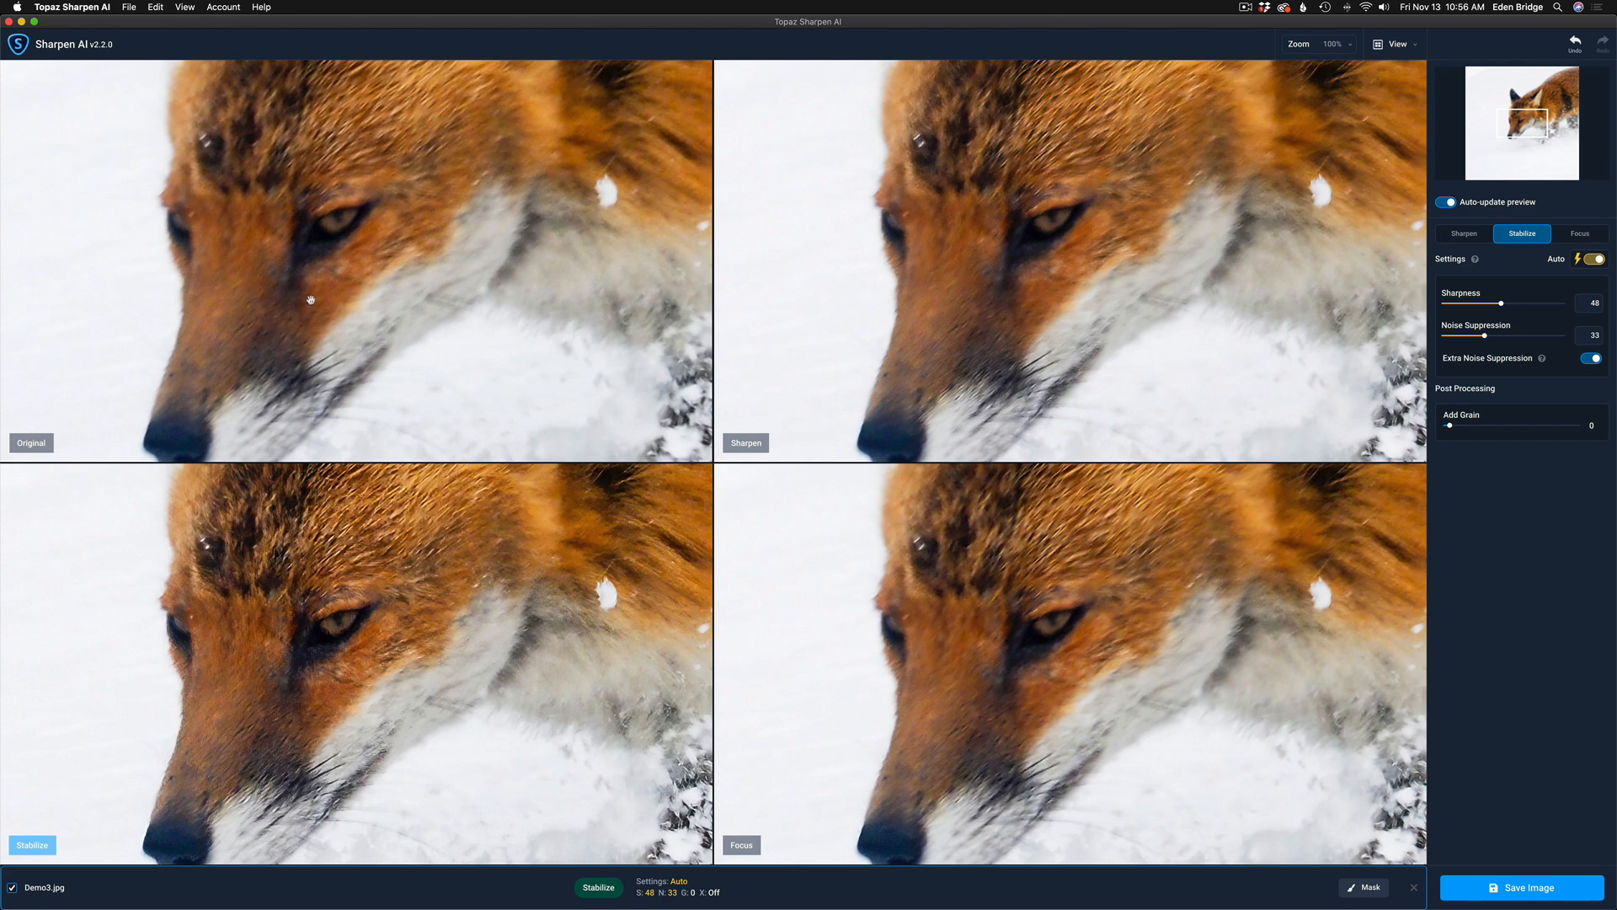
mouse_move(348, 645)
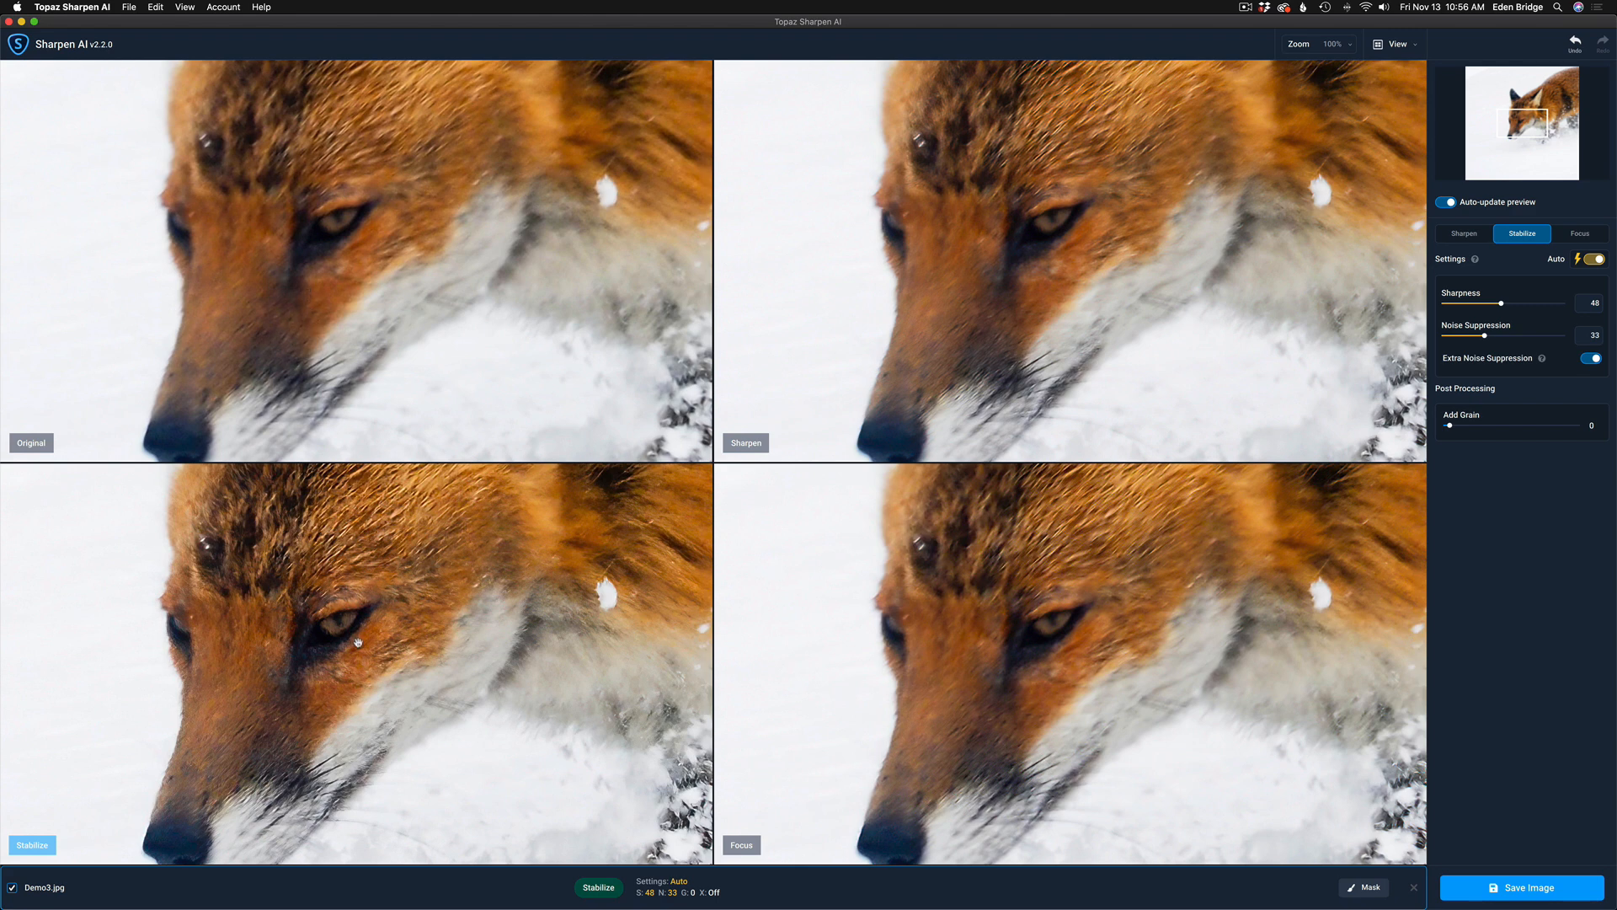